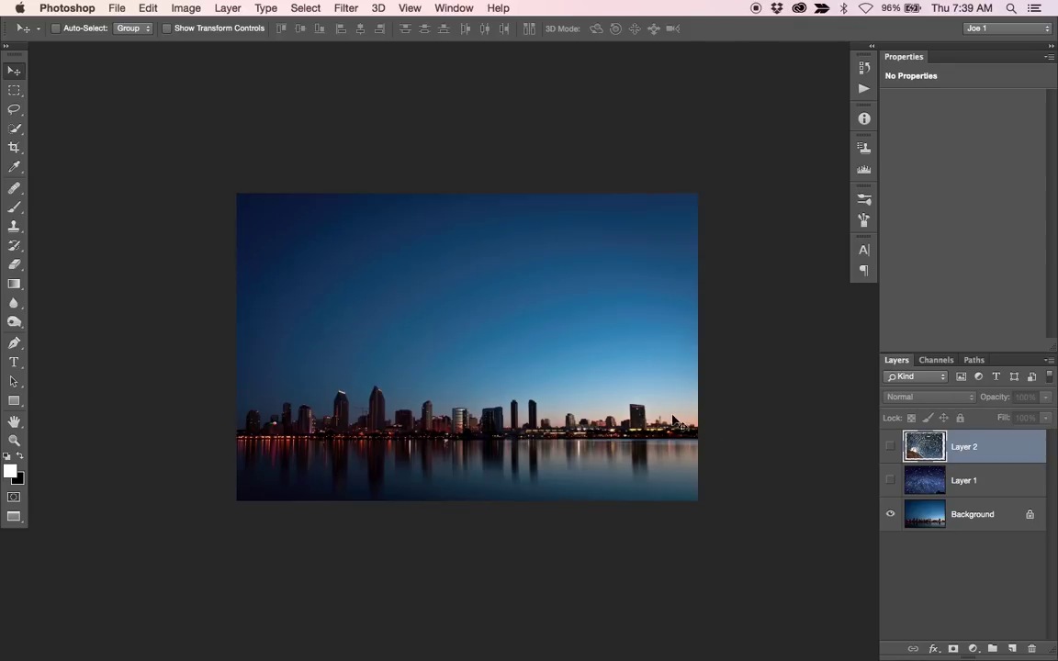
mouse_move(678, 415)
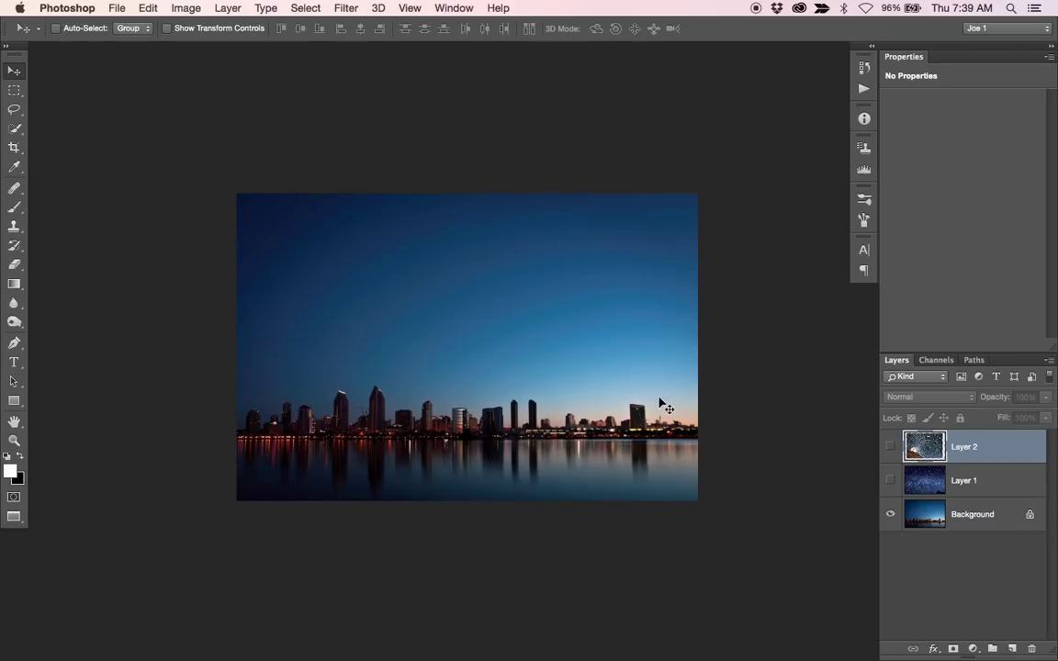
mouse_move(662, 404)
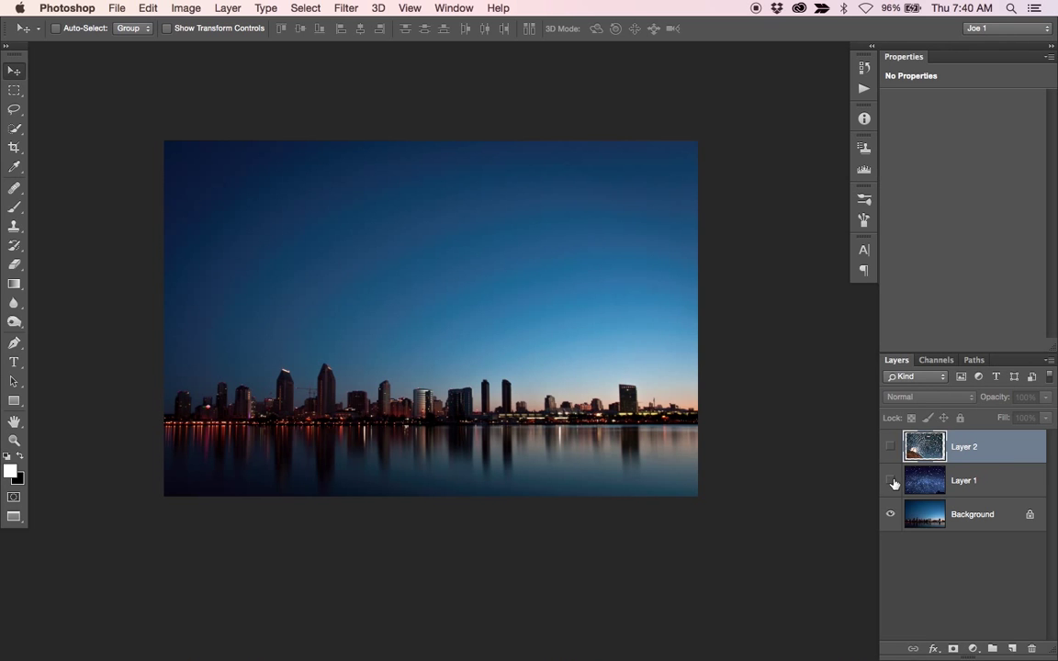
- Preview the star photo, then show Layer 1 and set its blend mode to Screen
click(889, 480)
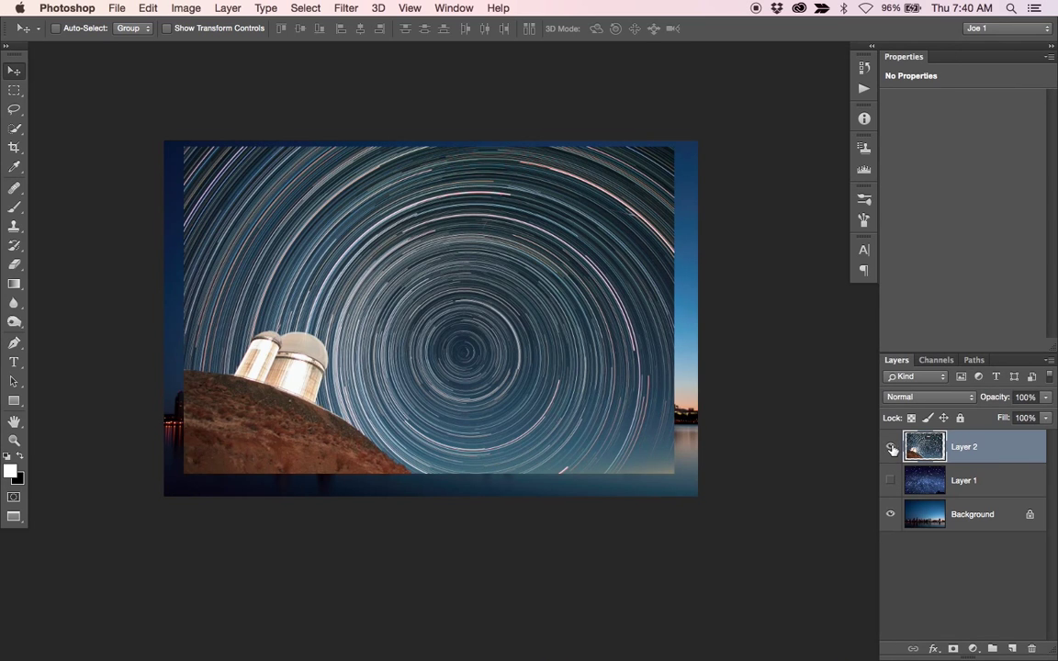
click(889, 447)
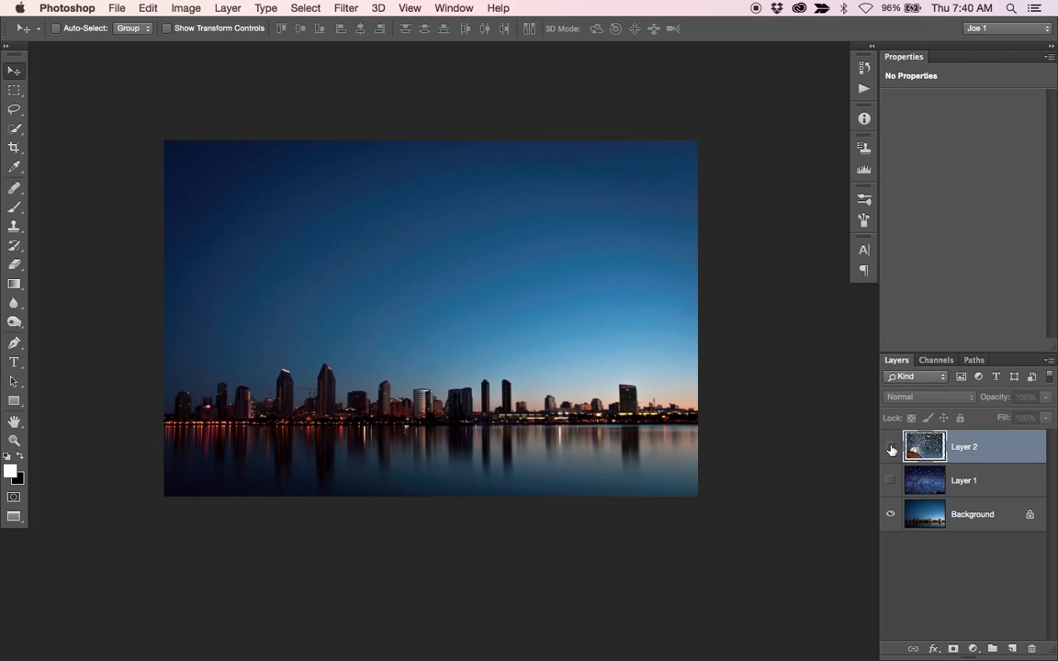
click(889, 479)
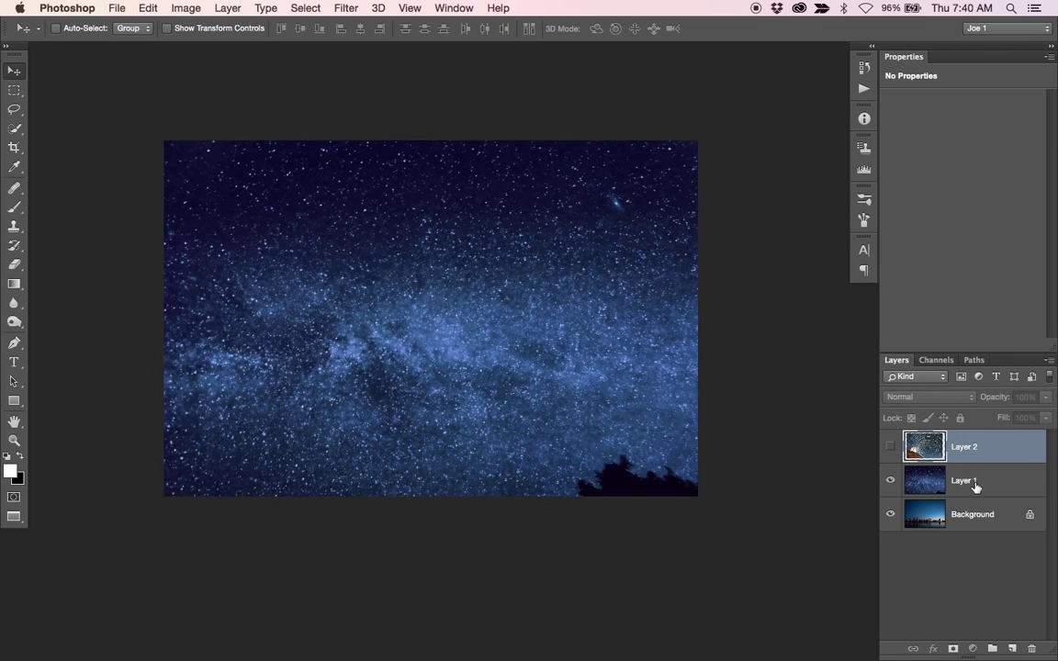
click(964, 480)
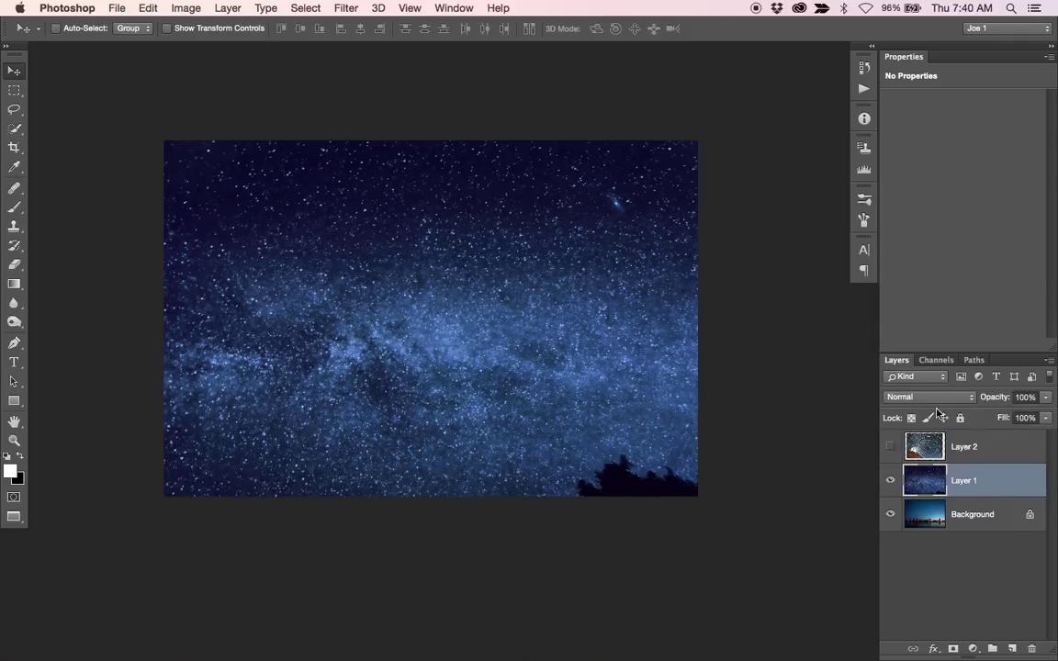
click(928, 397)
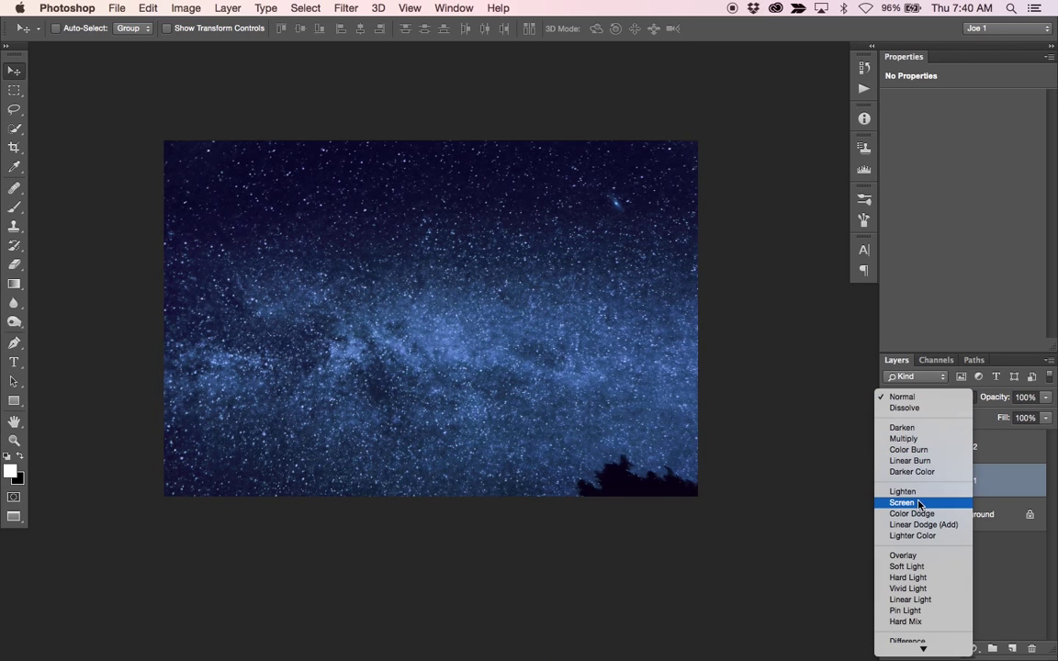
click(901, 502)
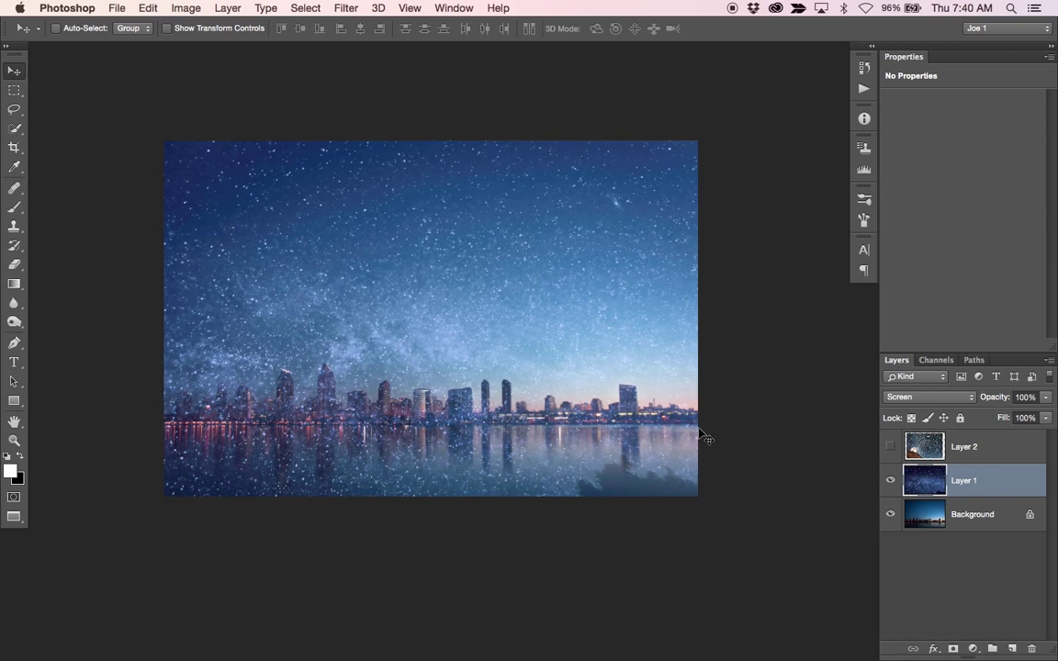
- Scale up, rotate and reposition the Milky Way layer diagonally across the sky with Free Transform
key(cmd+t)
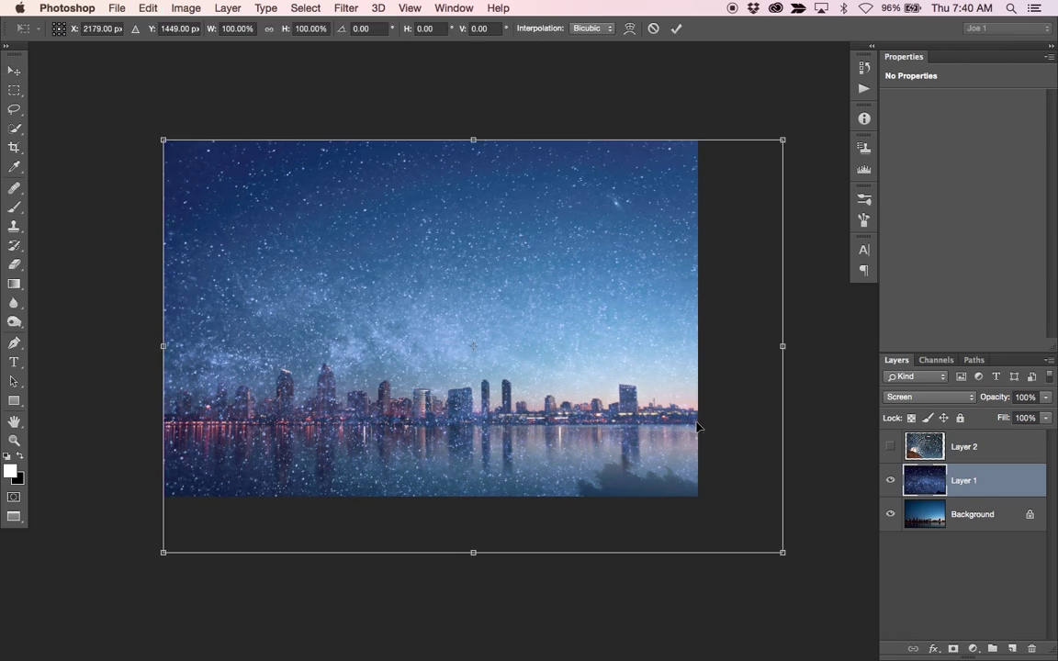
drag(782, 552, 697, 495)
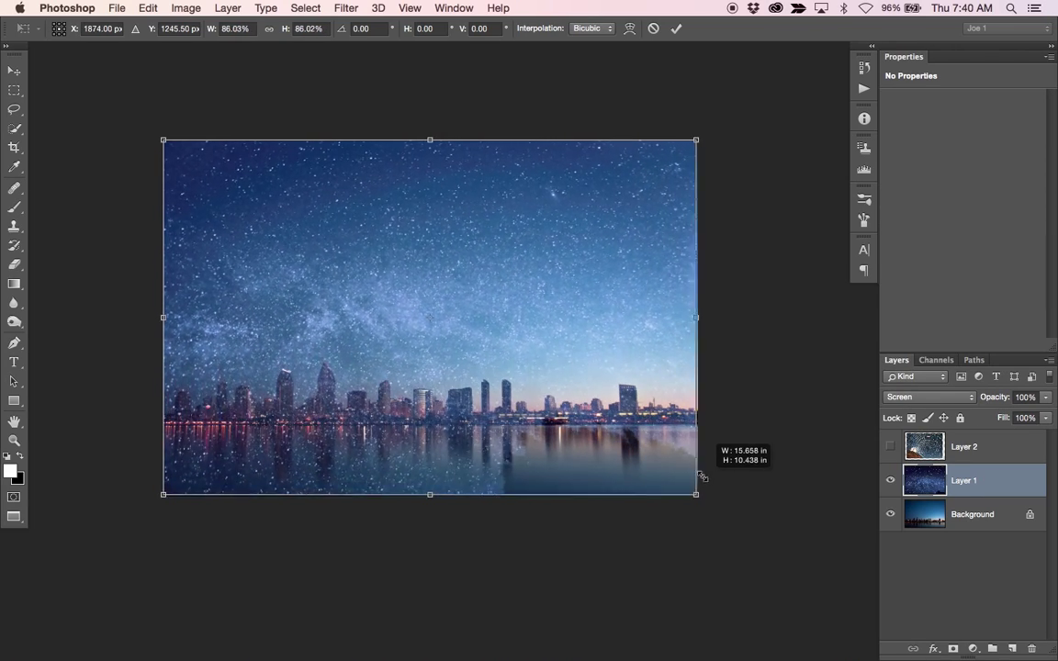
drag(697, 493, 660, 470)
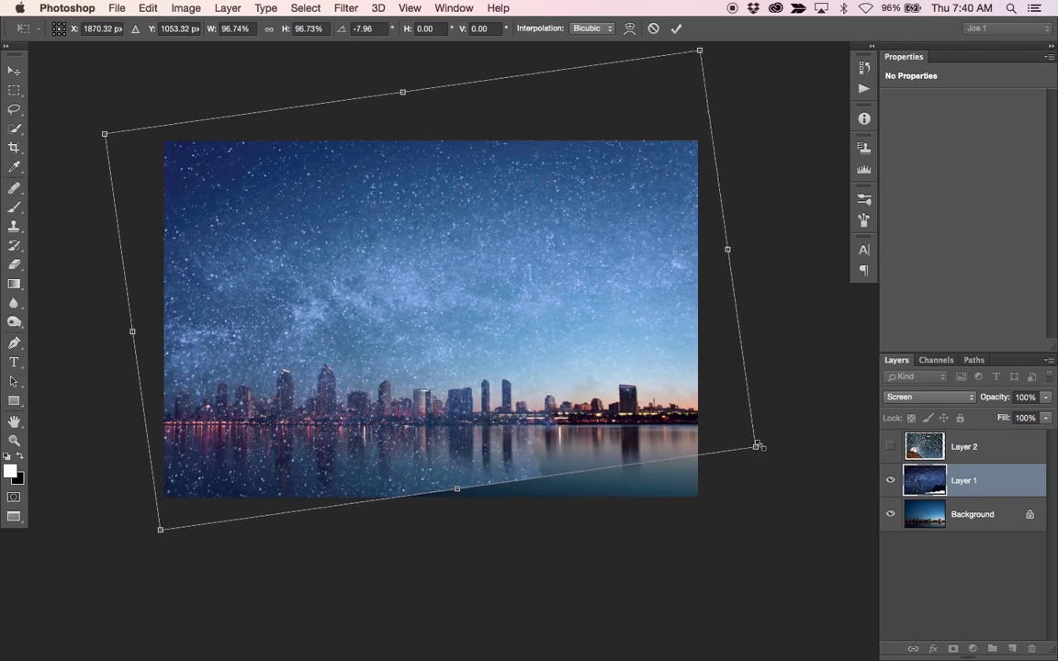
drag(758, 448, 785, 433)
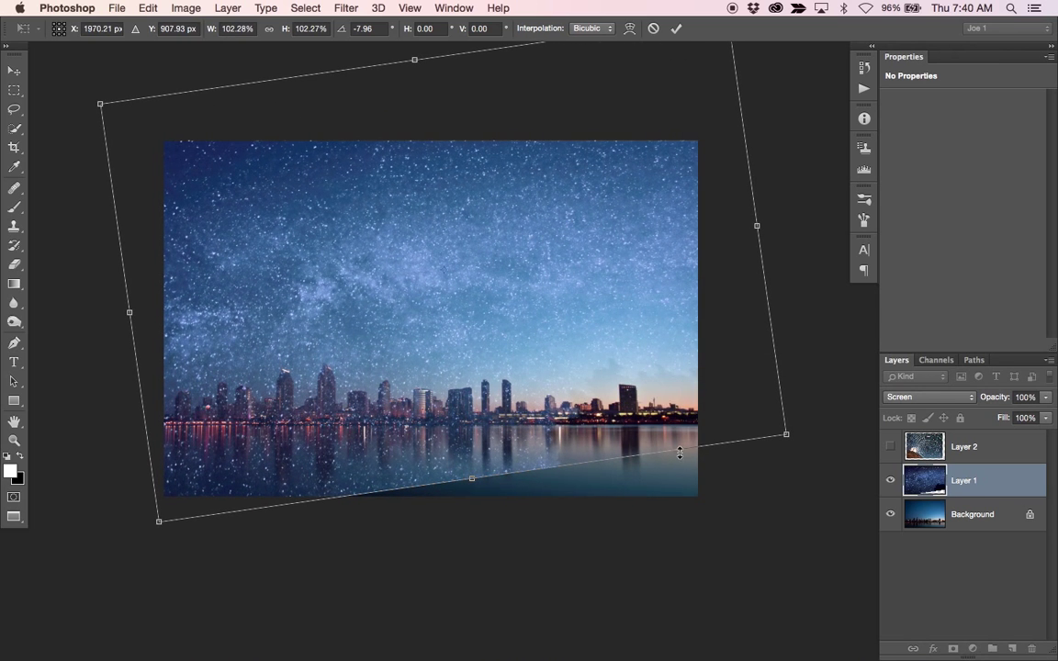
mouse_move(694, 485)
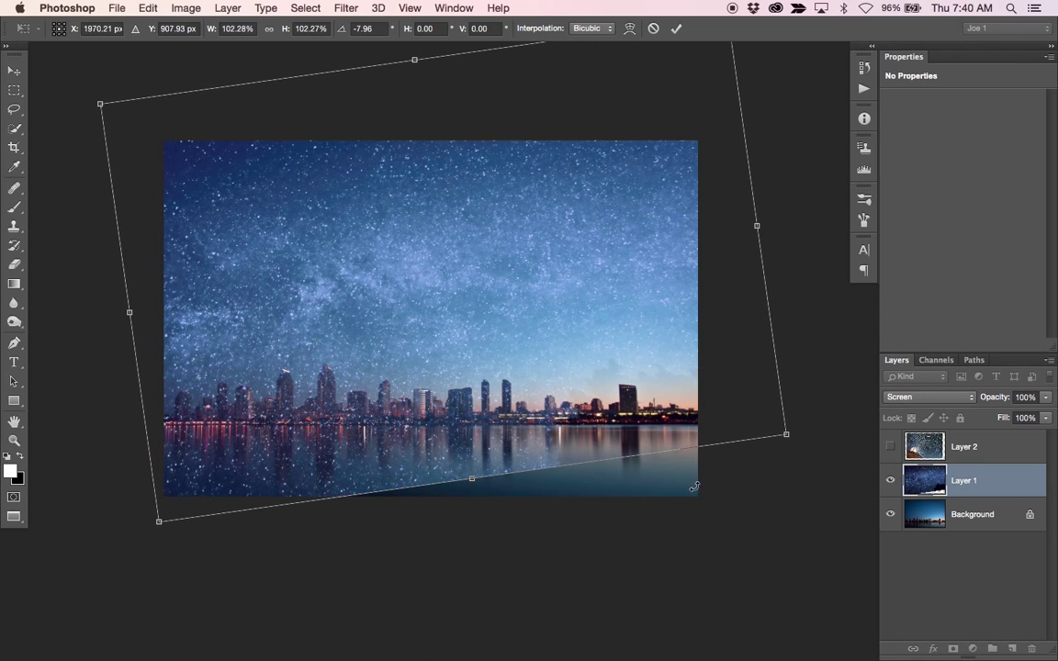
mouse_move(712, 488)
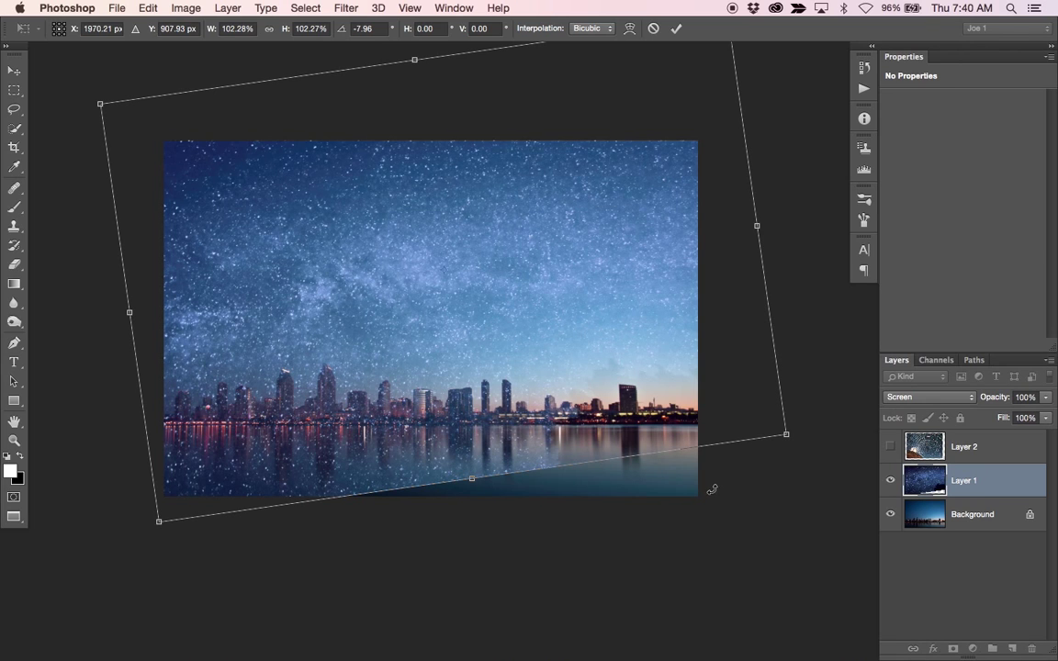
mouse_move(487, 211)
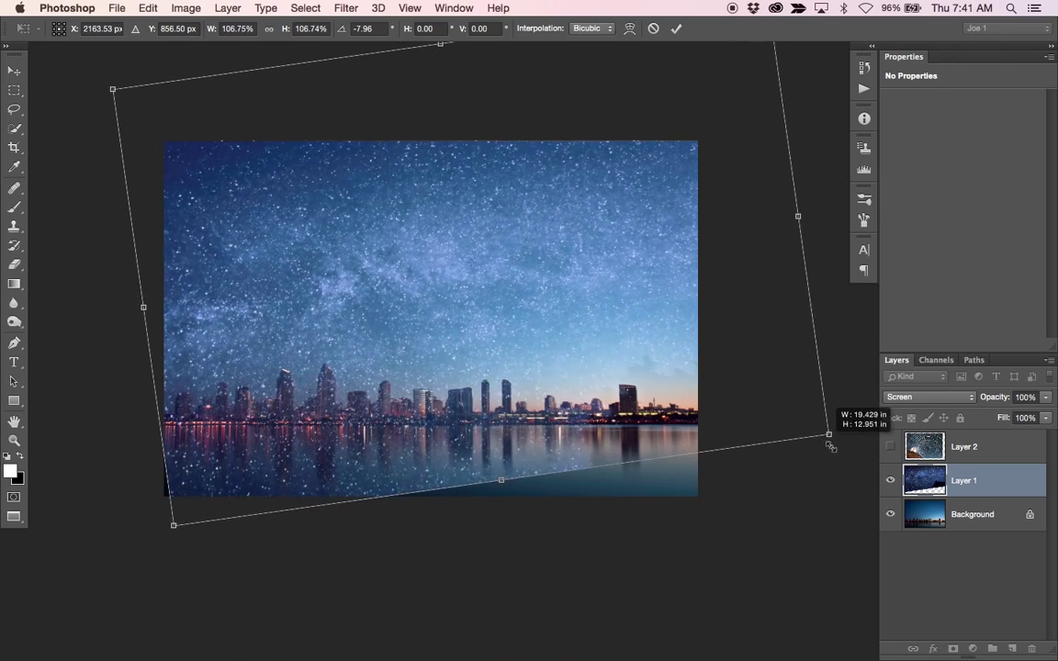
drag(829, 435, 849, 445)
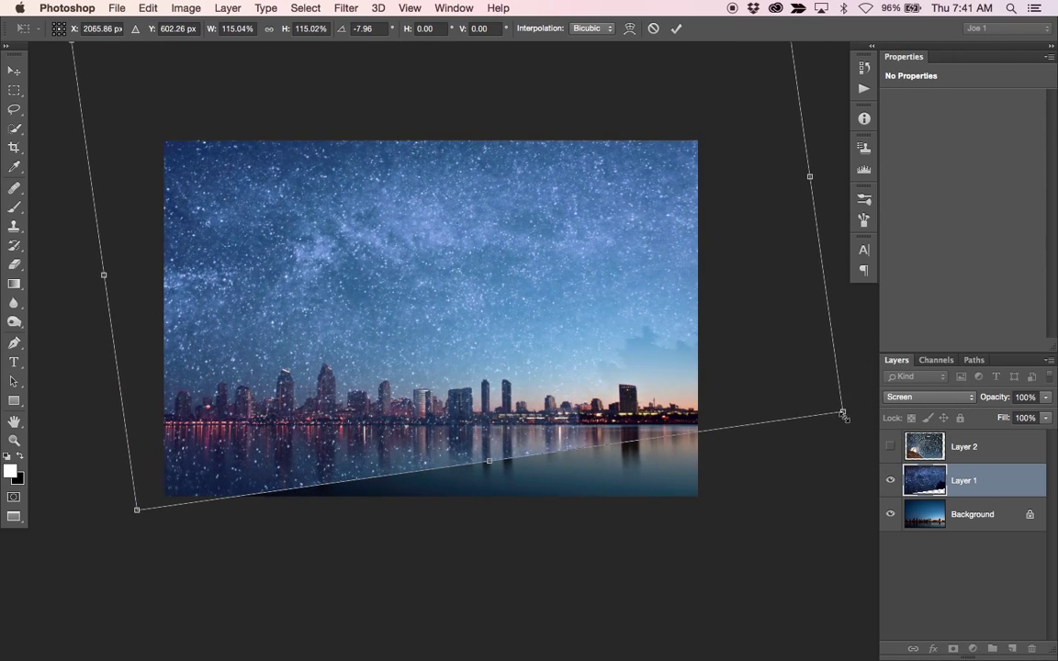
drag(843, 415, 859, 438)
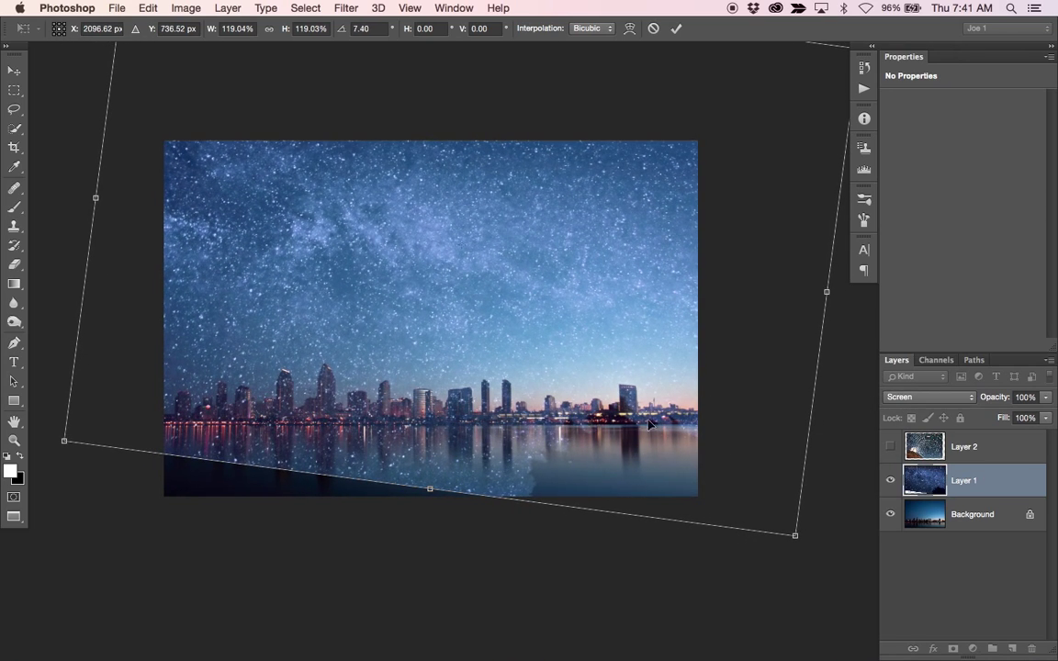
drag(796, 535, 767, 519)
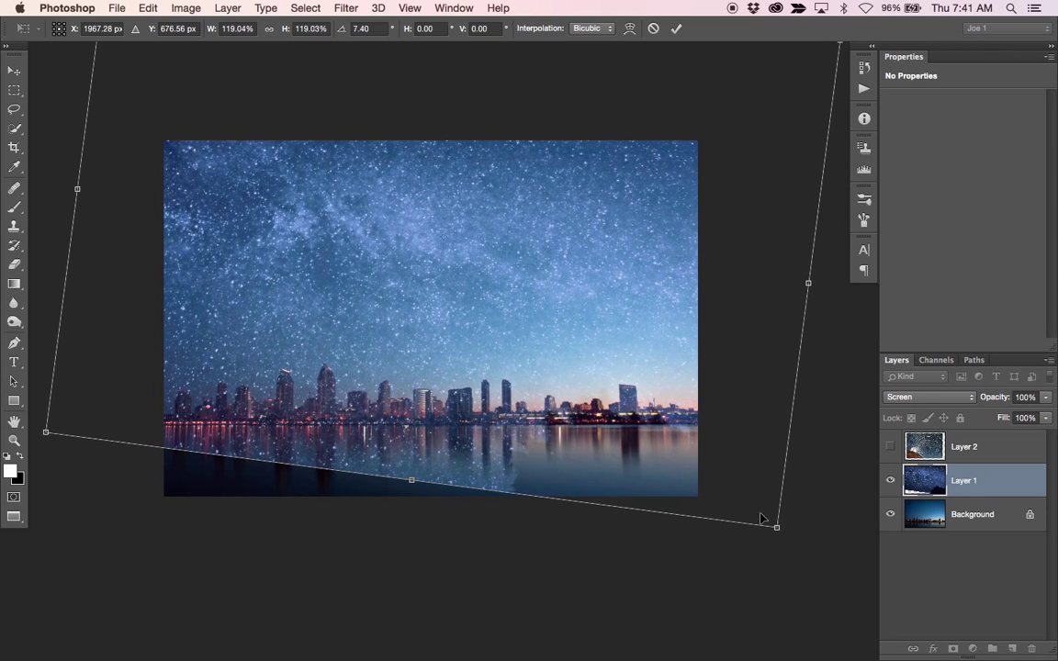
drag(774, 526, 766, 540)
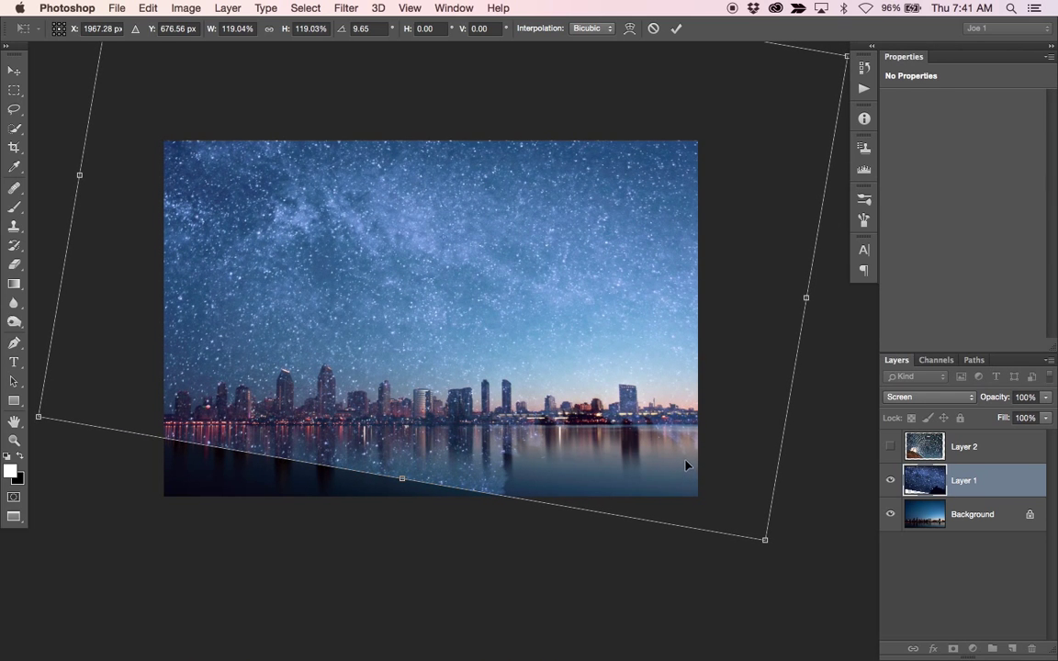
mouse_move(685, 464)
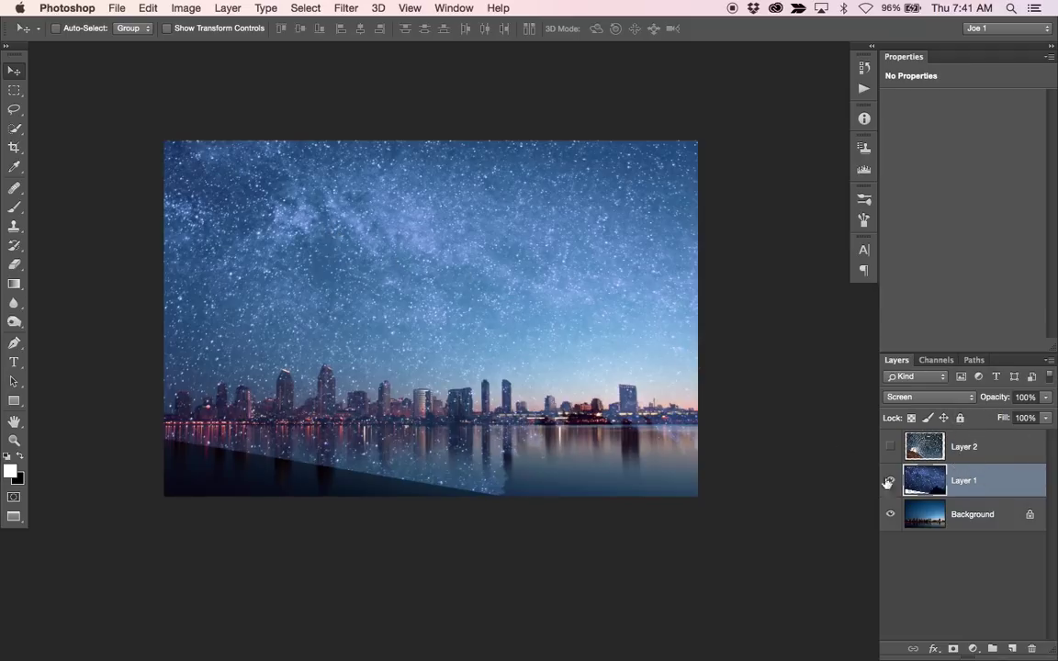
- Add a Levels adjustment clipped to Layer 1 with input levels 20 and 0.71
click(888, 480)
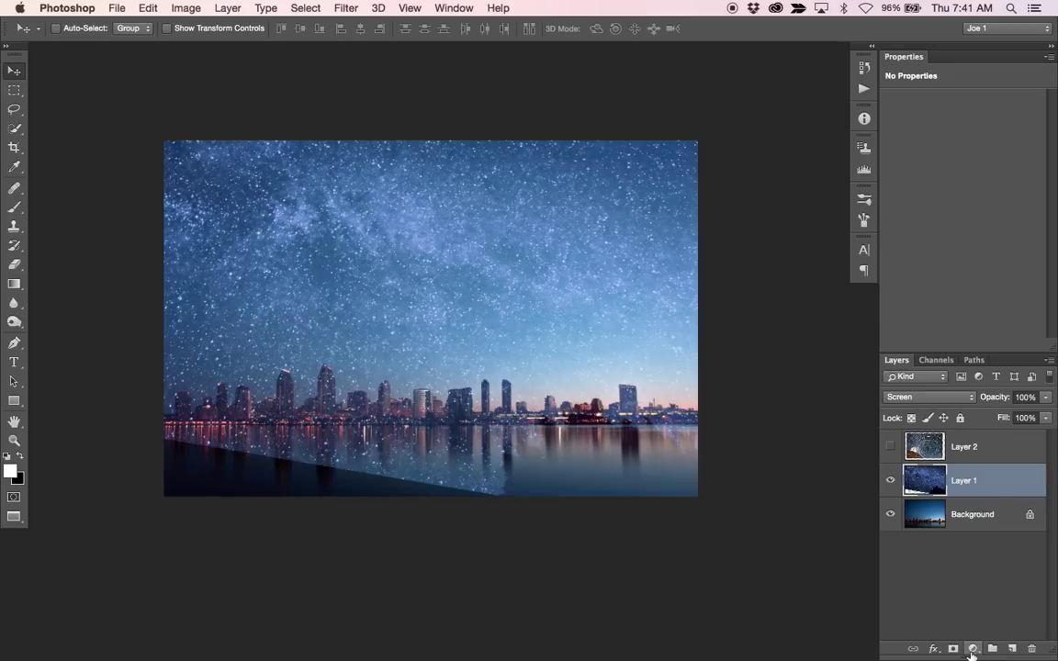
click(972, 649)
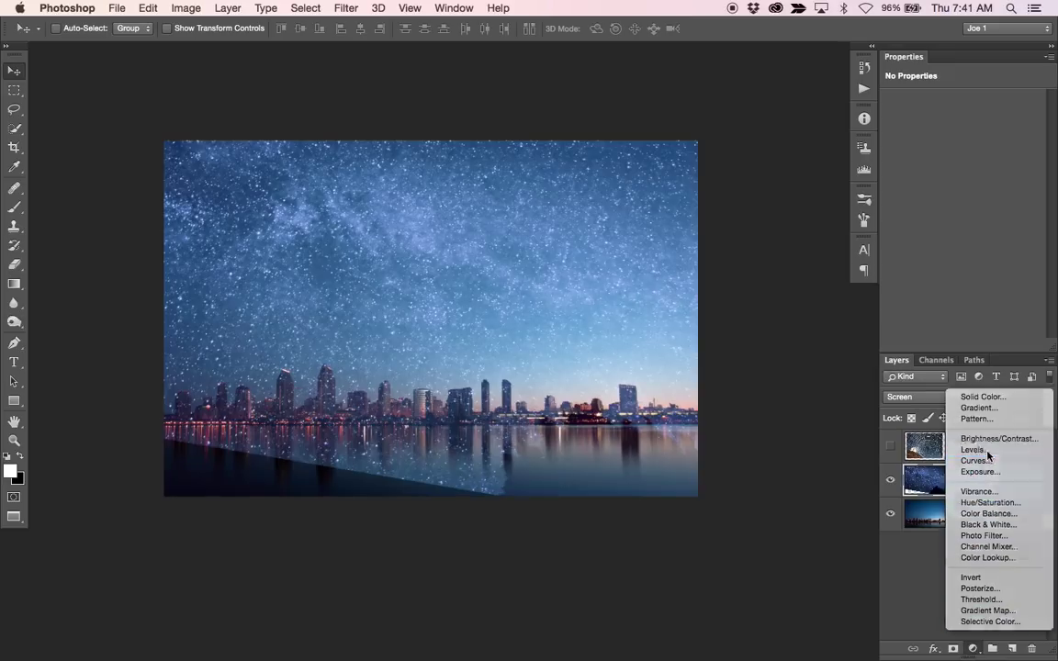
click(973, 449)
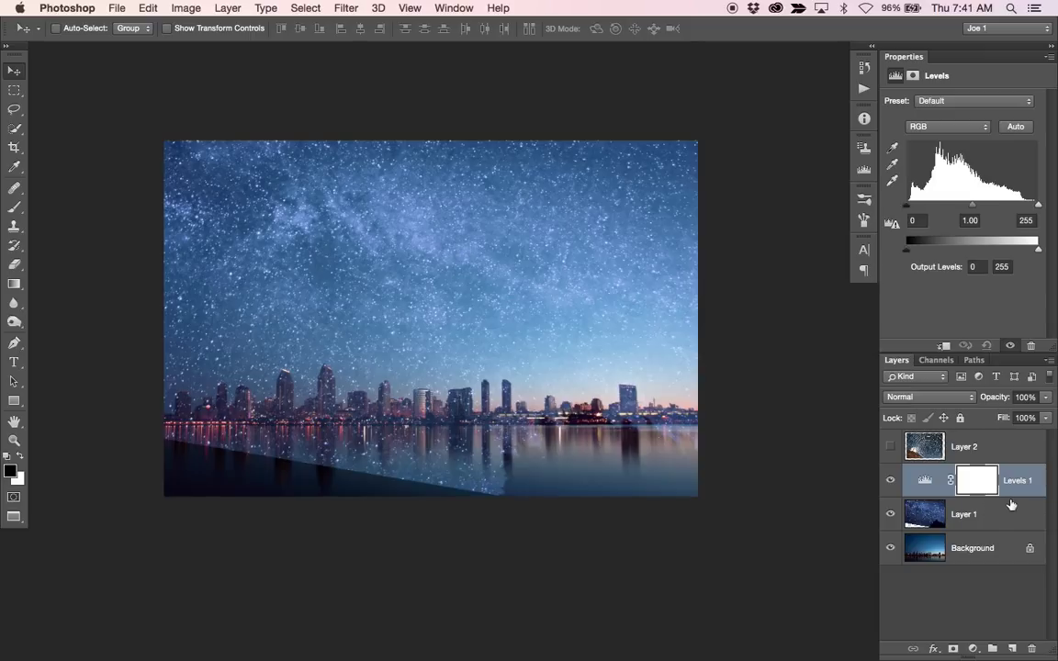
mouse_move(953, 502)
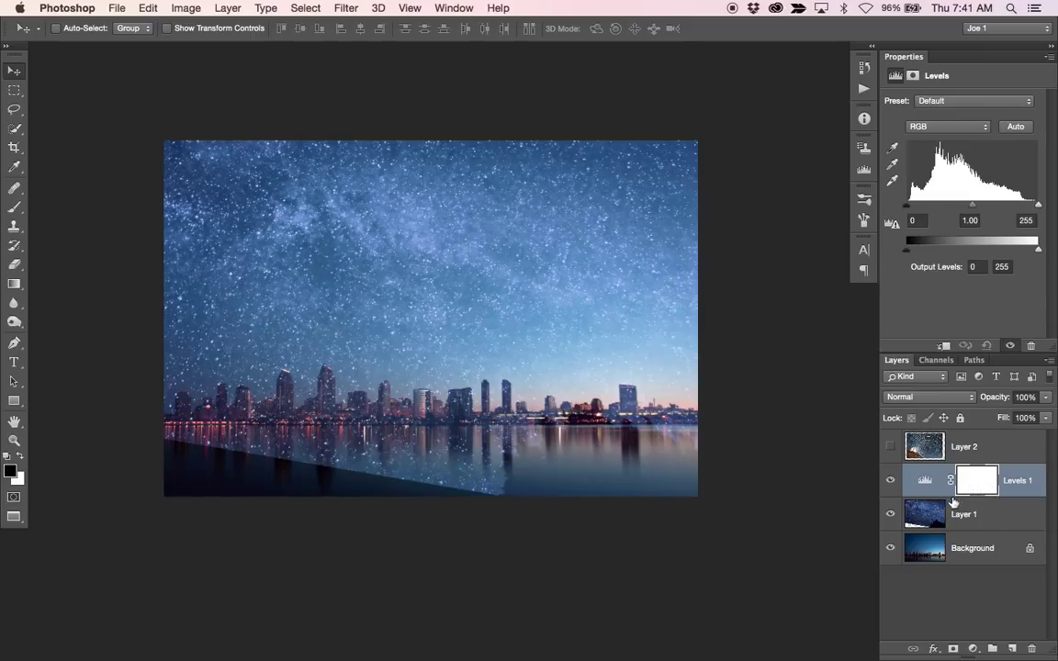
mouse_move(1016, 503)
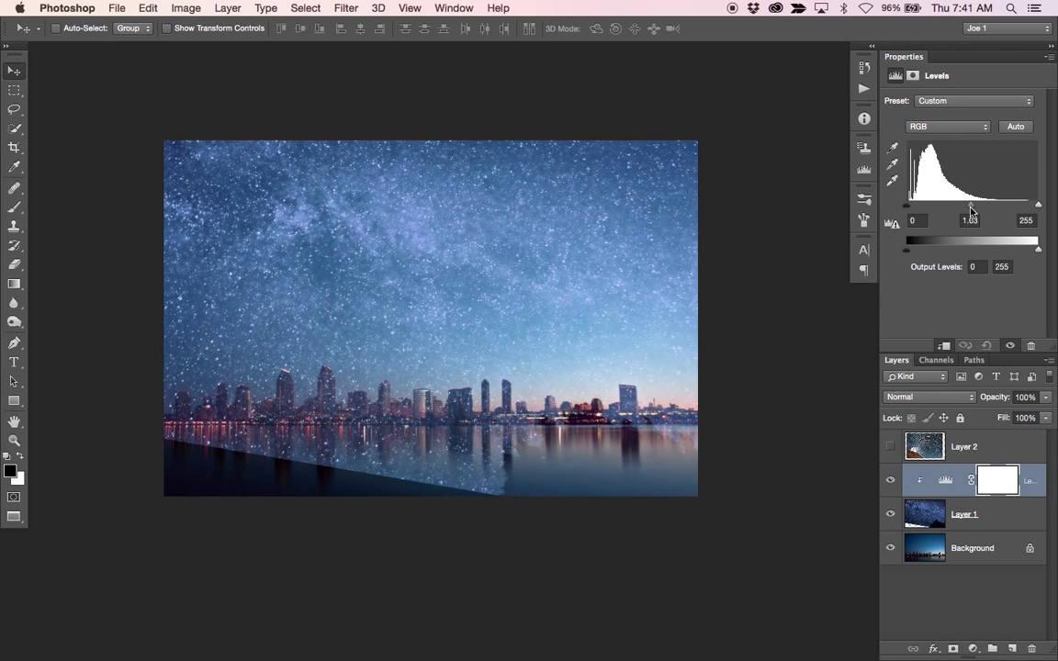
drag(969, 203, 985, 204)
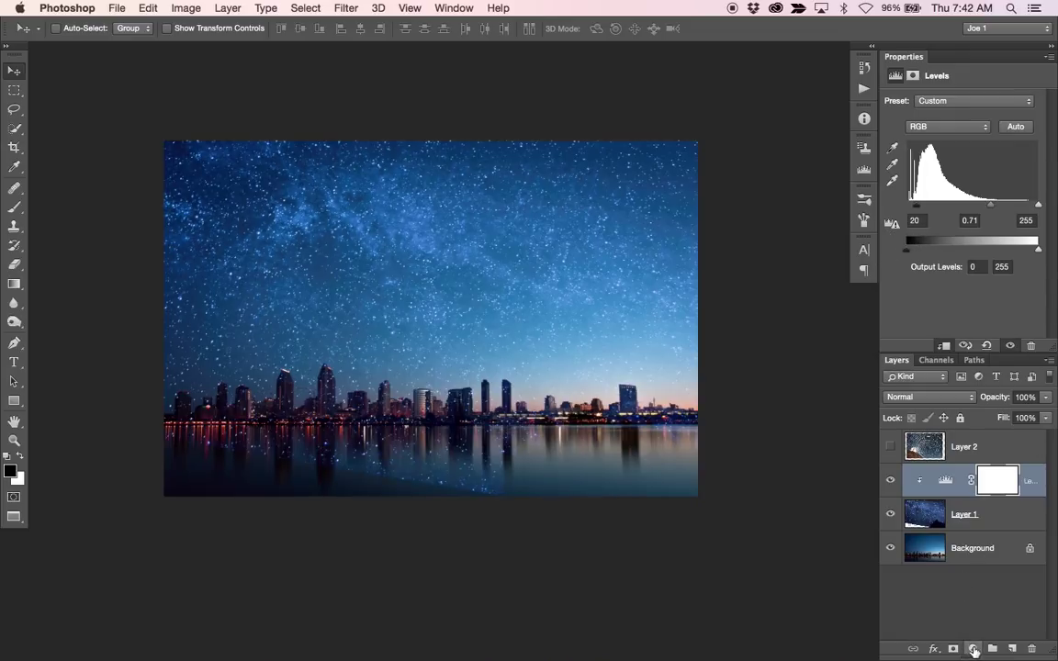
- Add a Hue/Saturation adjustment to the stars with hue -4, saturation -34, lightness -14
click(973, 649)
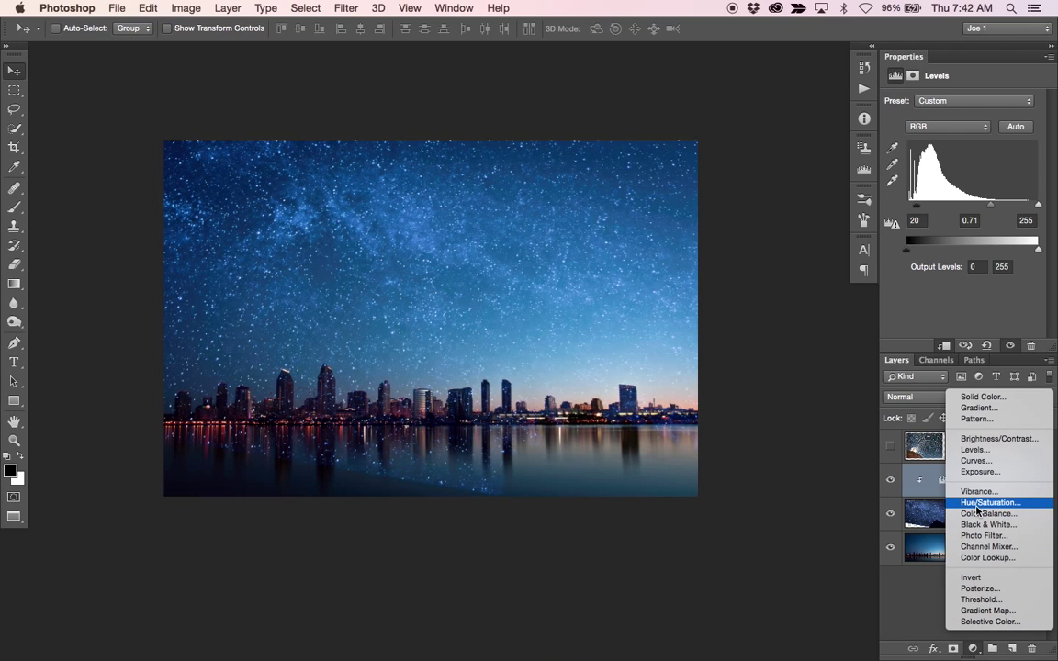
mouse_move(981, 507)
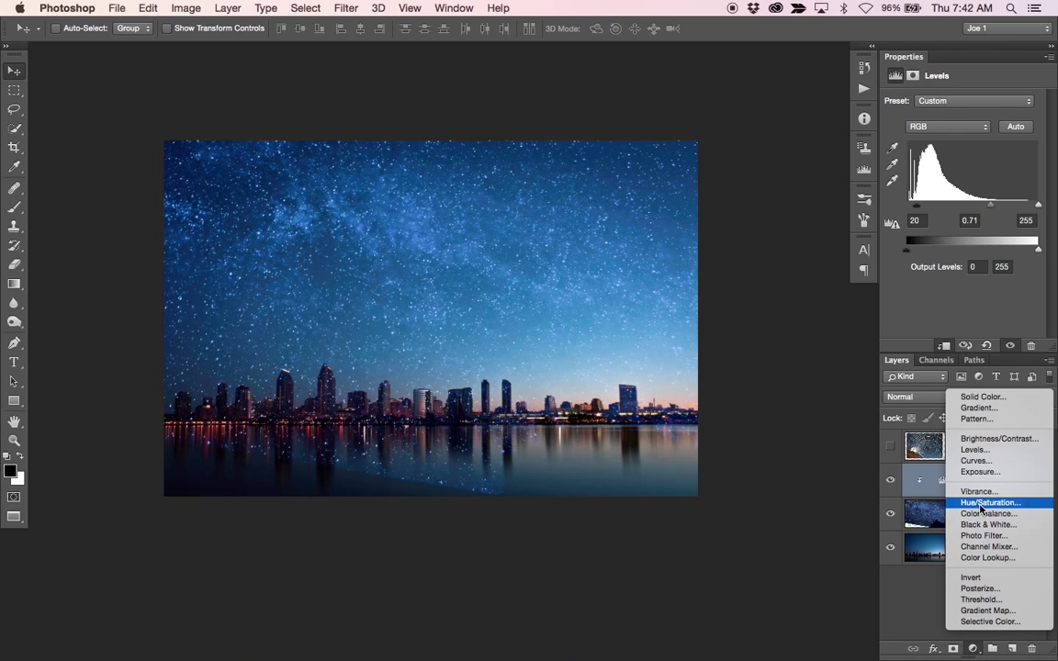
click(990, 503)
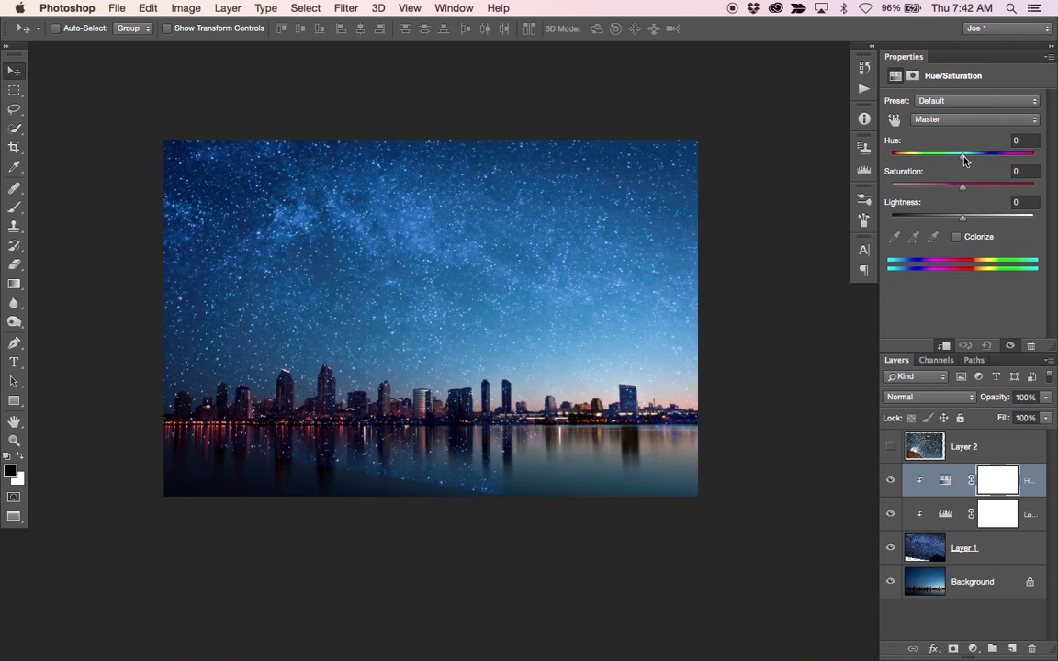
drag(963, 154, 974, 153)
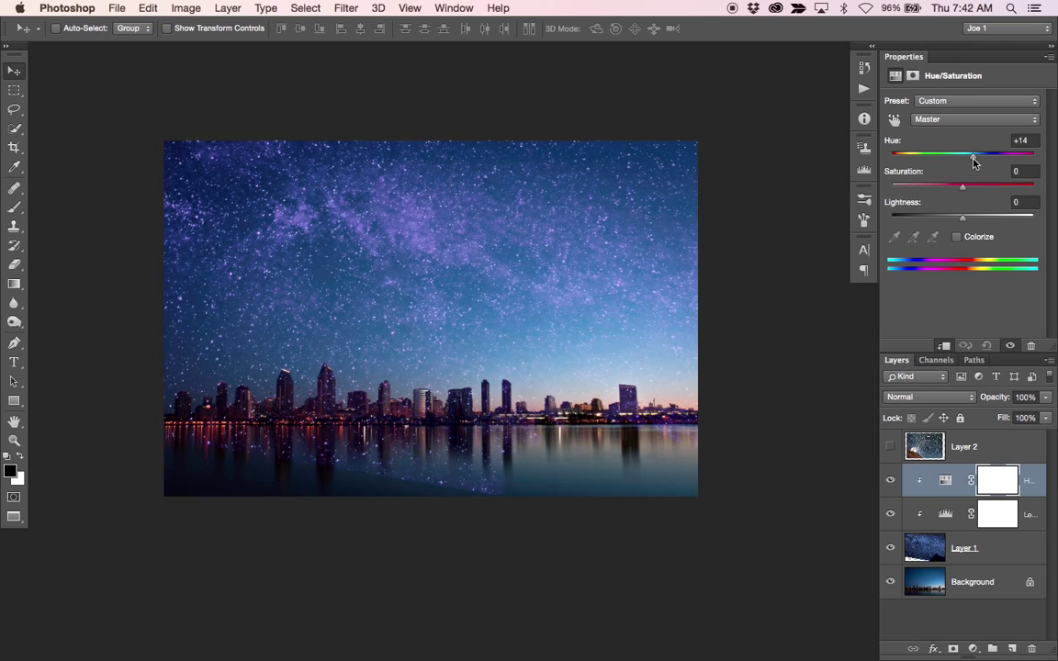
drag(973, 154, 977, 154)
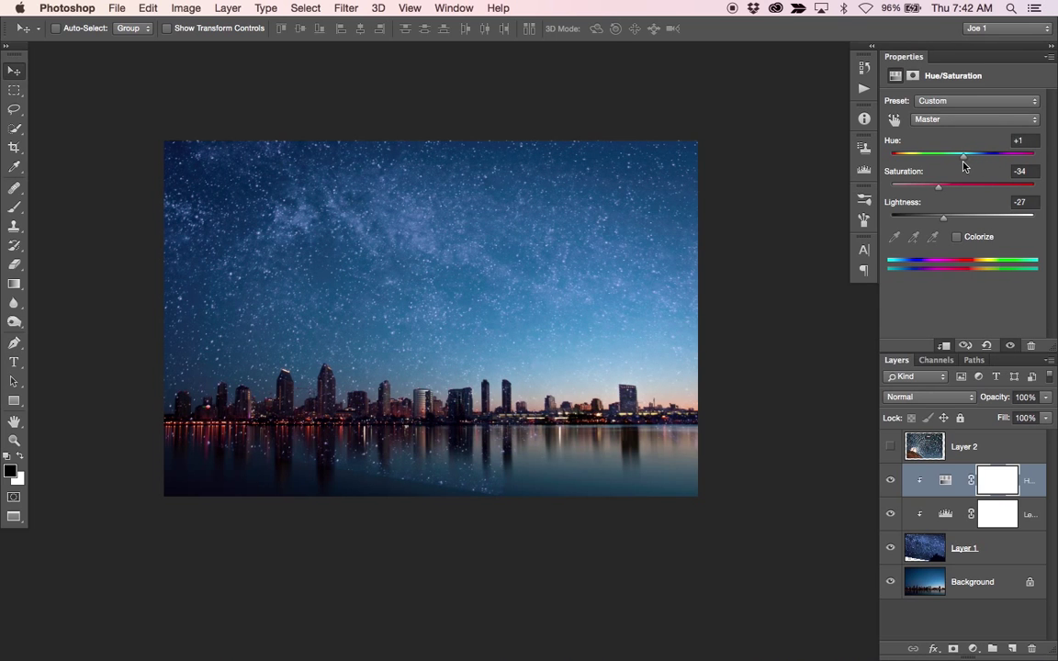
drag(965, 154, 959, 154)
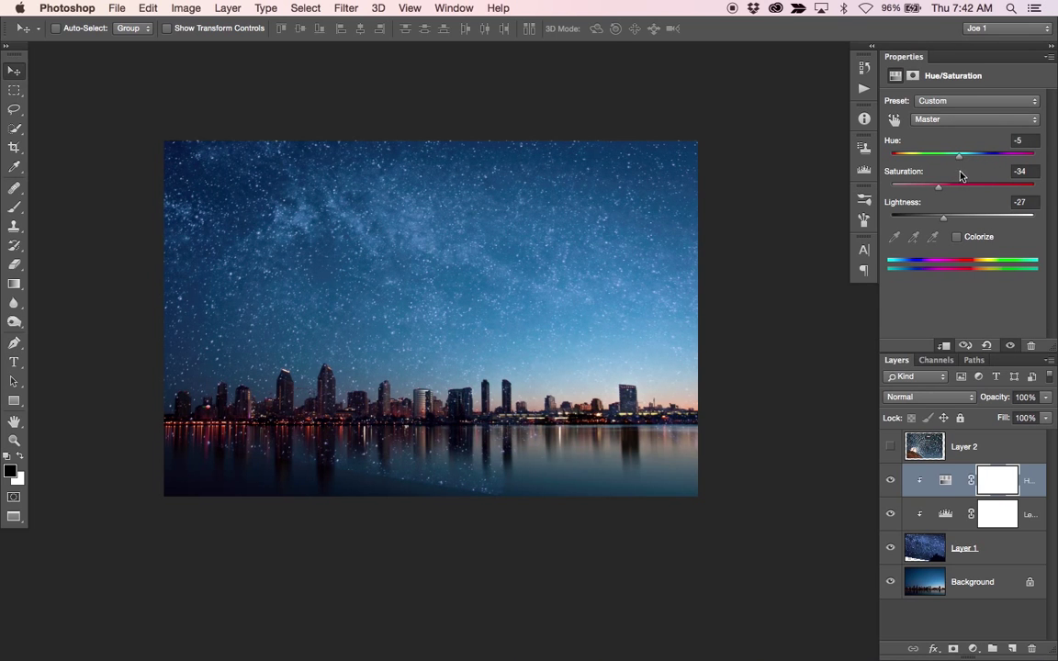
drag(959, 154, 963, 155)
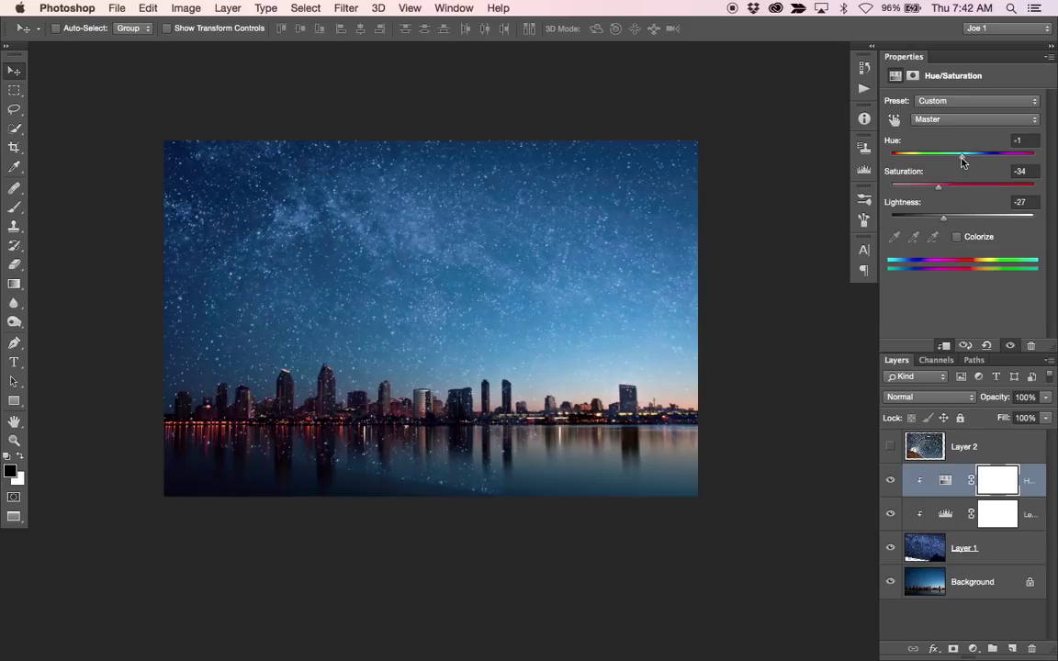
drag(962, 154, 960, 154)
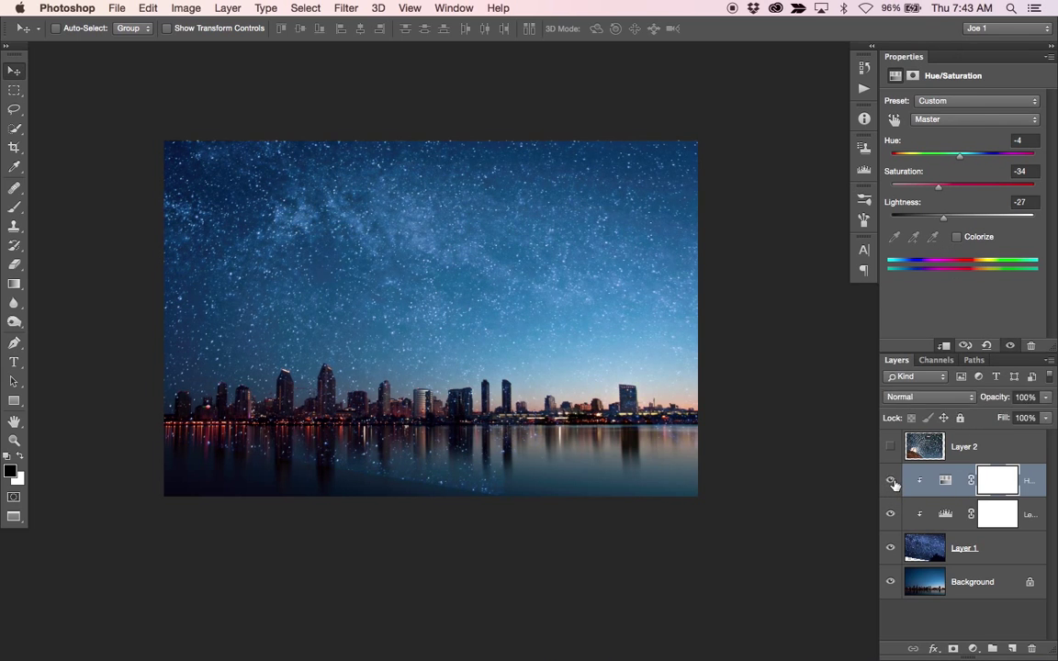
drag(943, 218, 958, 217)
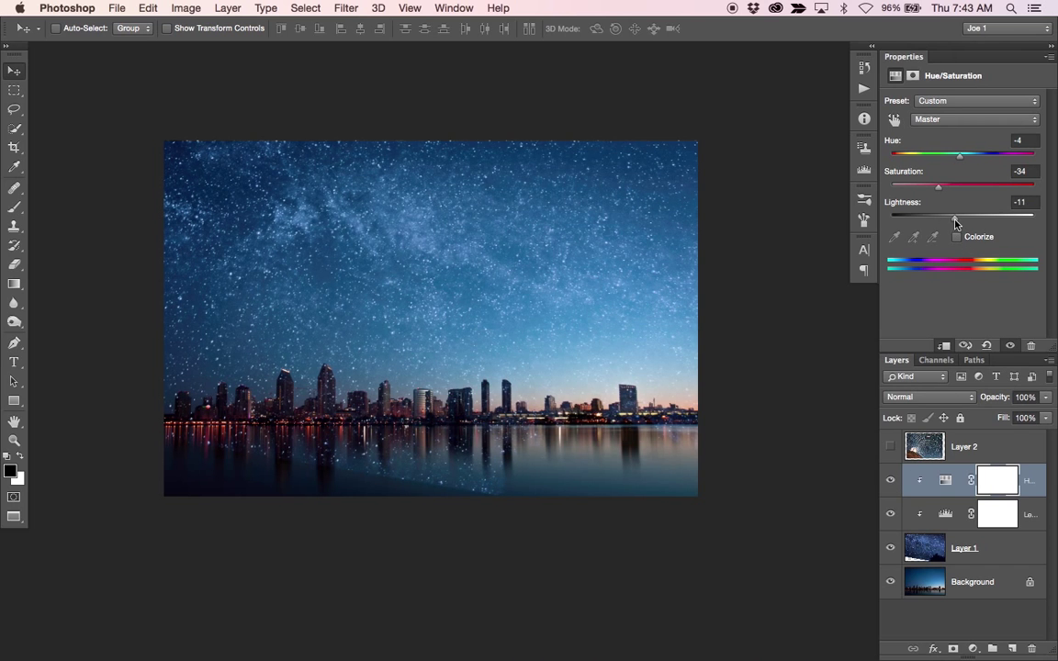
drag(960, 214, 952, 214)
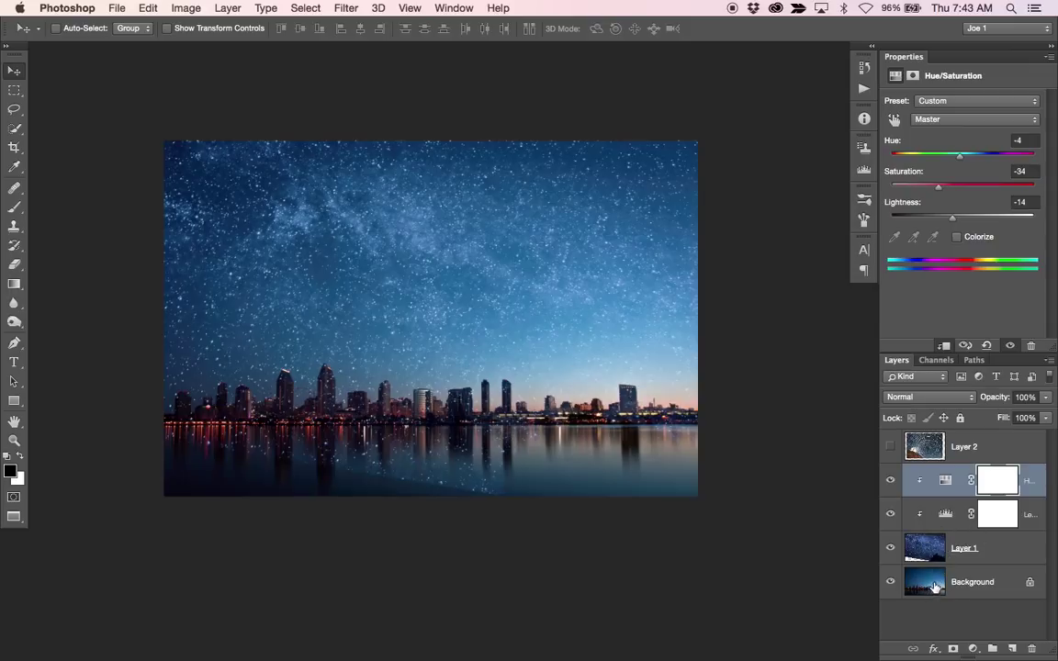
mouse_move(975, 381)
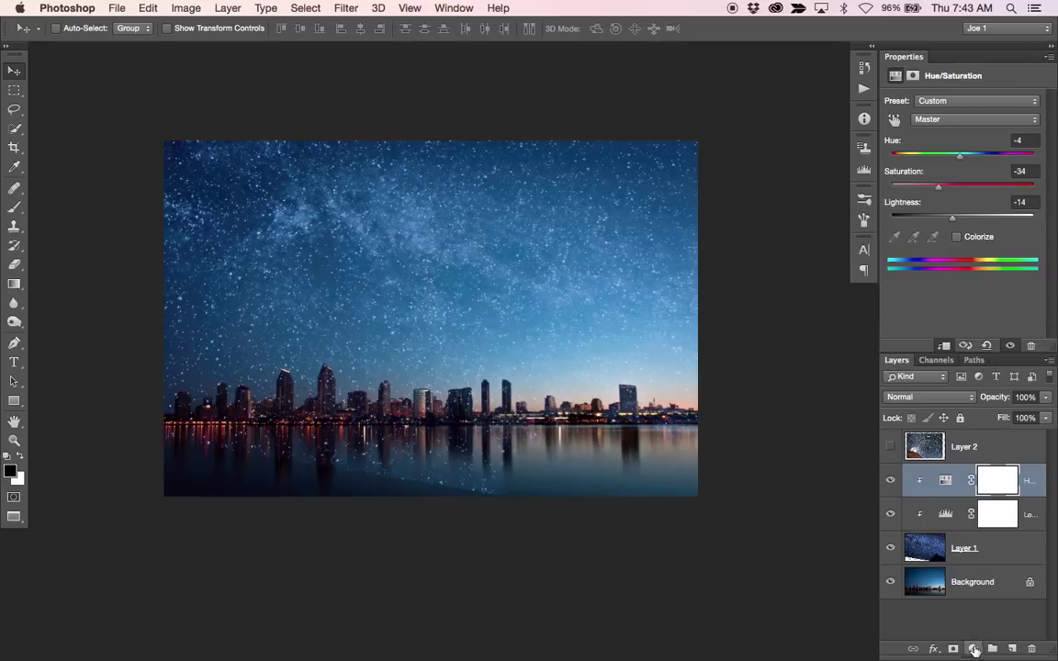
- Add a Color Balance adjustment with midtones at -3, -1 and +16
click(974, 649)
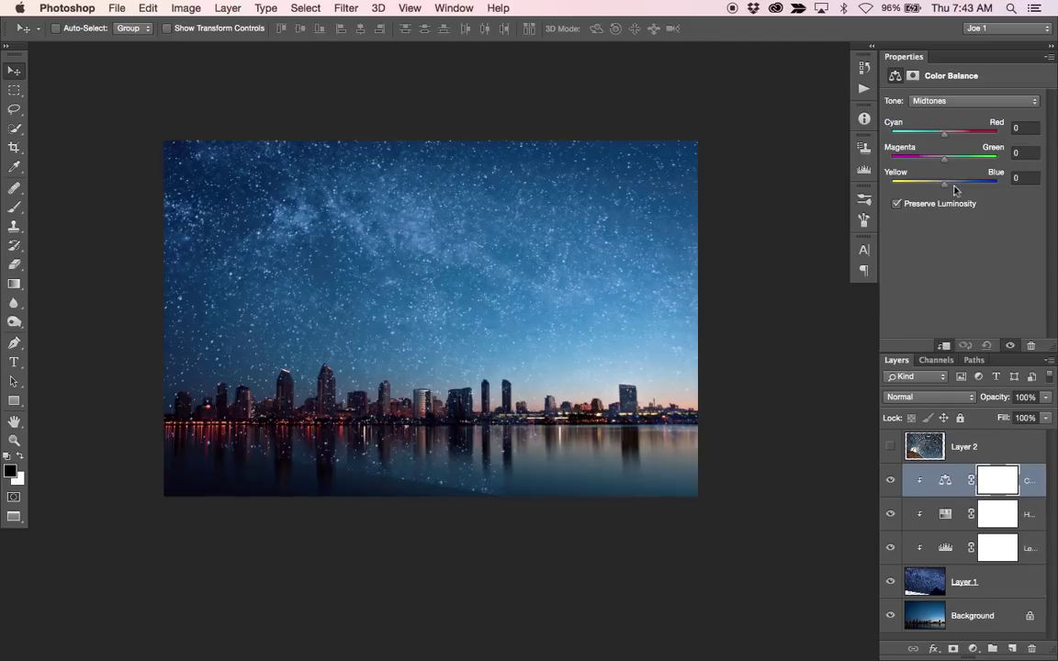
drag(945, 184, 955, 183)
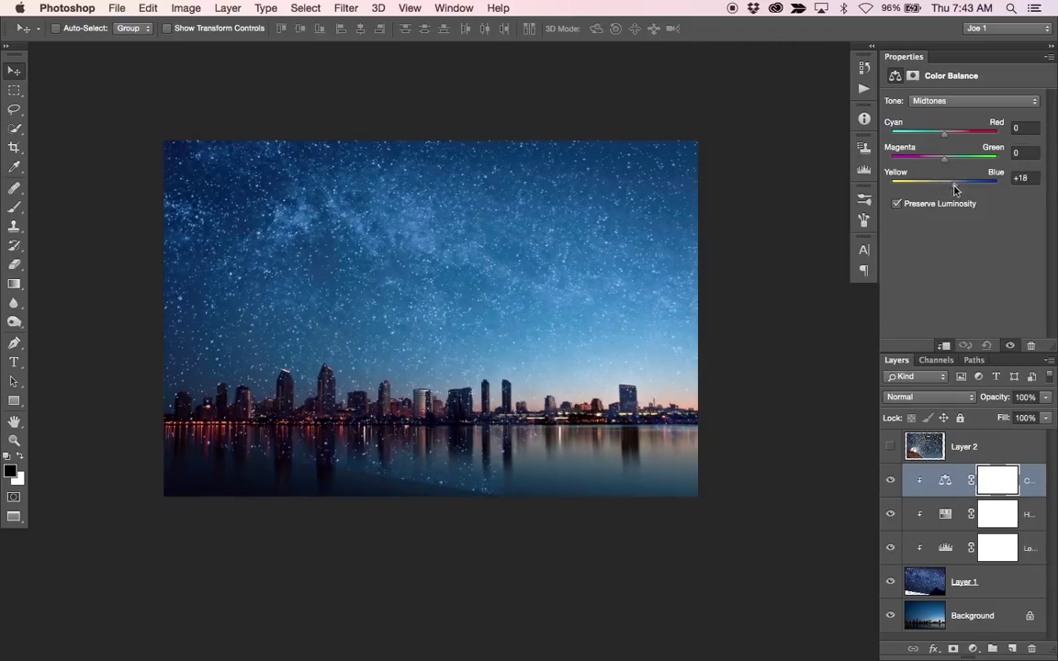
drag(955, 185, 944, 184)
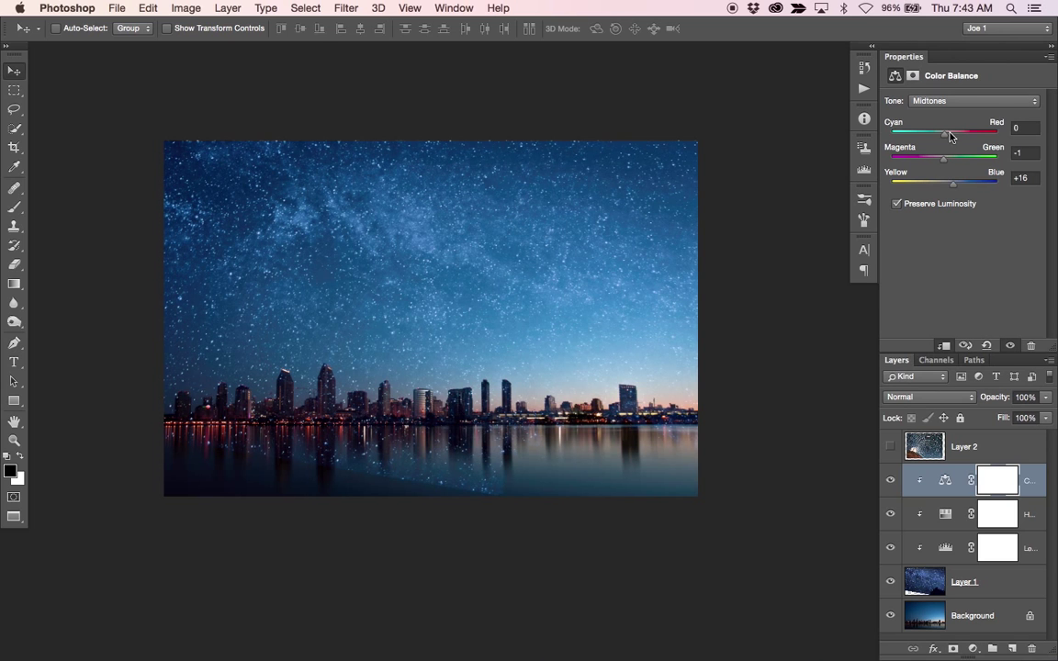
drag(945, 133, 950, 134)
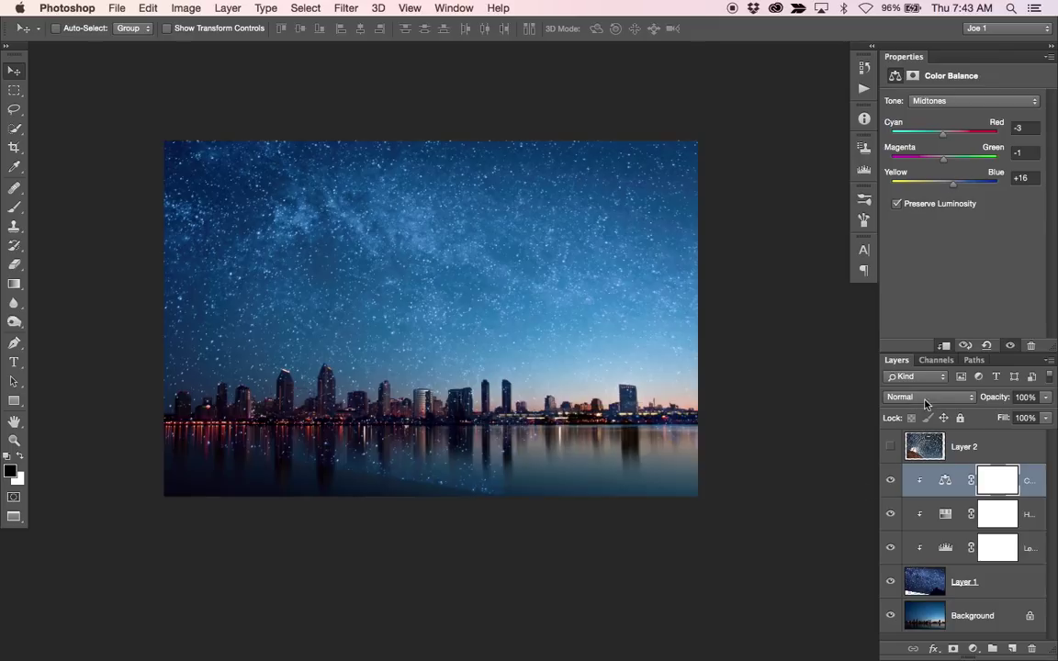
mouse_move(960, 513)
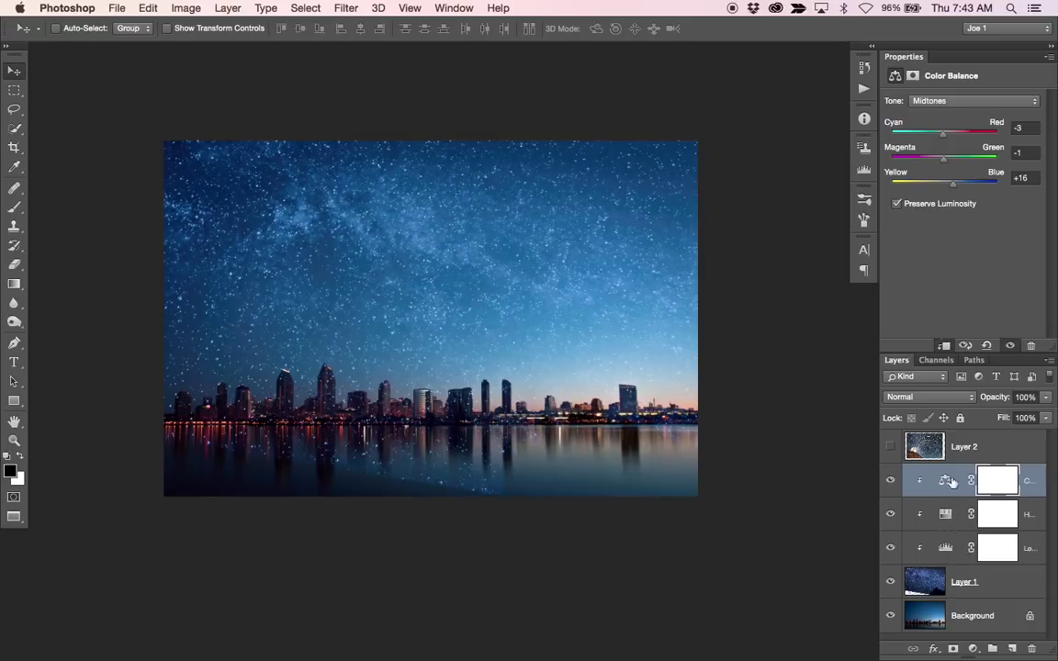
mouse_move(937, 610)
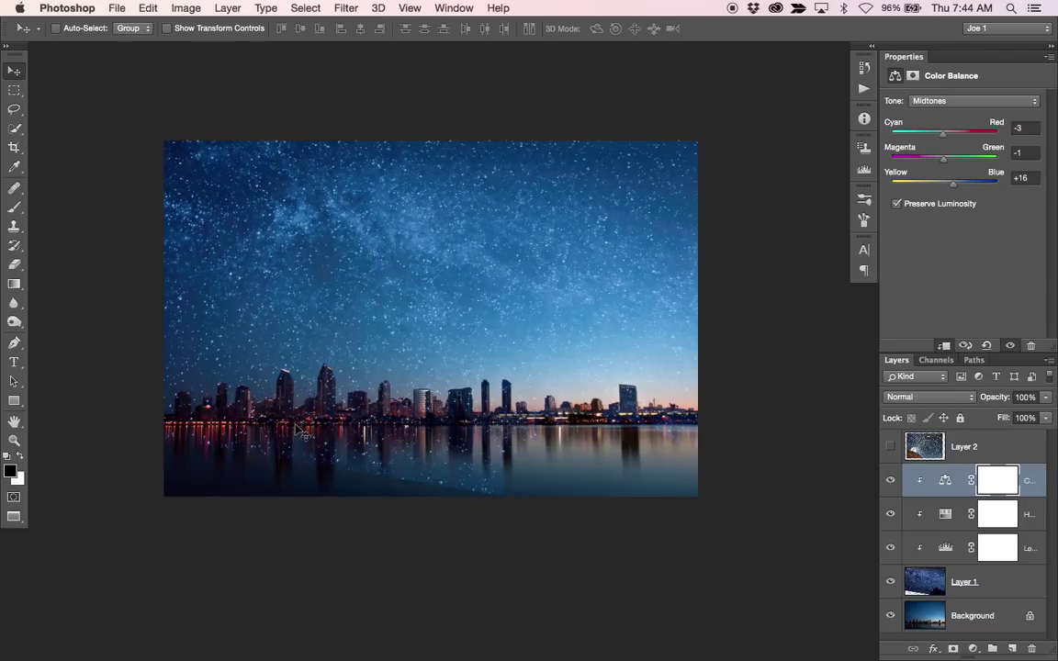
mouse_move(340, 388)
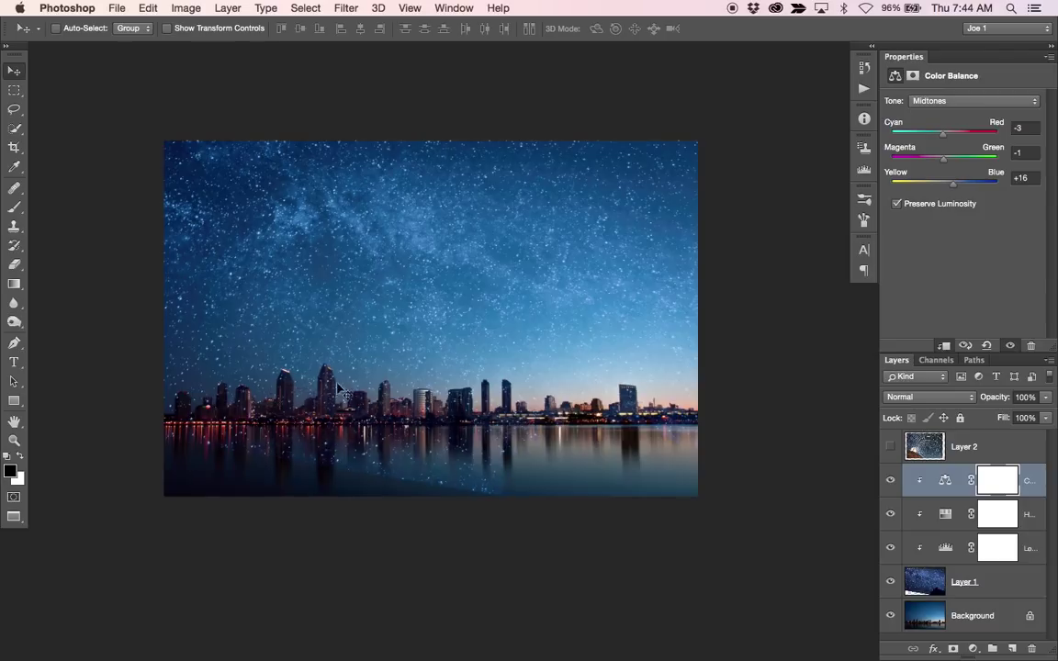
mouse_move(240, 411)
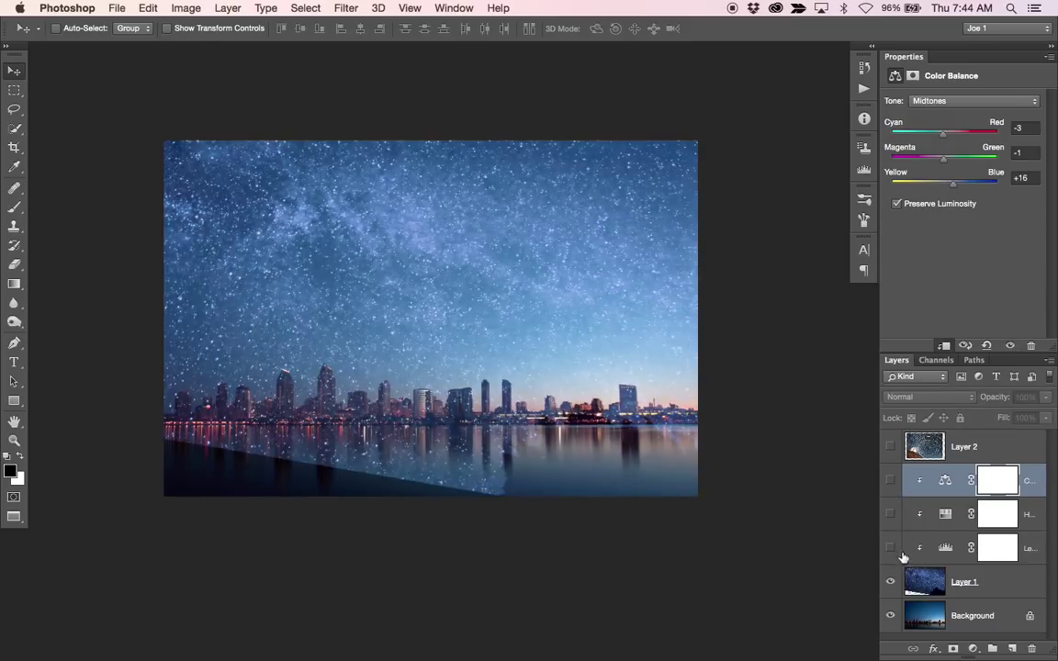
- Hide the three star adjustment layers and Layer 1
click(889, 583)
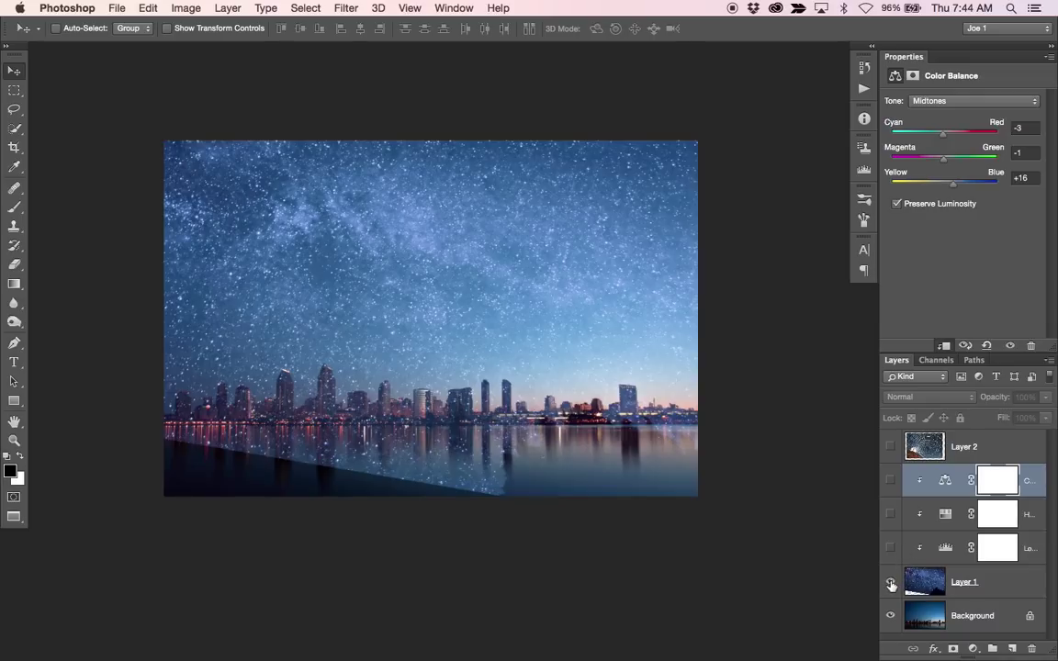
mouse_move(890, 582)
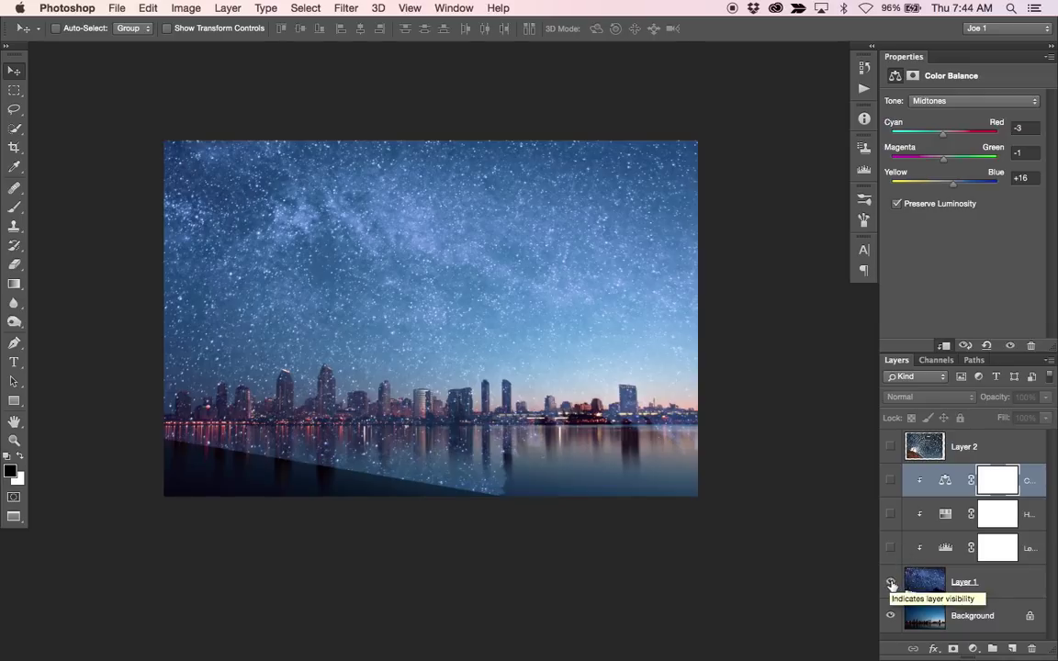
click(889, 582)
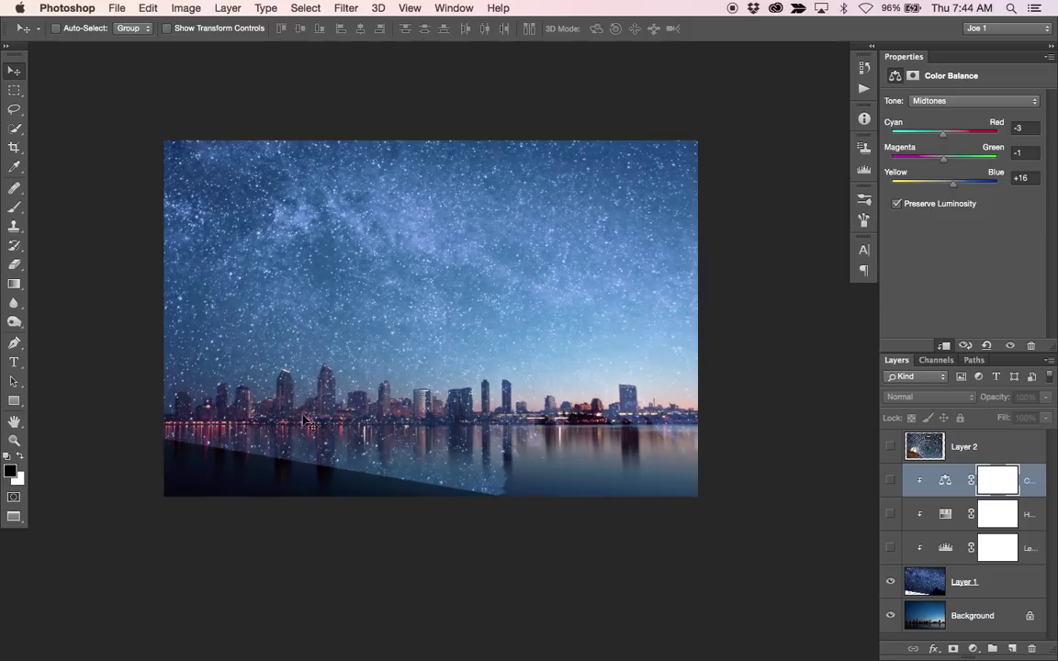
mouse_move(487, 407)
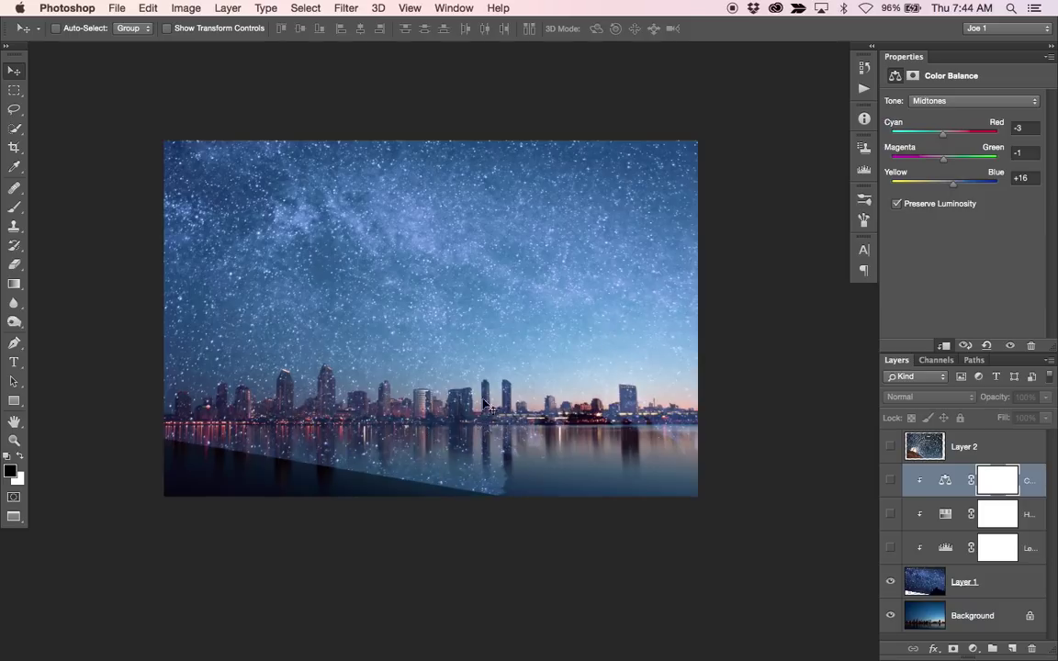
mouse_move(260, 411)
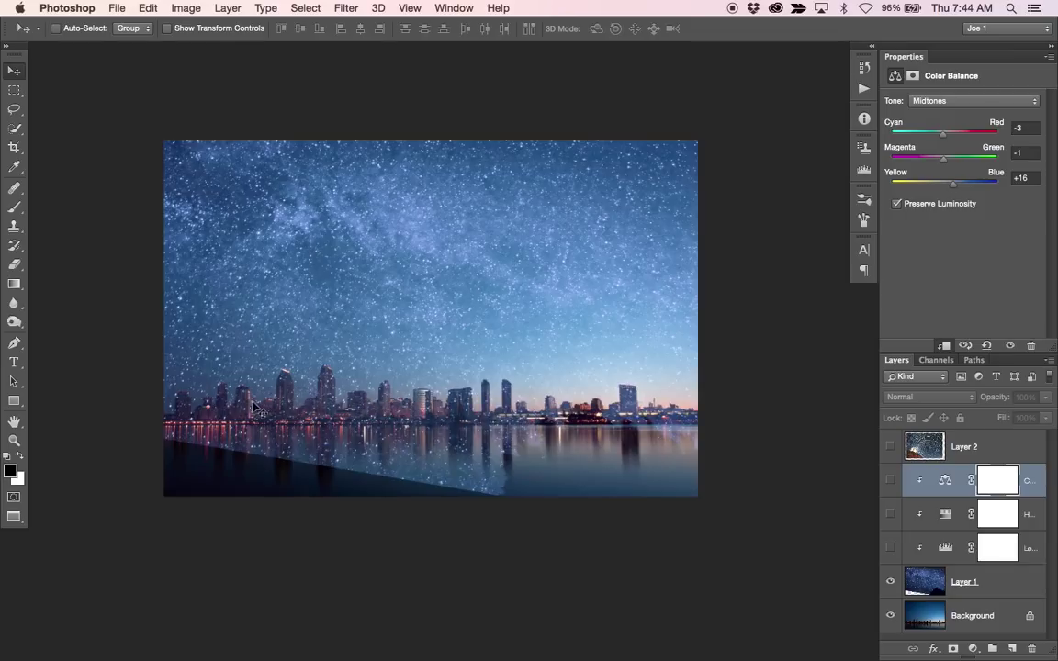
click(889, 582)
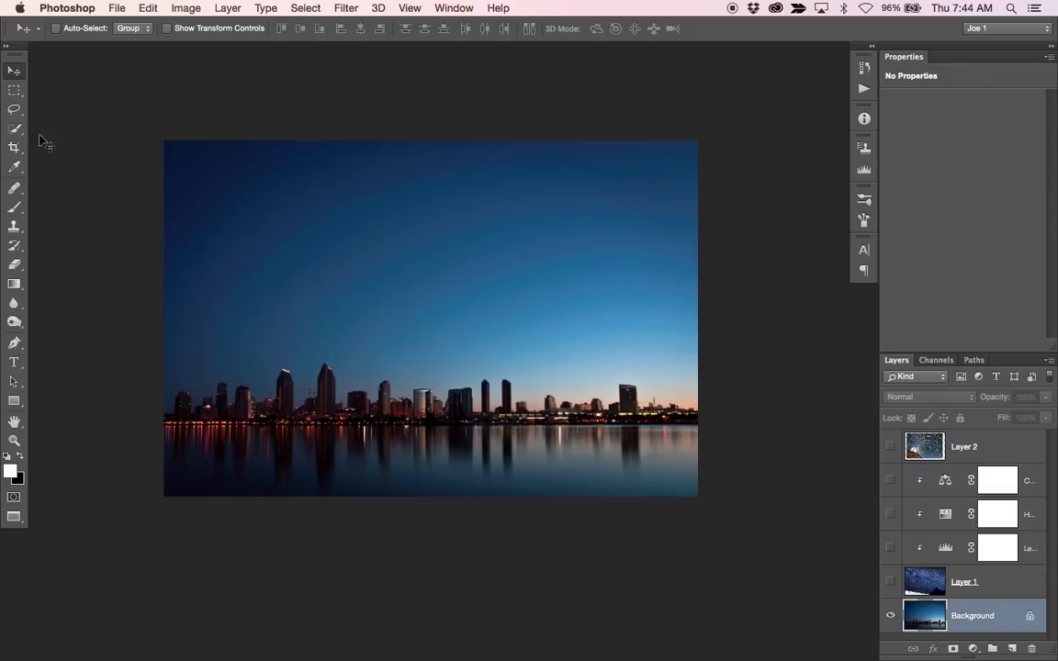
- Paint a Quick Selection over the sky above the skyline
click(13, 128)
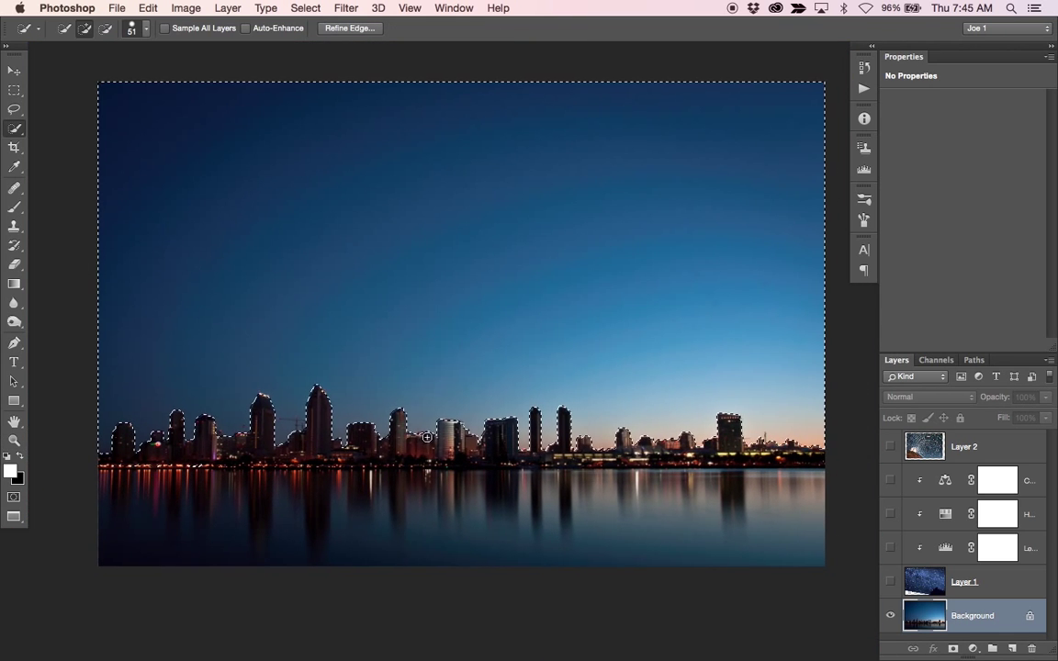
- Show Layer 1 again and paint the water out of its sky mask
click(889, 584)
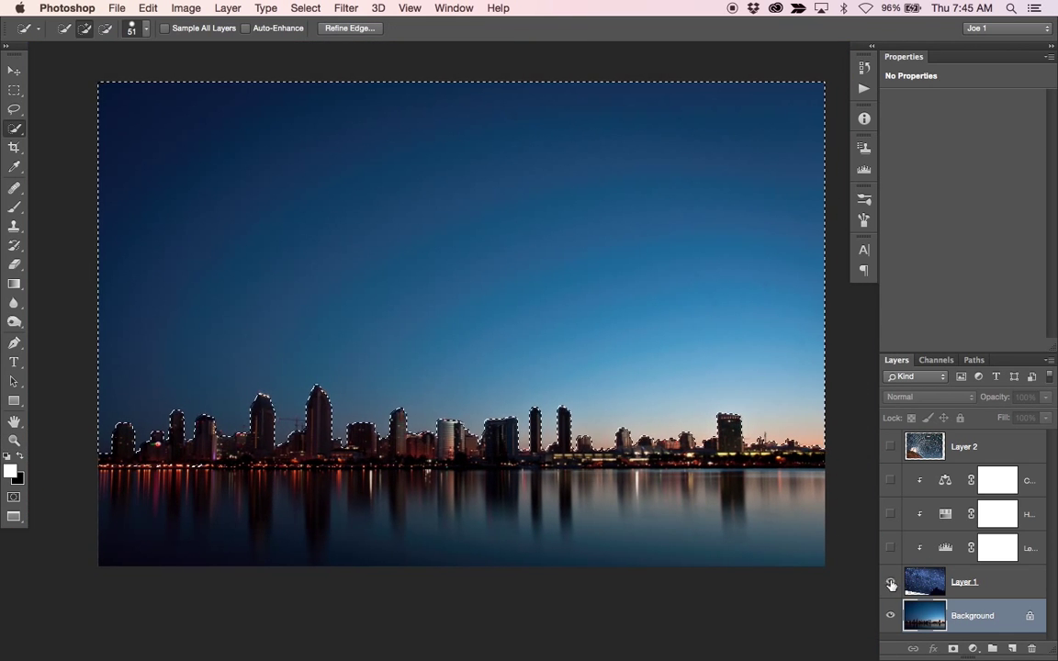
click(889, 581)
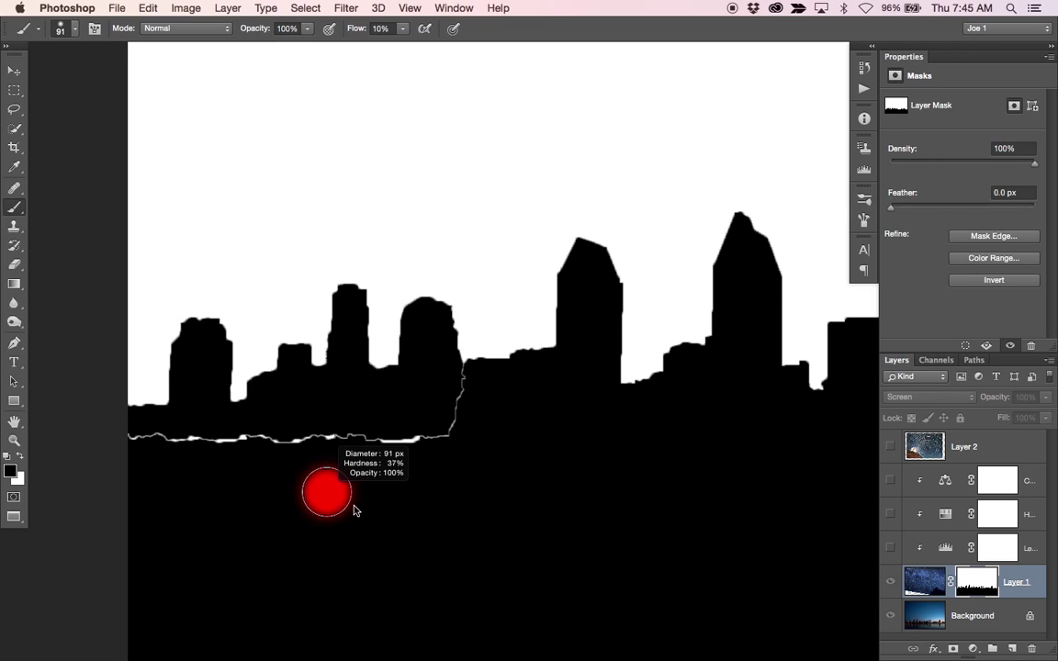
drag(326, 492, 452, 440)
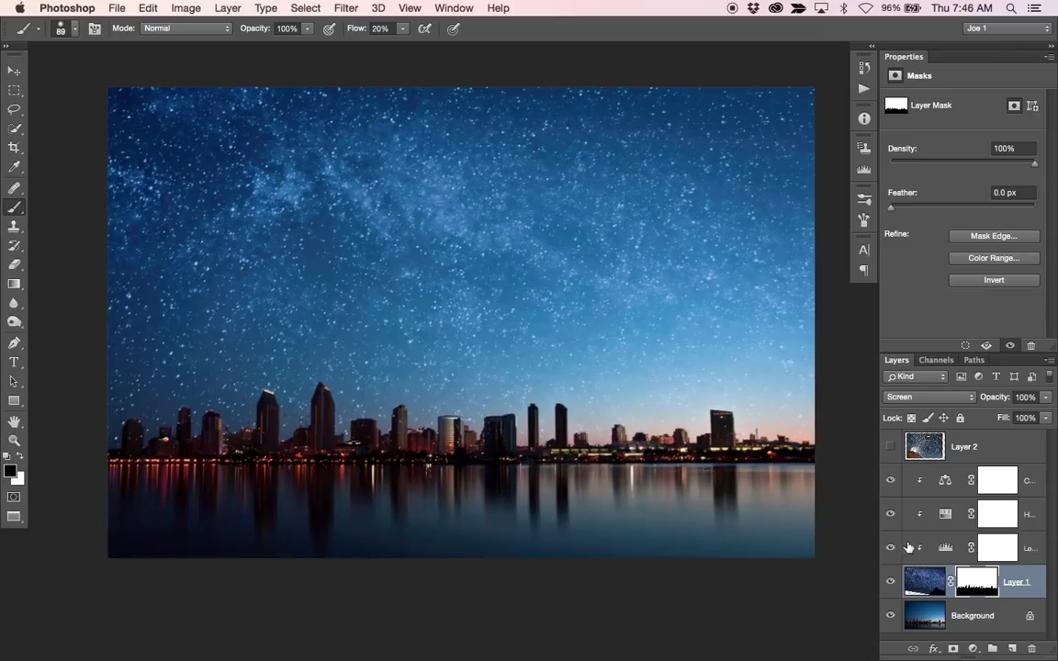
mouse_move(304, 368)
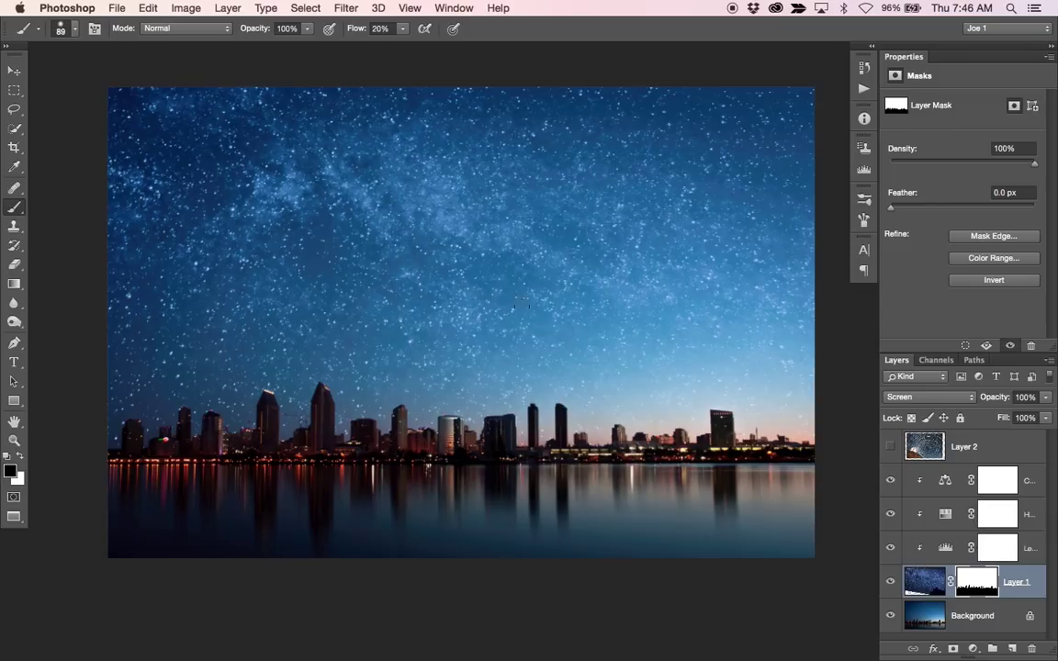
- Draw a gradient on Layer 1's mask so the stars fade toward the horizon
click(15, 284)
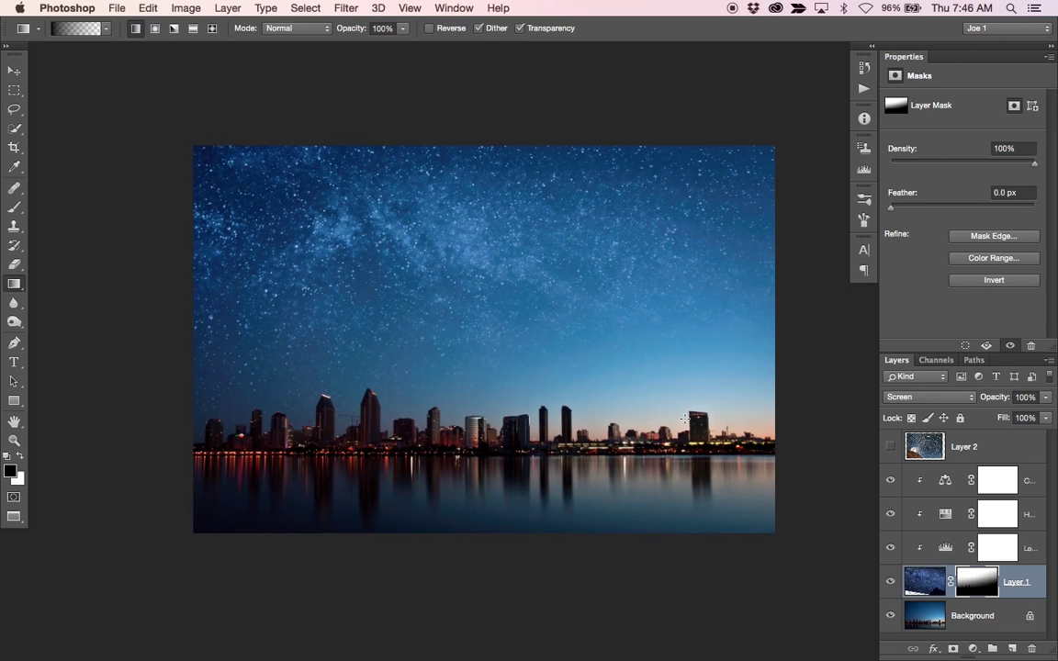
mouse_move(242, 245)
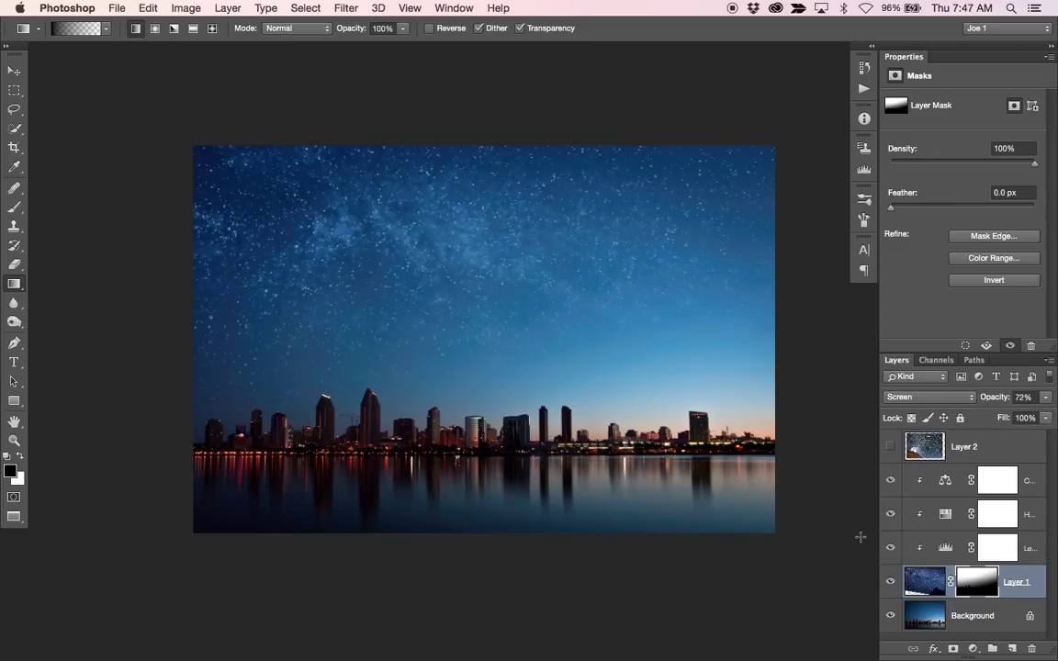
mouse_move(583, 325)
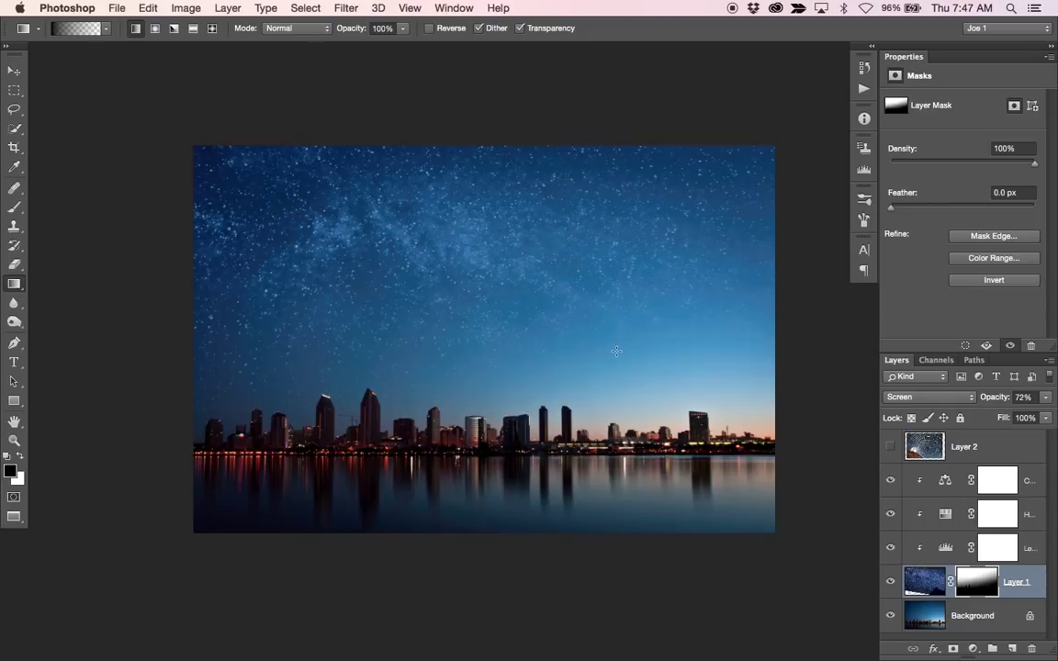
mouse_move(614, 351)
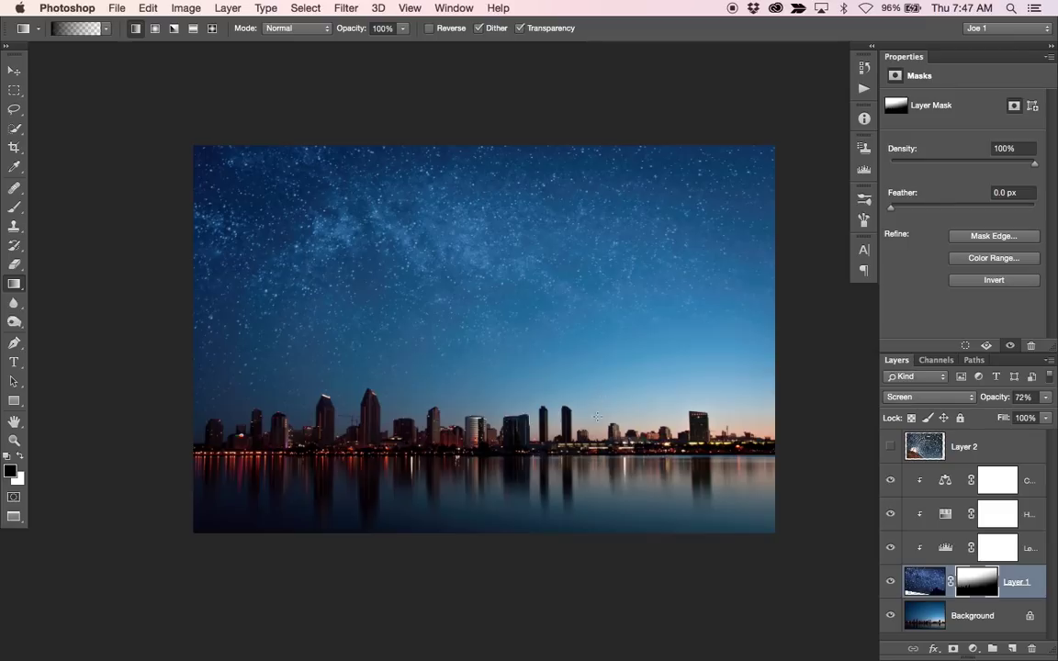
mouse_move(218, 494)
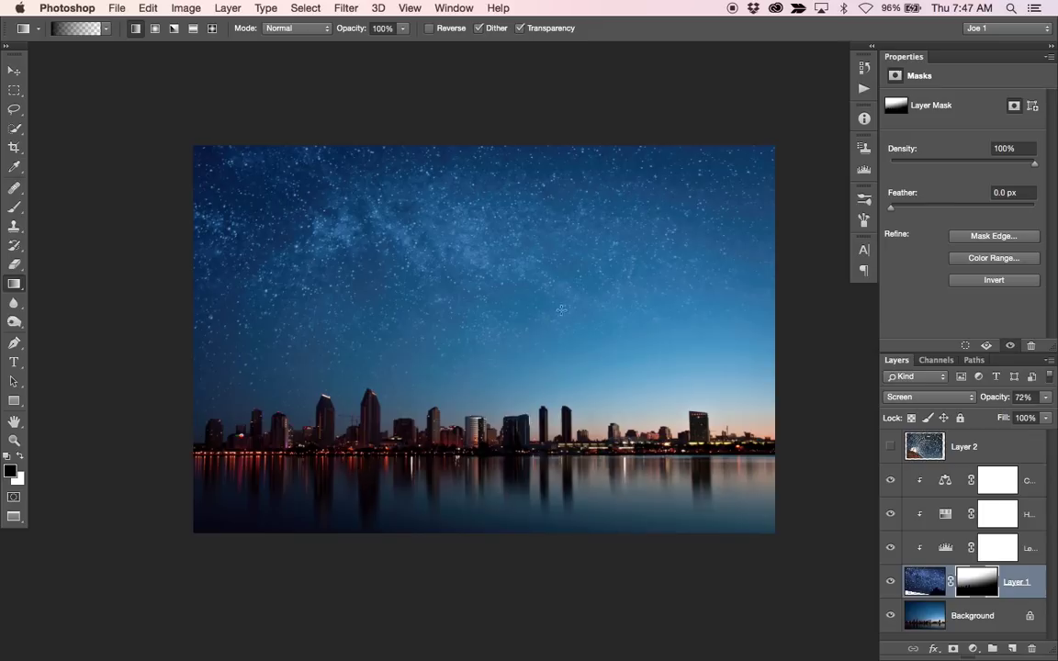
mouse_move(691, 401)
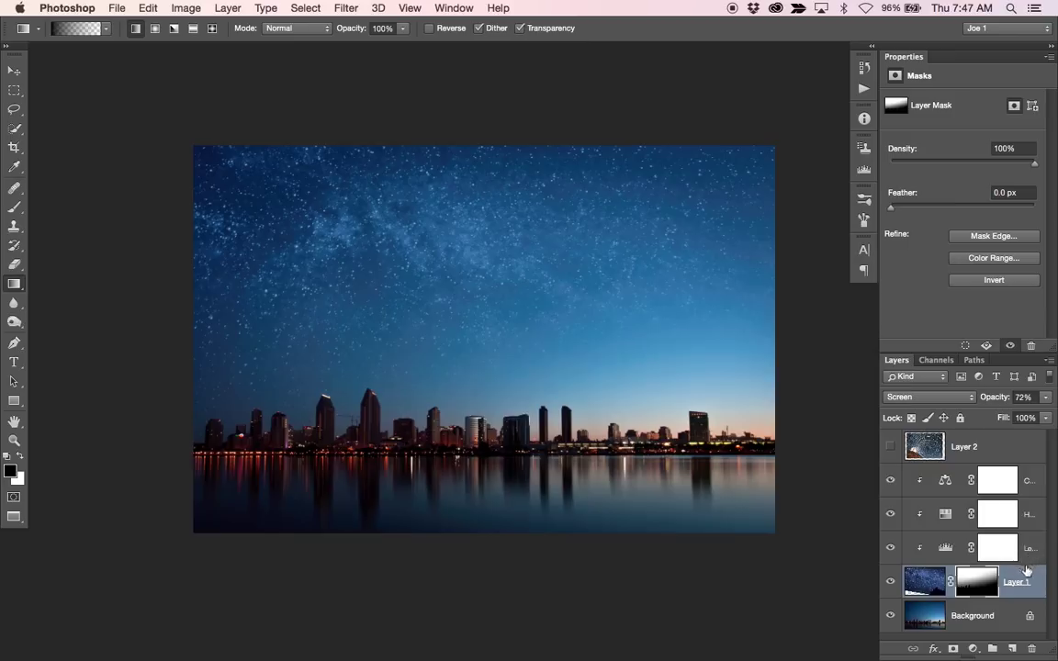
- Merge copies of Layer 1 and its adjustments, then flip the merged copy vertically
click(999, 479)
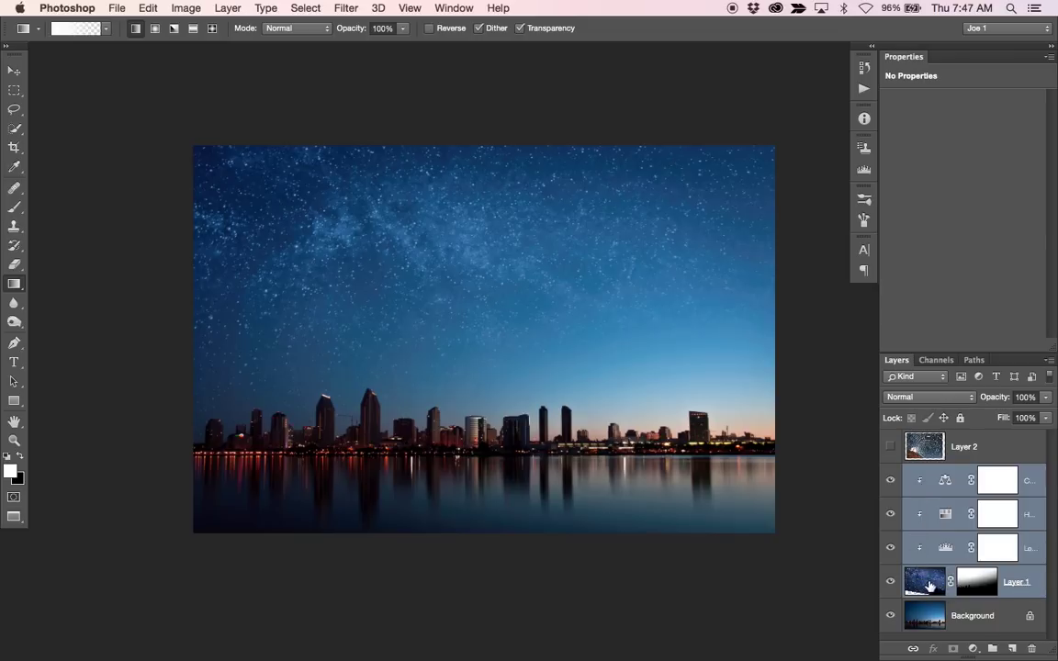
mouse_move(933, 501)
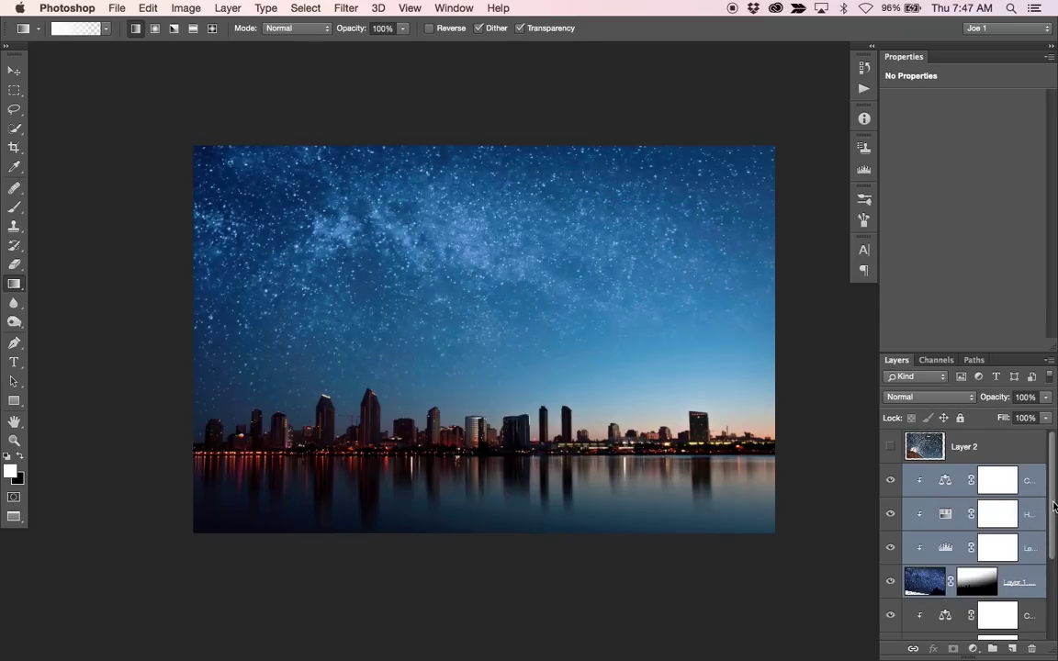
mouse_move(962, 511)
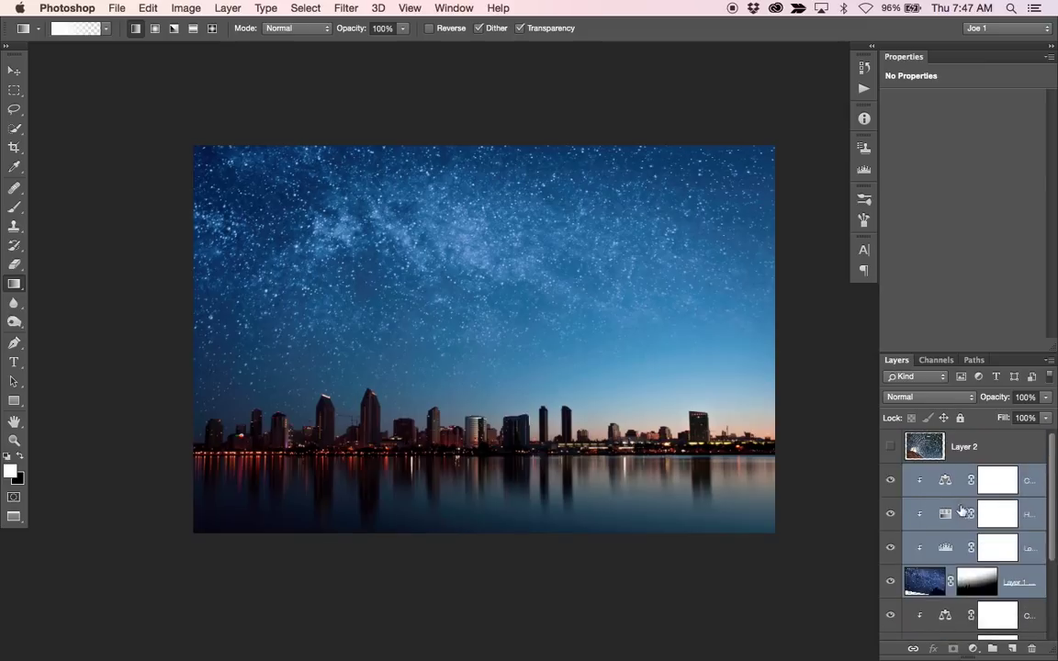
right_click(964, 512)
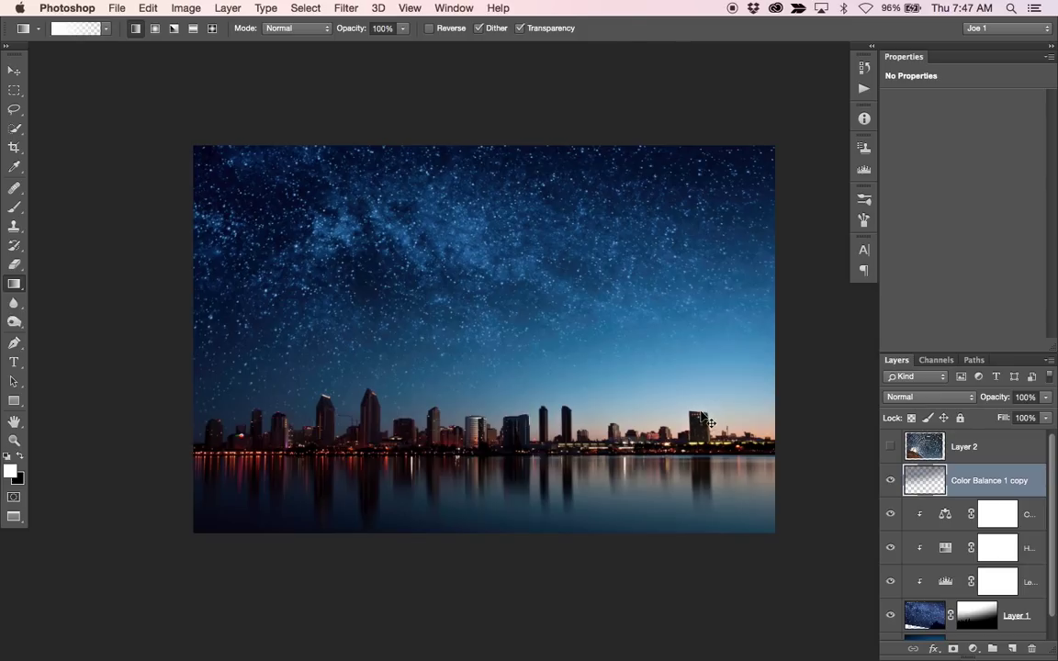
right_click(707, 422)
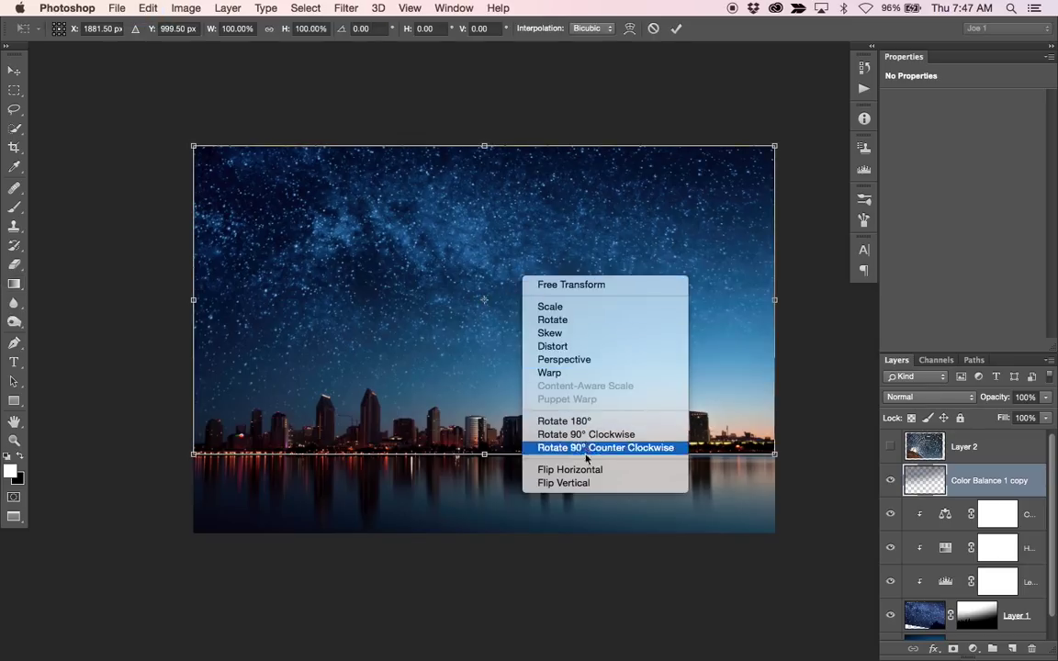
click(563, 483)
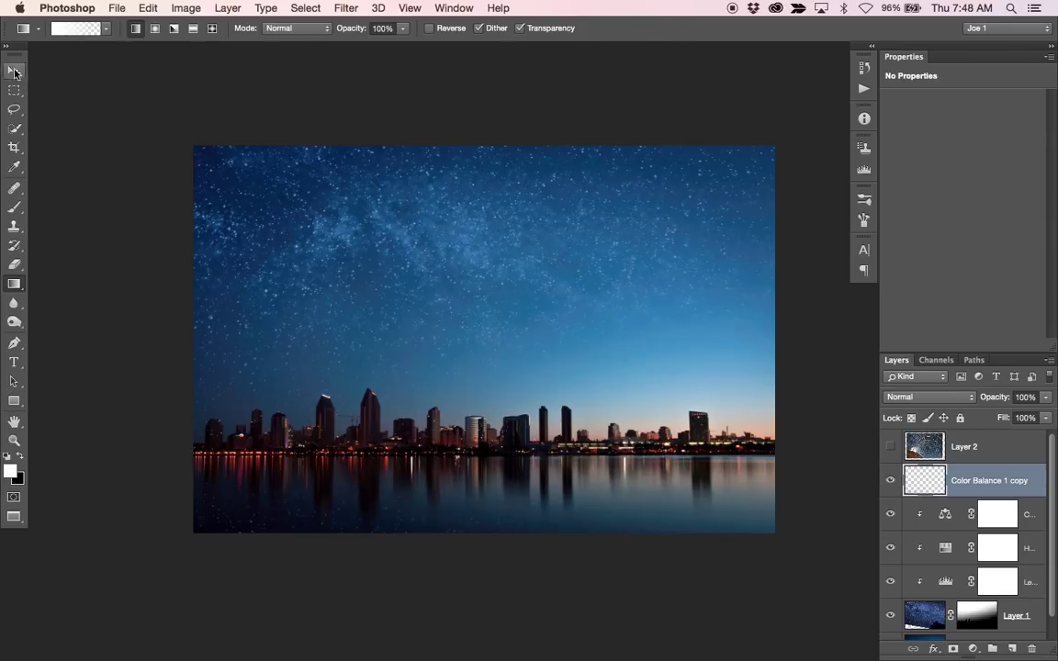
- Apply a Gaussian blur with about 4.7 px radius to the flipped sky copy
click(13, 71)
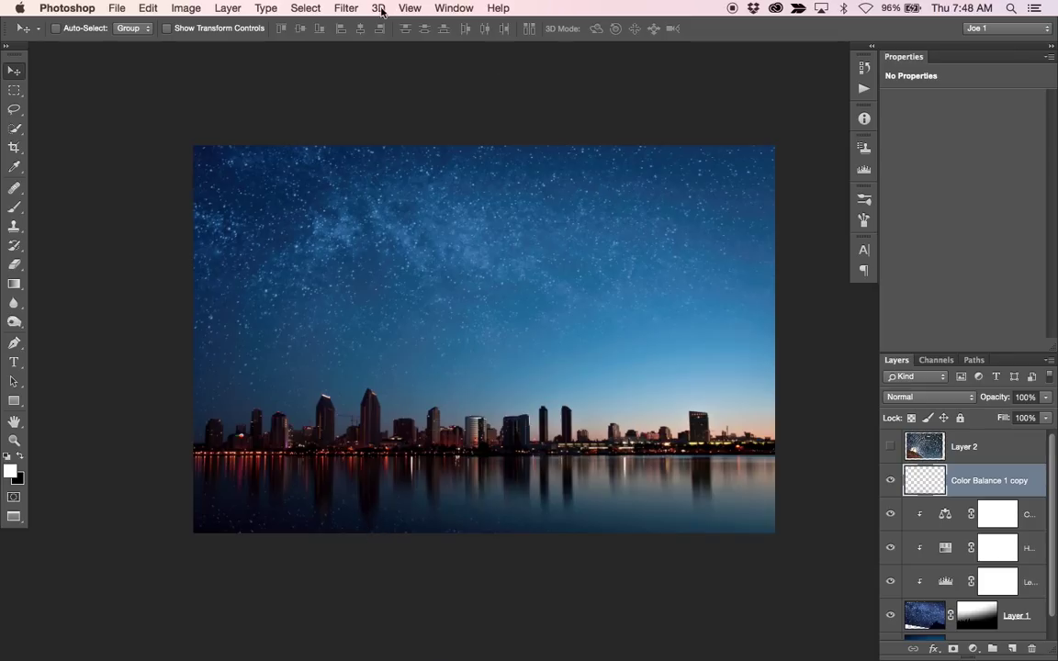
click(346, 8)
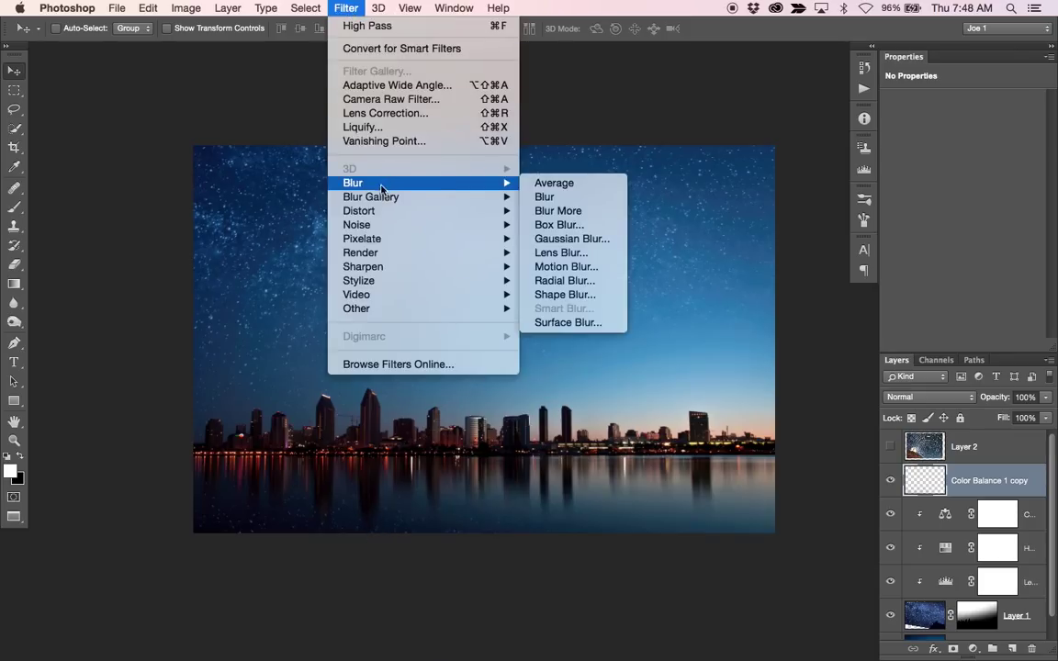
click(572, 239)
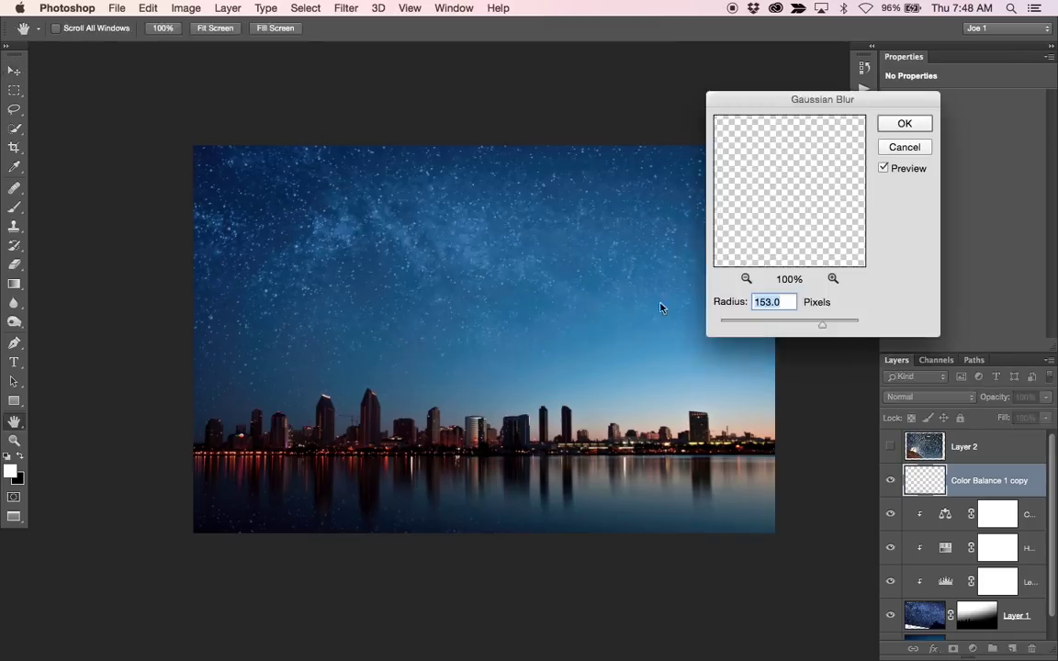
drag(822, 324, 737, 325)
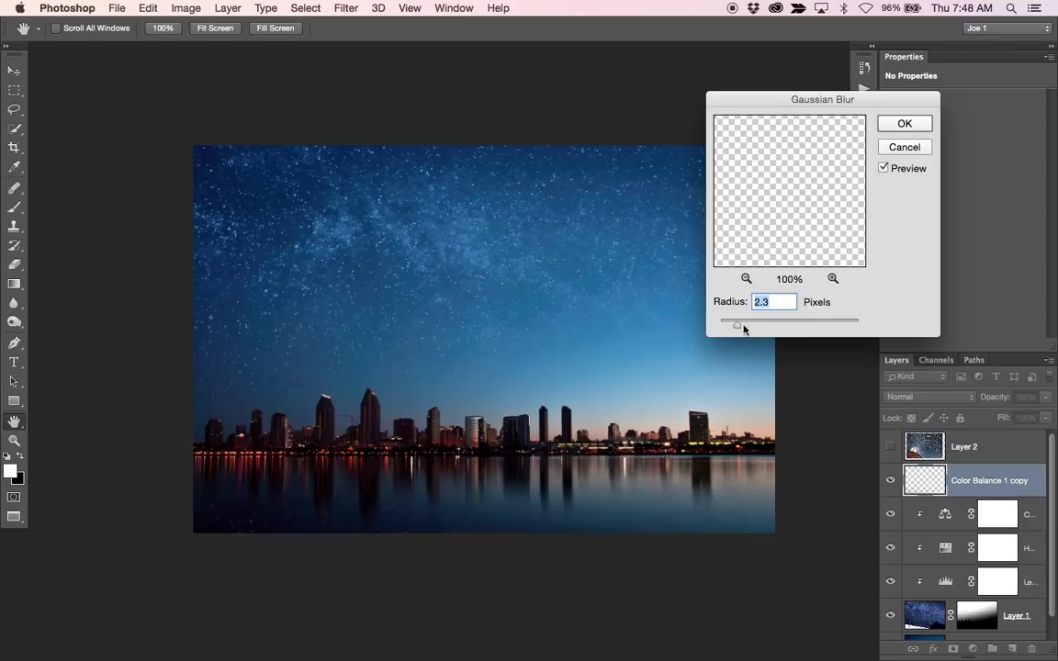
drag(738, 324, 753, 328)
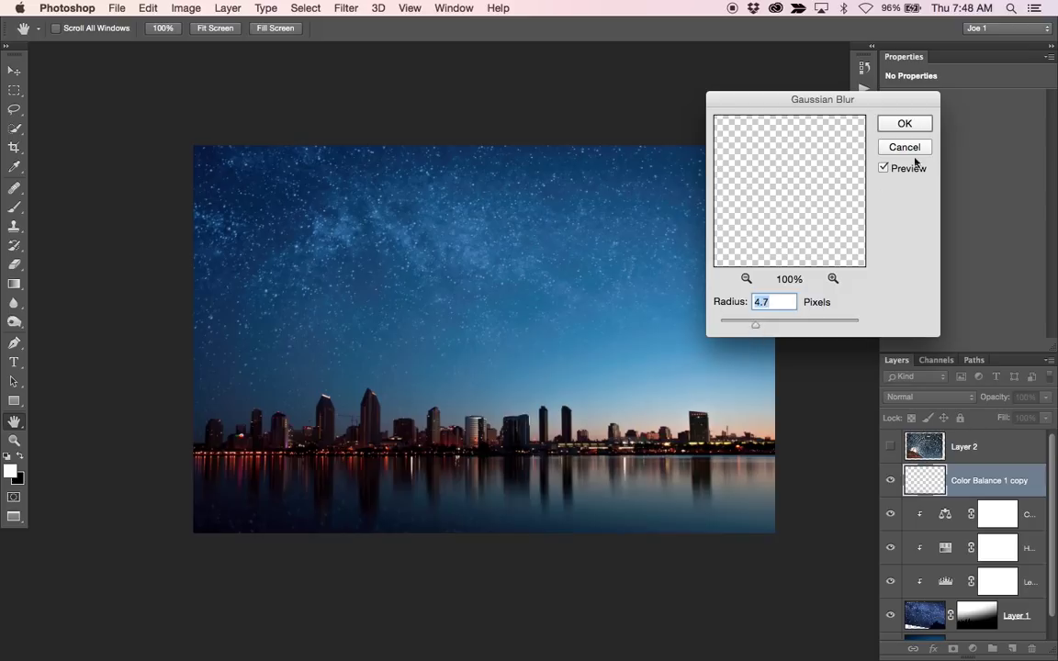
click(904, 123)
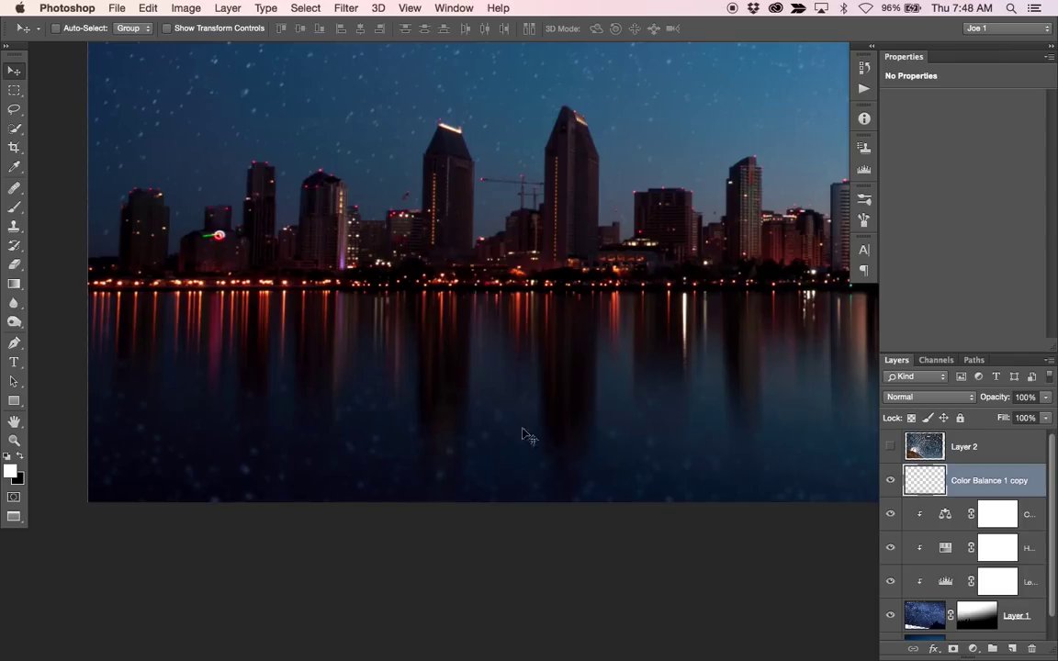
mouse_move(673, 616)
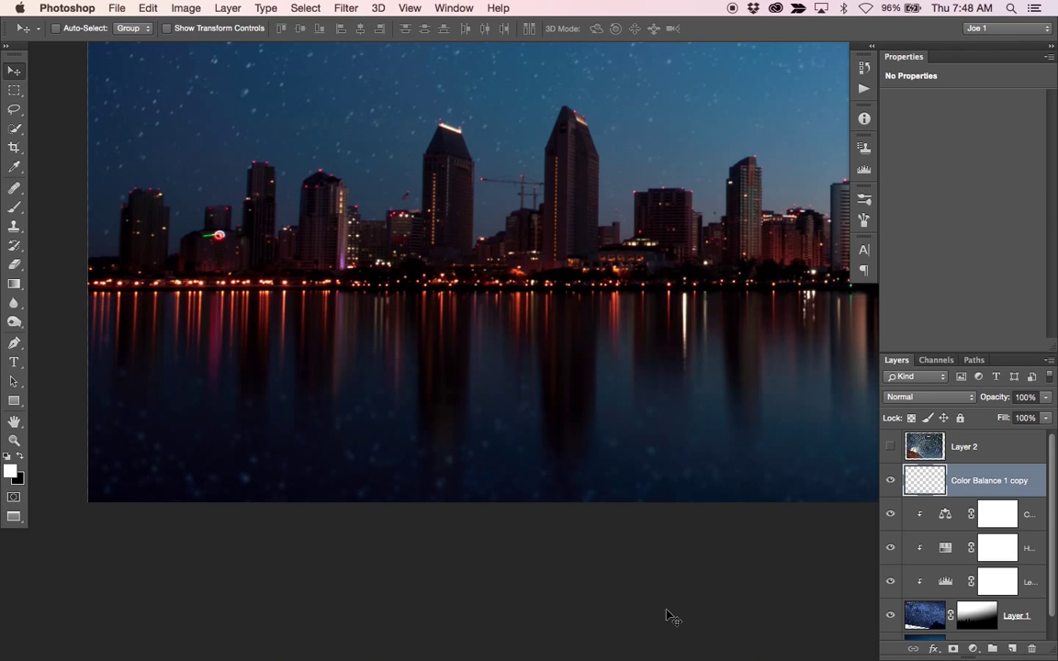
mouse_move(407, 200)
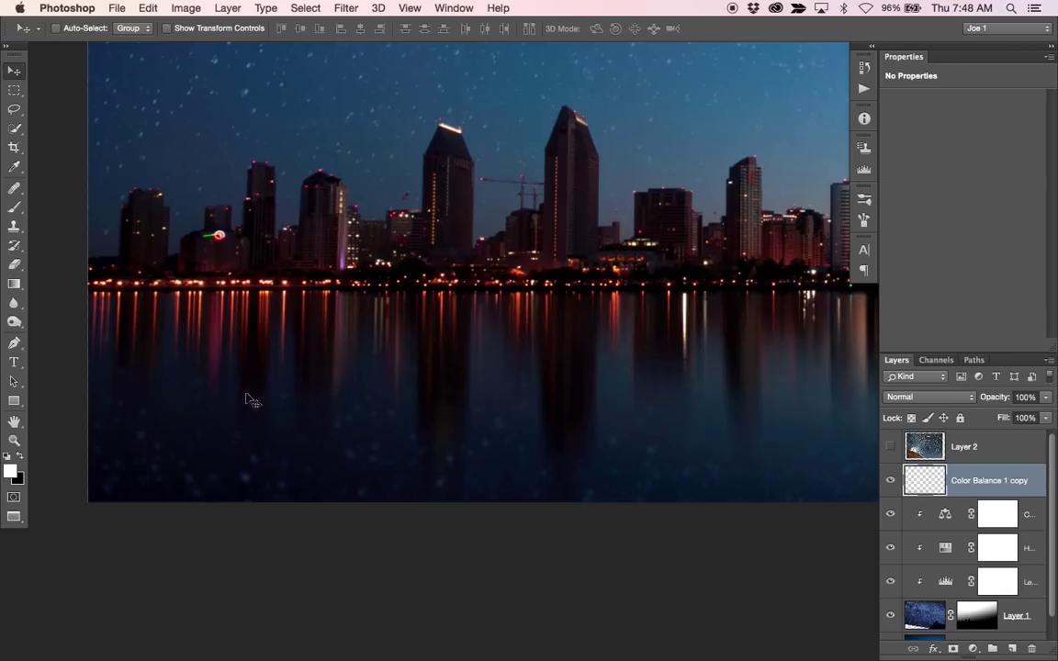
- Add a layer mask to the Color Balance 1 copy reflection layer
click(977, 481)
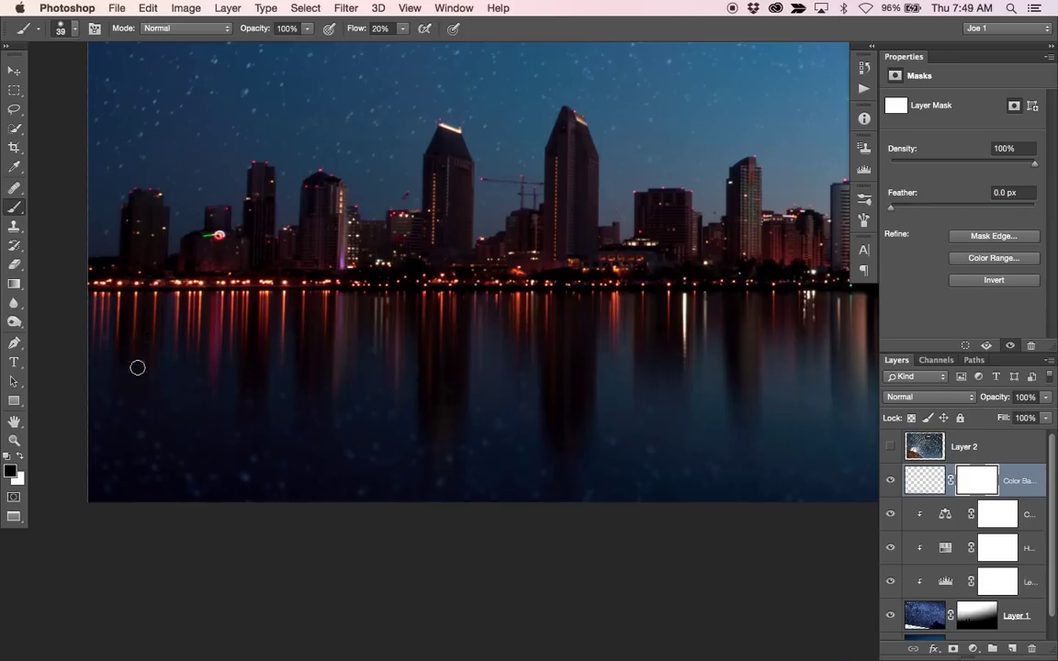
mouse_move(131, 352)
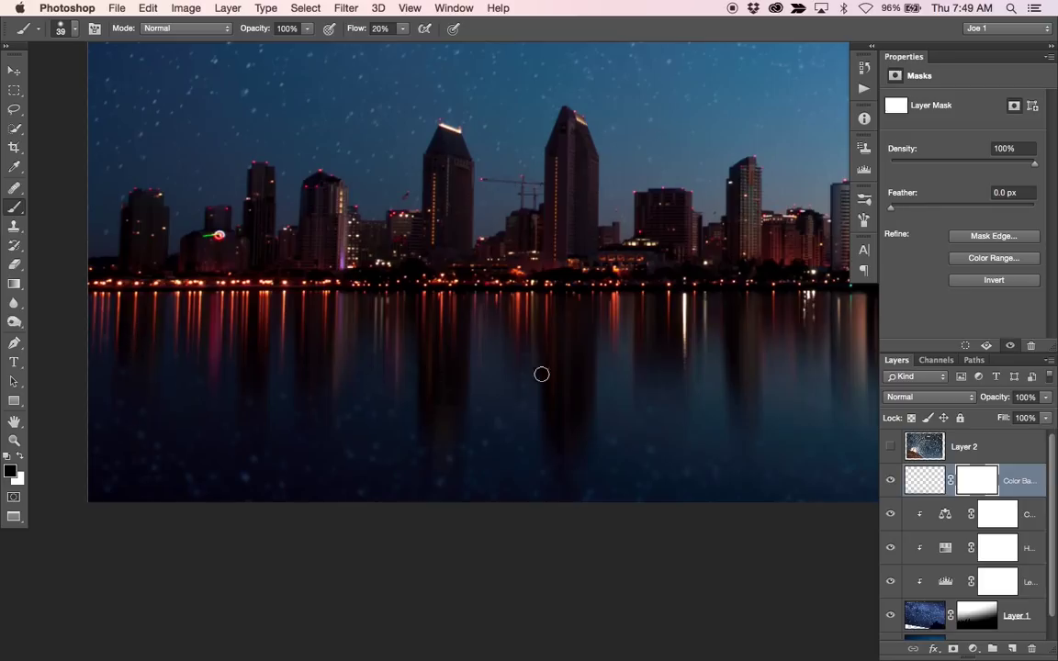
mouse_move(949, 508)
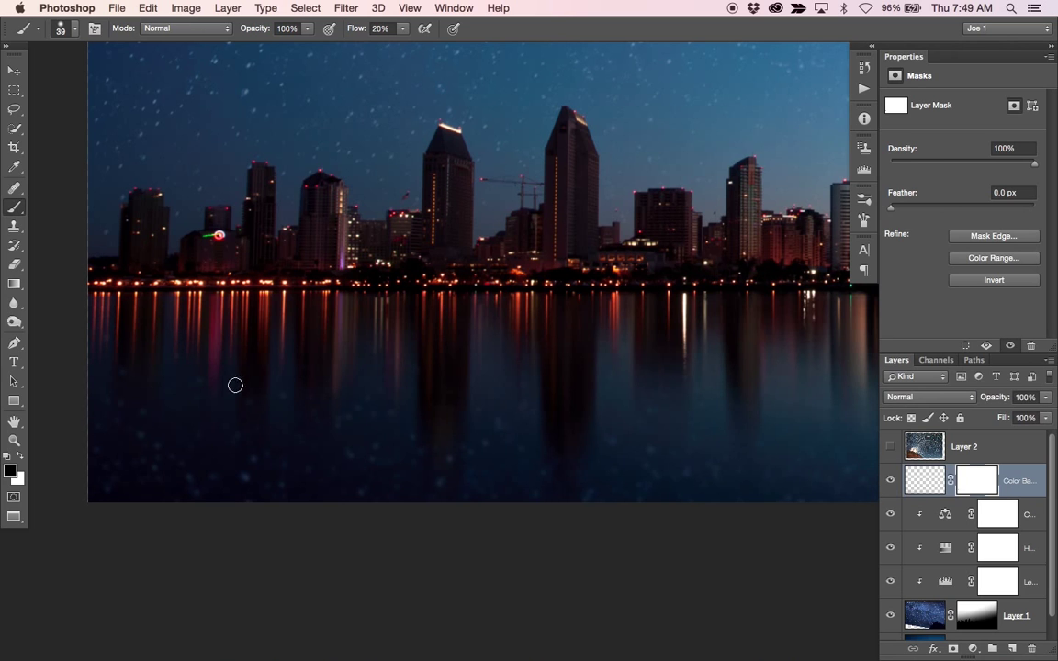
mouse_move(253, 397)
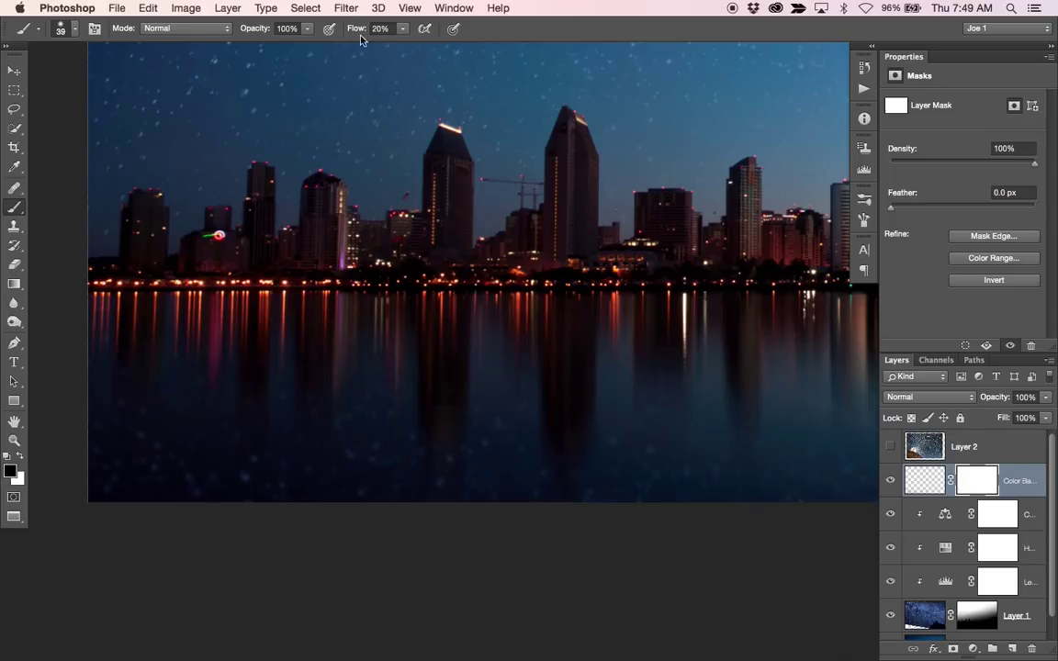
mouse_move(296, 382)
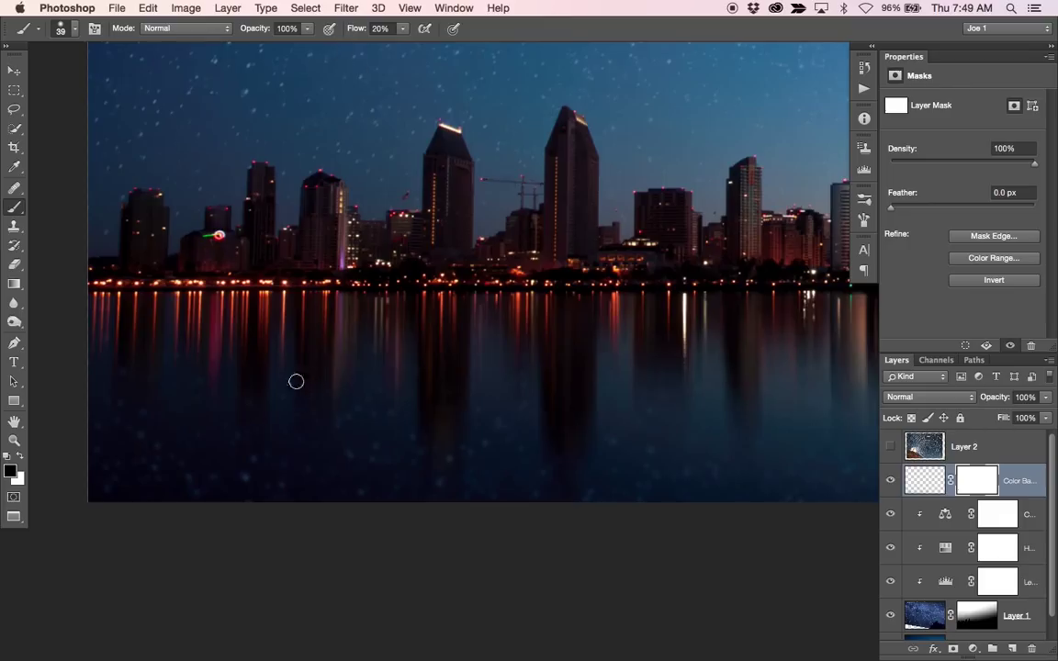
mouse_move(612, 437)
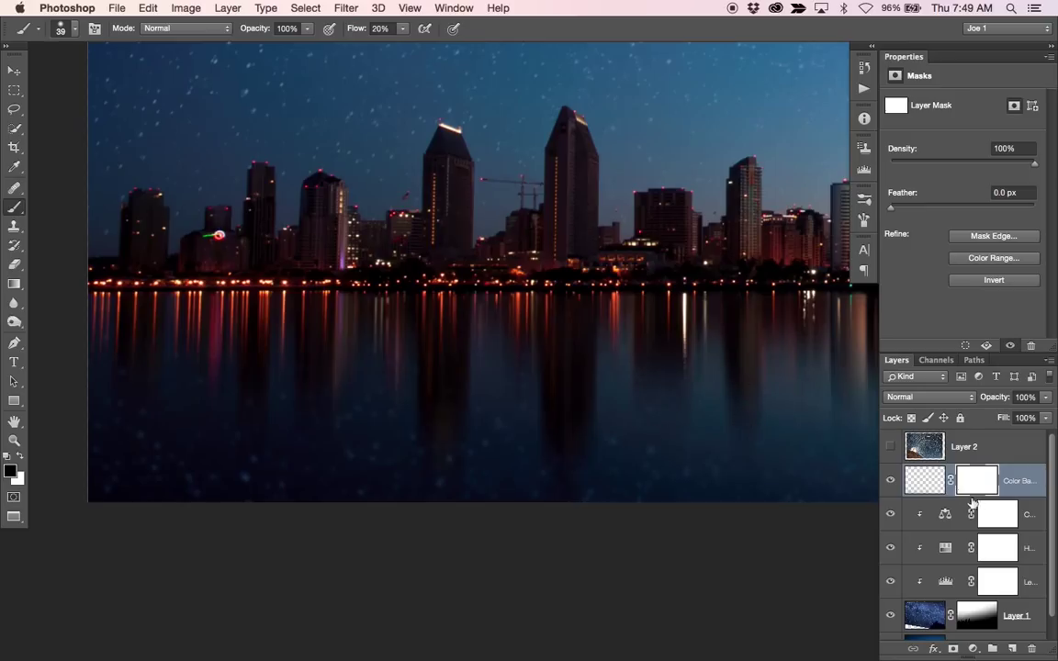
mouse_move(478, 298)
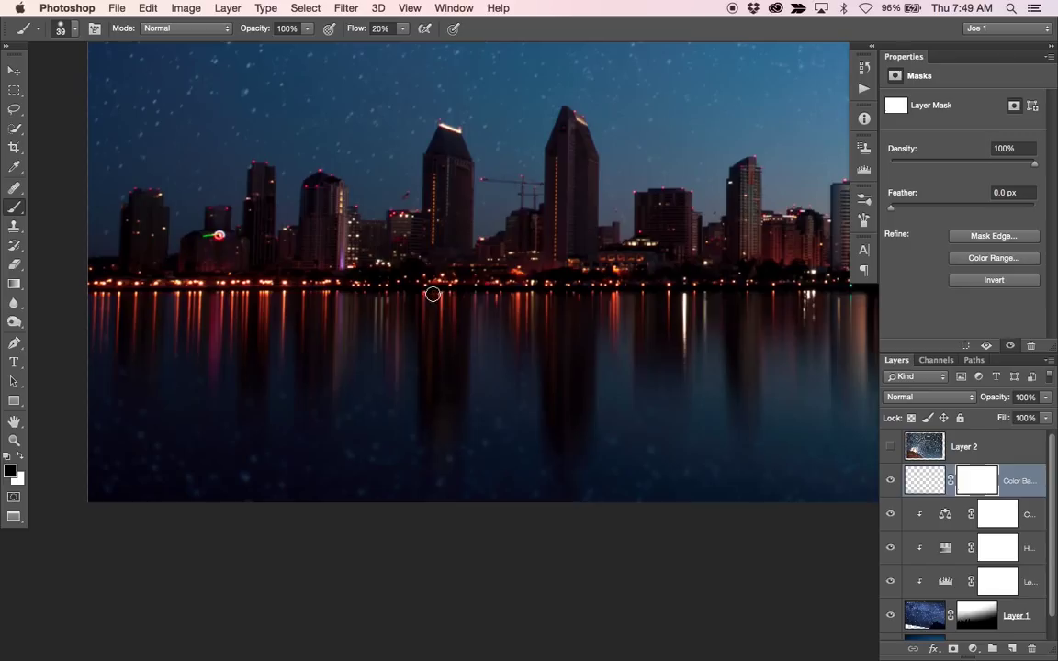
mouse_move(181, 320)
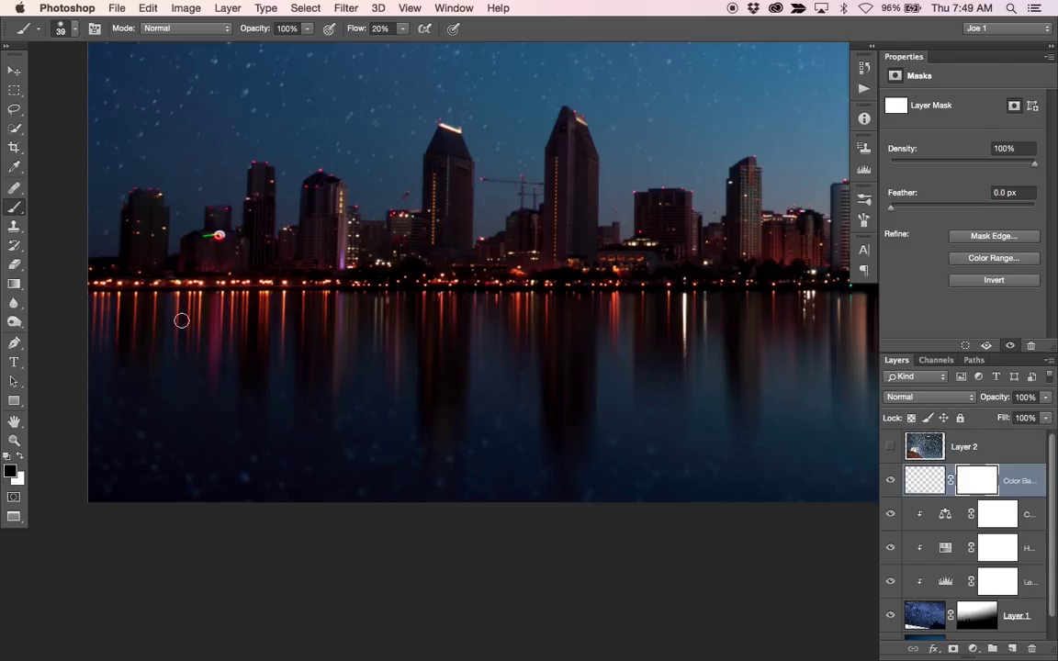
mouse_move(118, 382)
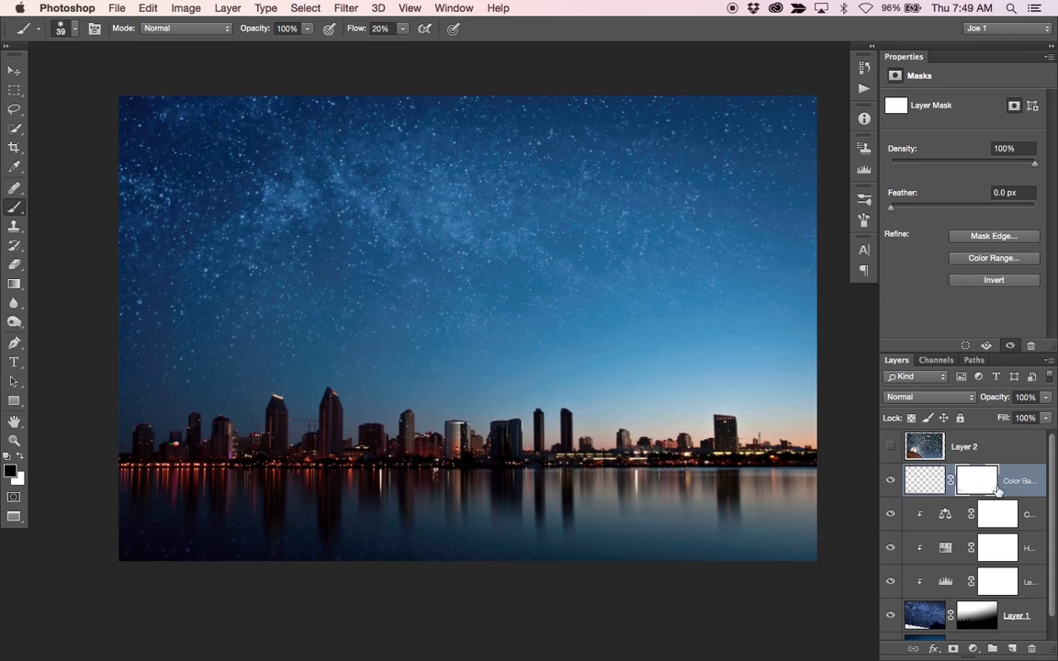
mouse_move(902, 491)
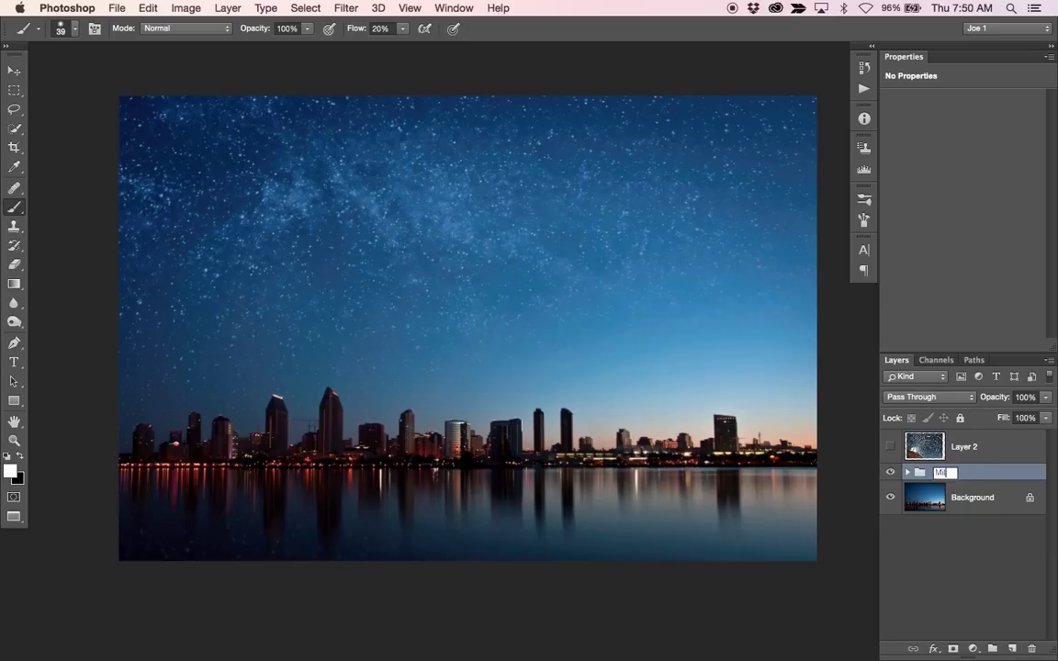
- Name the group 'Milky Way' and select the star-trails Layer 2
text(Milky Way)
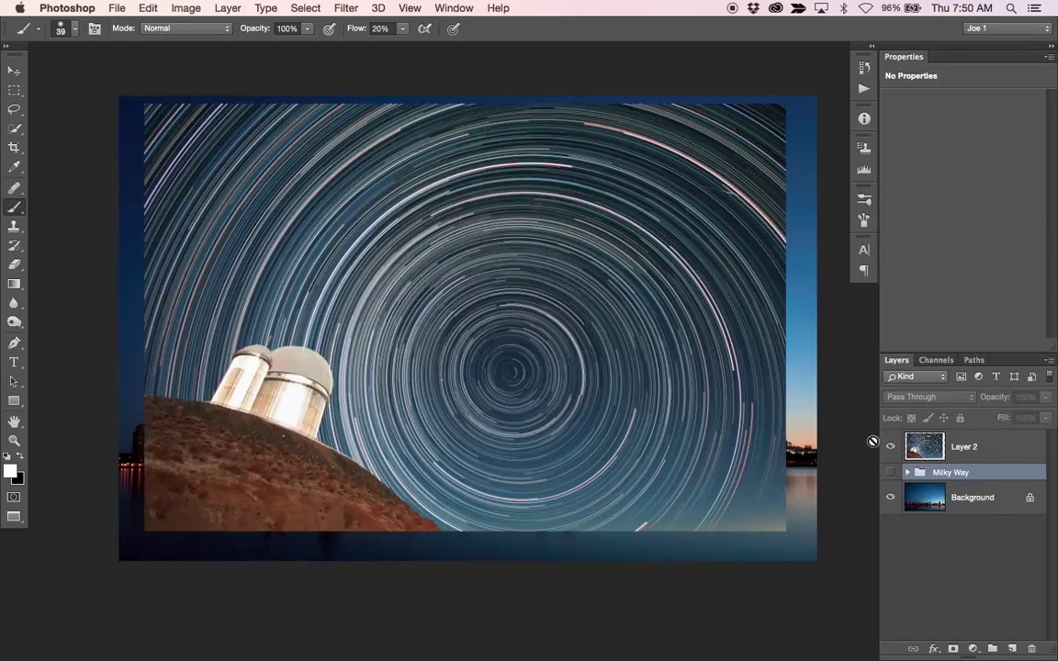
click(965, 447)
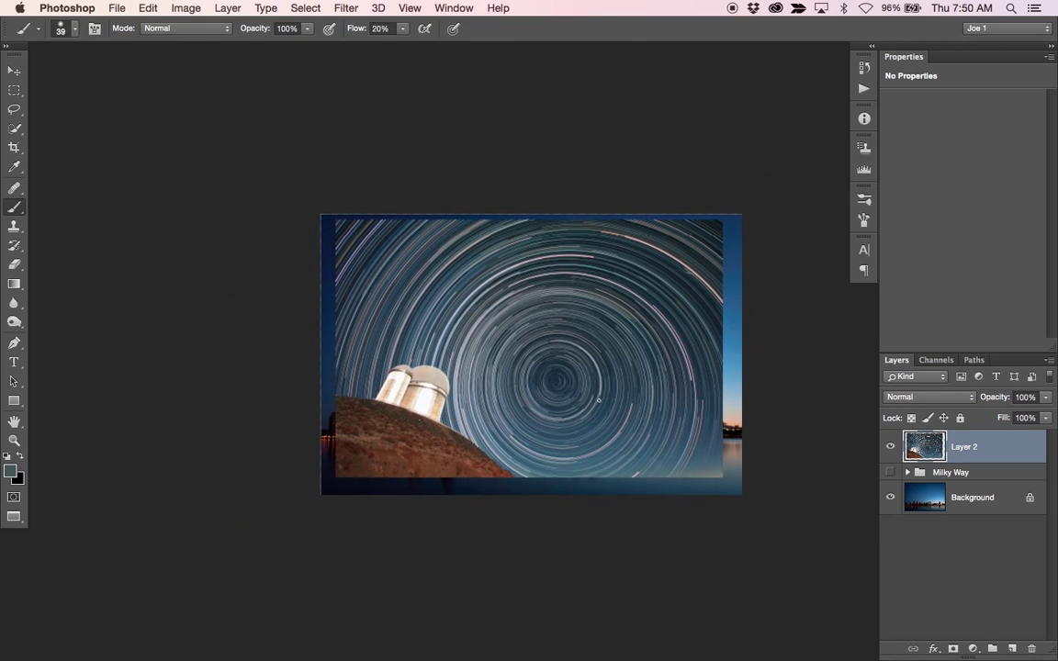
- Free-transform Layer 2 at lowered opacity: scale about 187%, rotate about -26°, reposition
key(cmd+t)
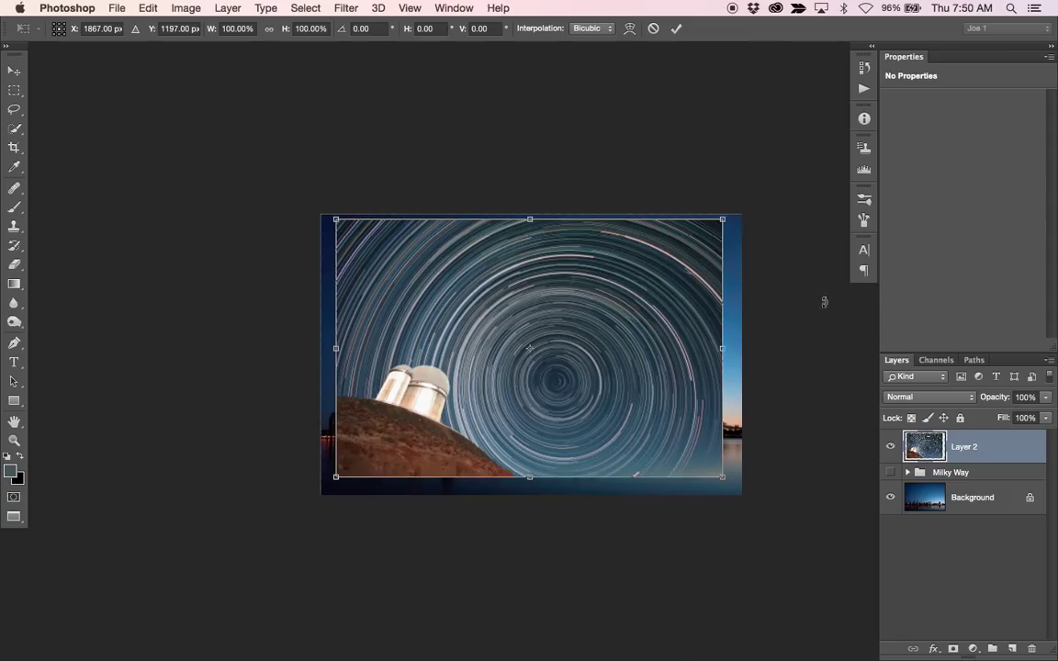
click(1023, 396)
text(62)
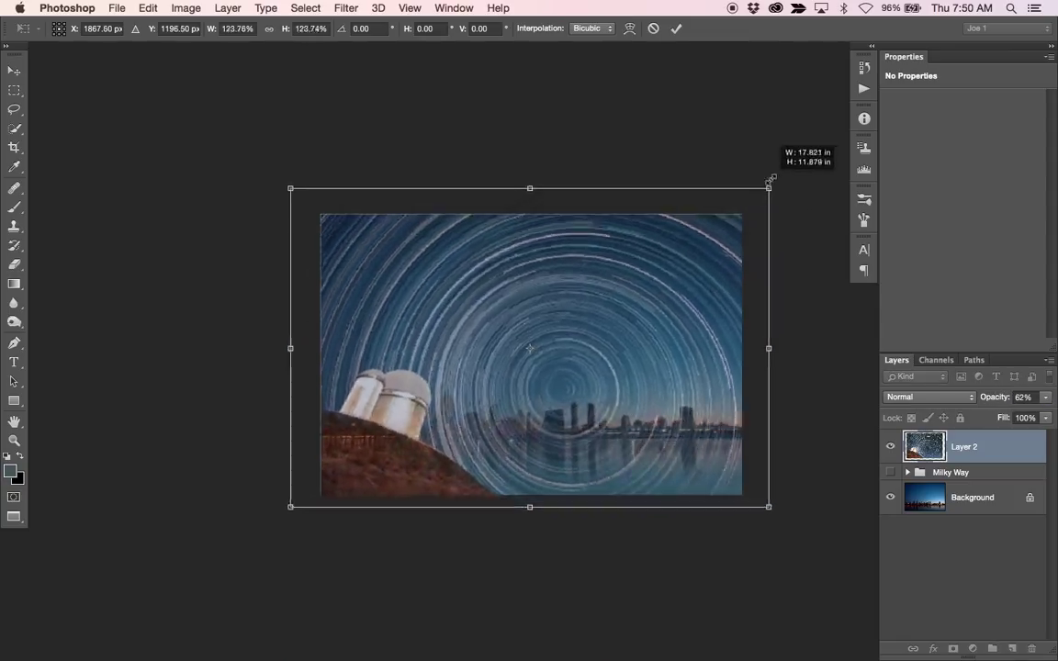
drag(769, 188, 820, 155)
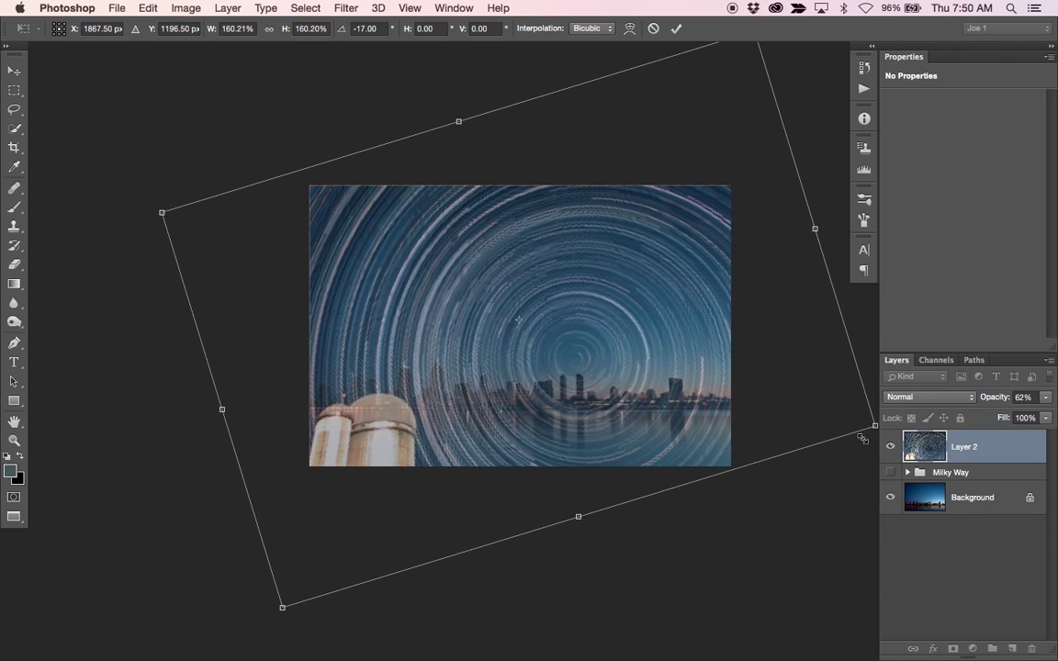
drag(282, 607, 311, 631)
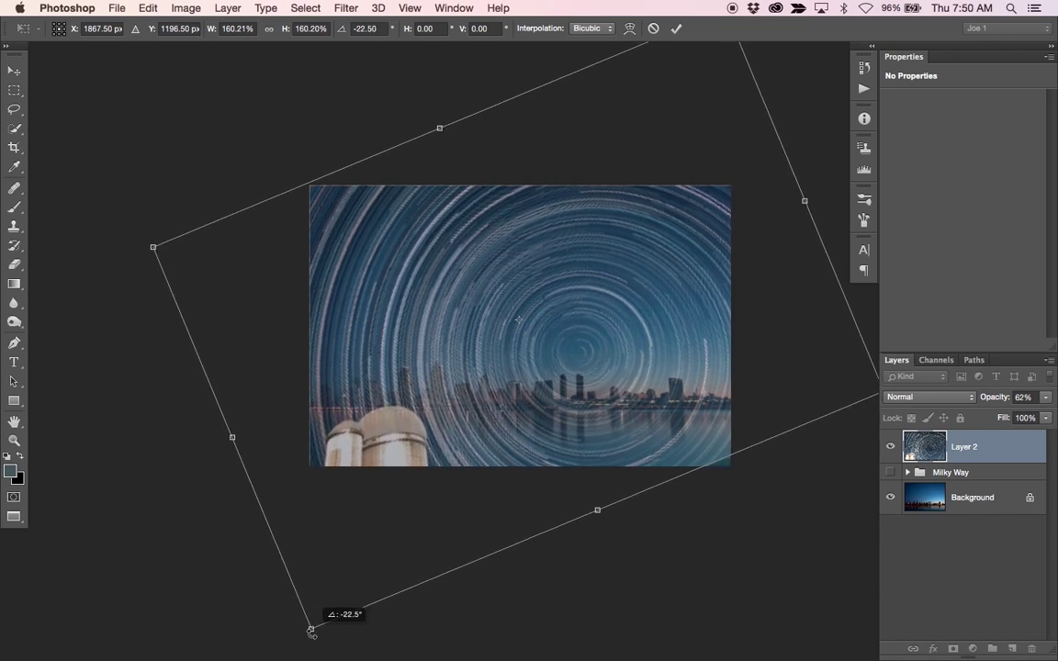
drag(311, 632, 310, 620)
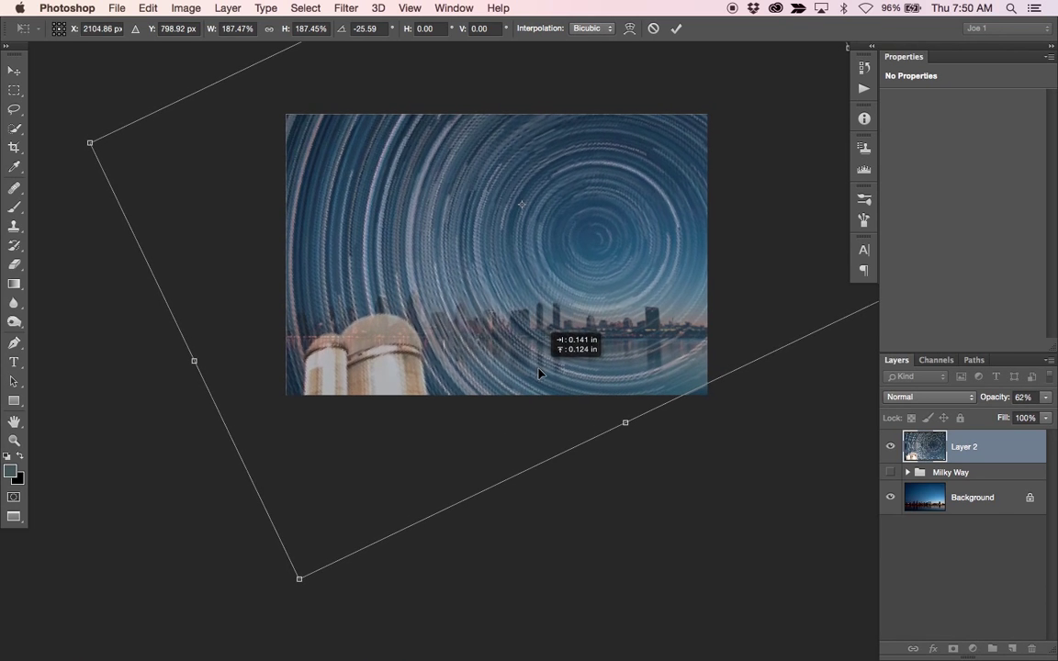
drag(540, 373, 353, 346)
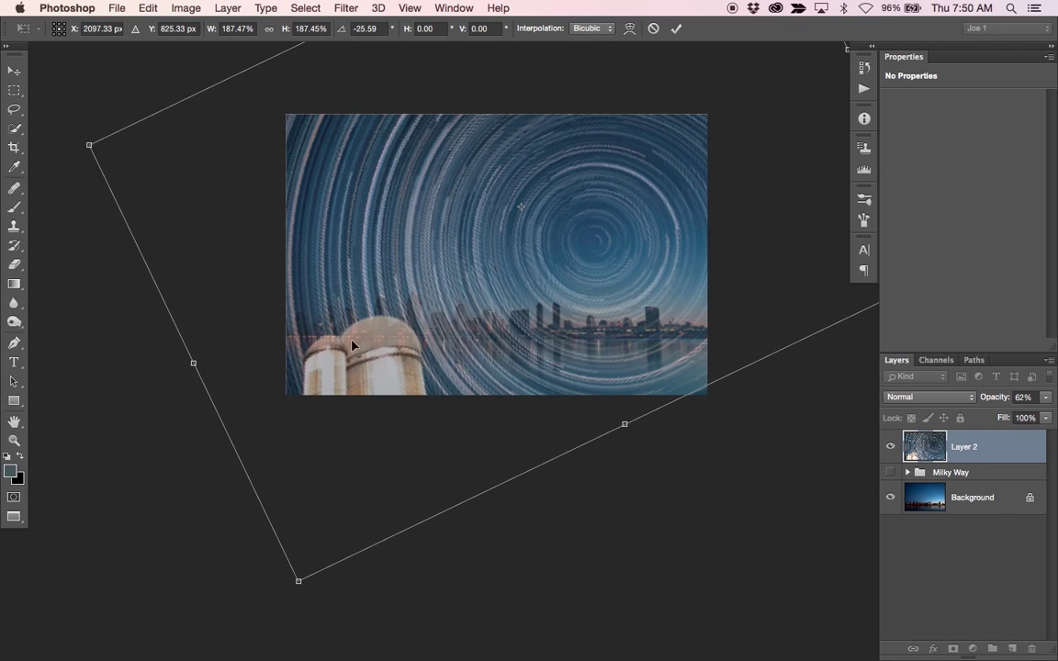
mouse_move(499, 322)
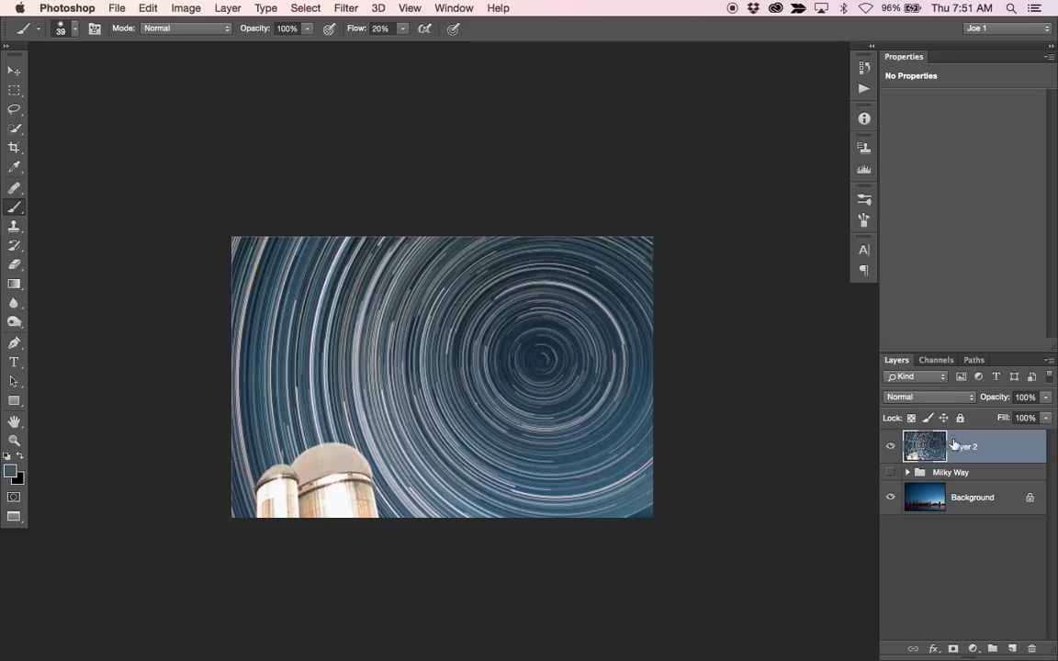
- Set Layer 2 to Screen blend mode and give it a layer mask
click(928, 397)
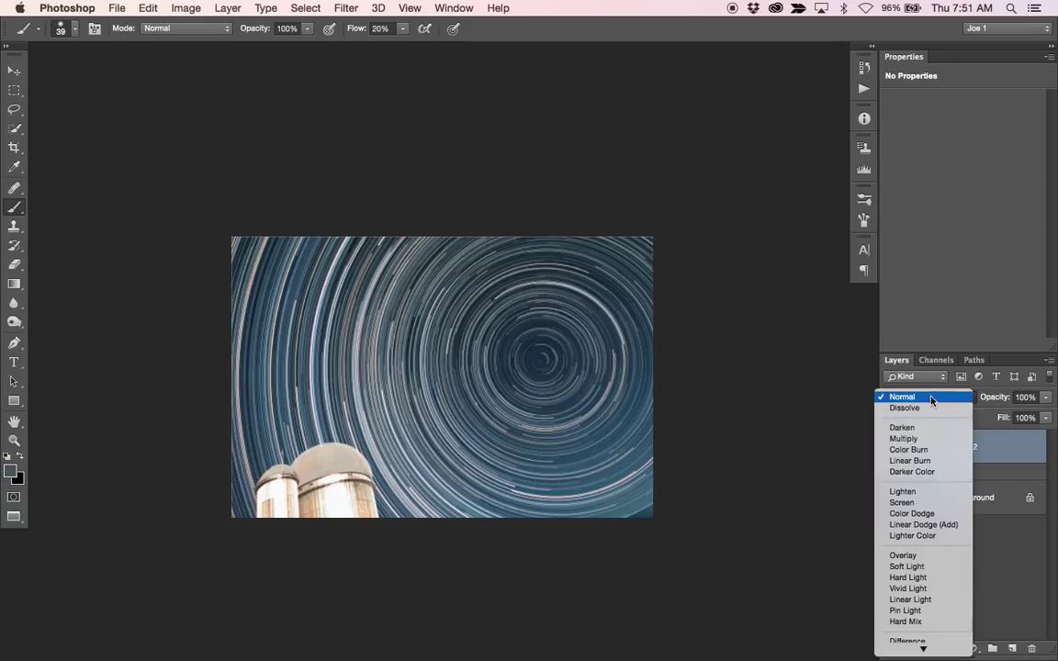
click(902, 503)
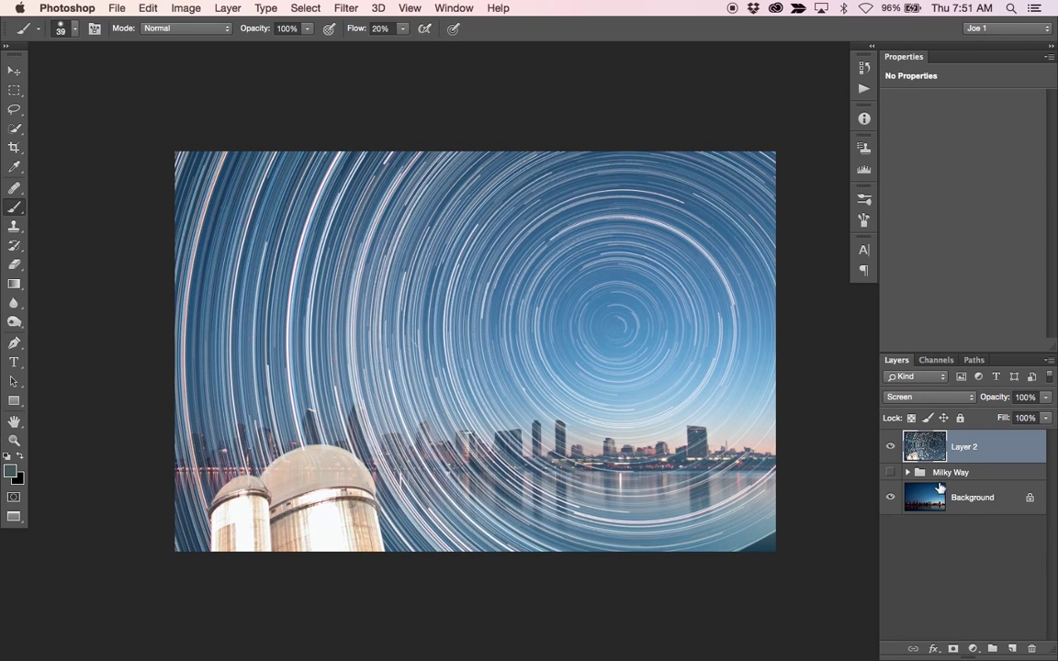
click(907, 472)
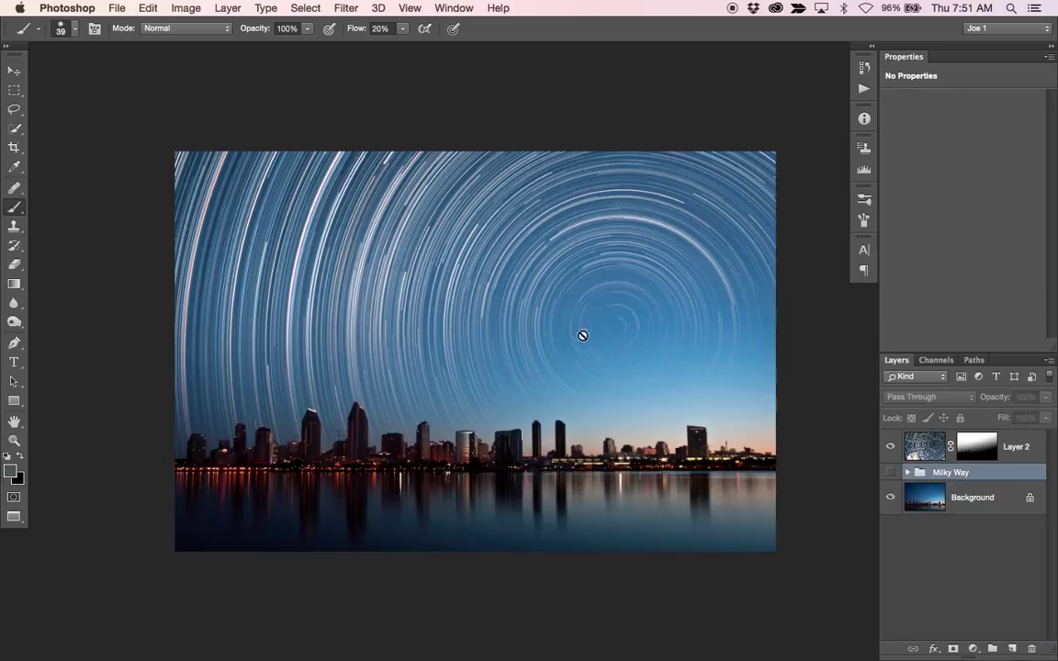
click(1015, 447)
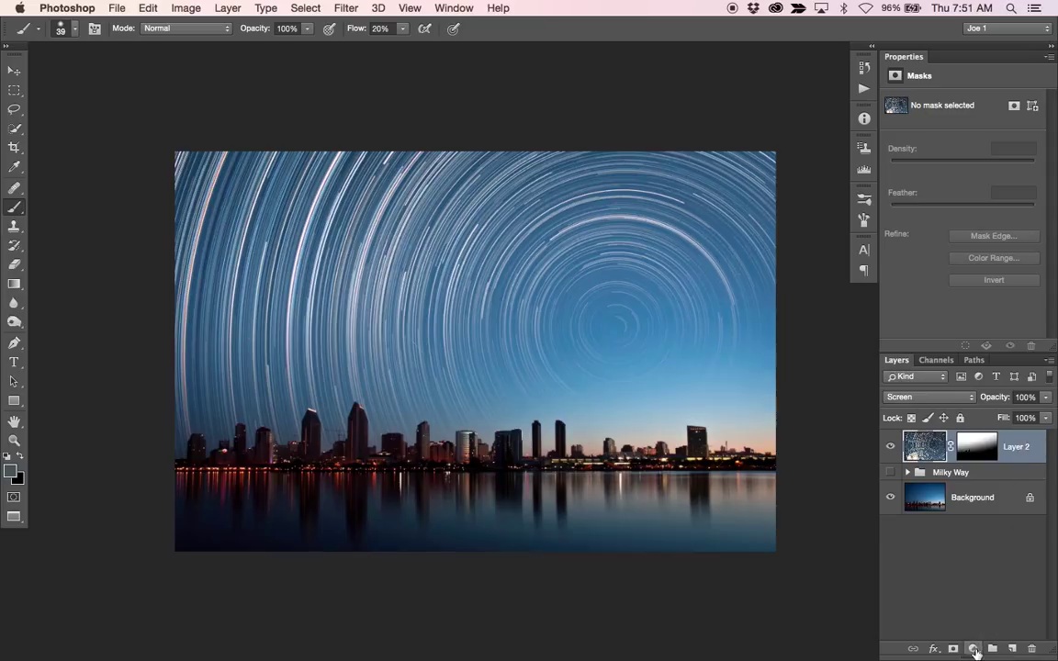
- Add a Levels adjustment to the star trails with black input 24 and midtones 0.82
click(972, 649)
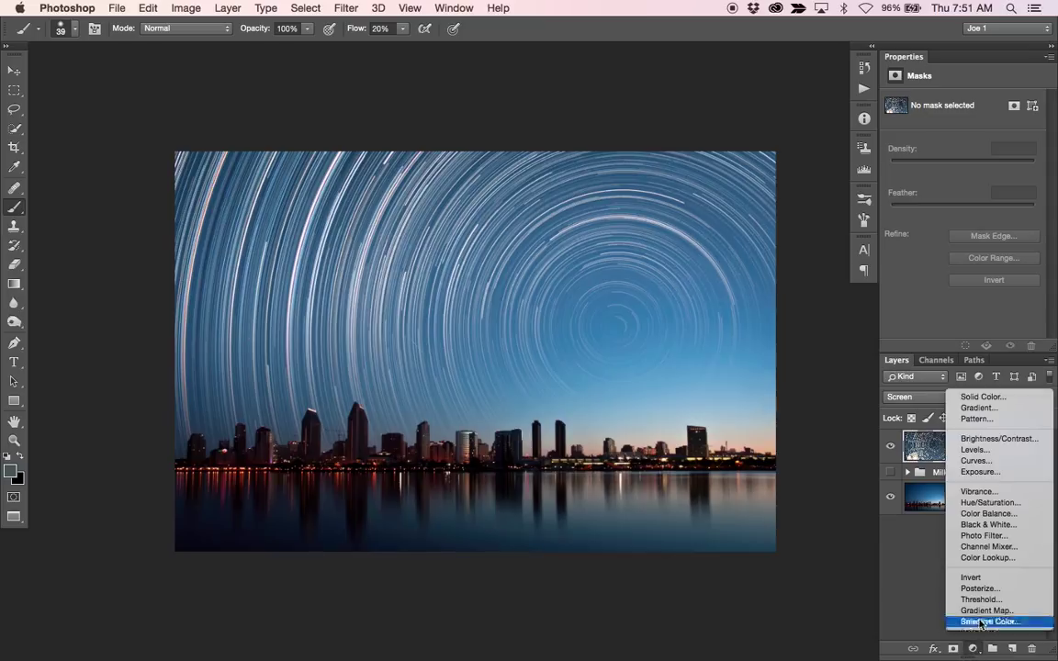
mouse_move(990, 503)
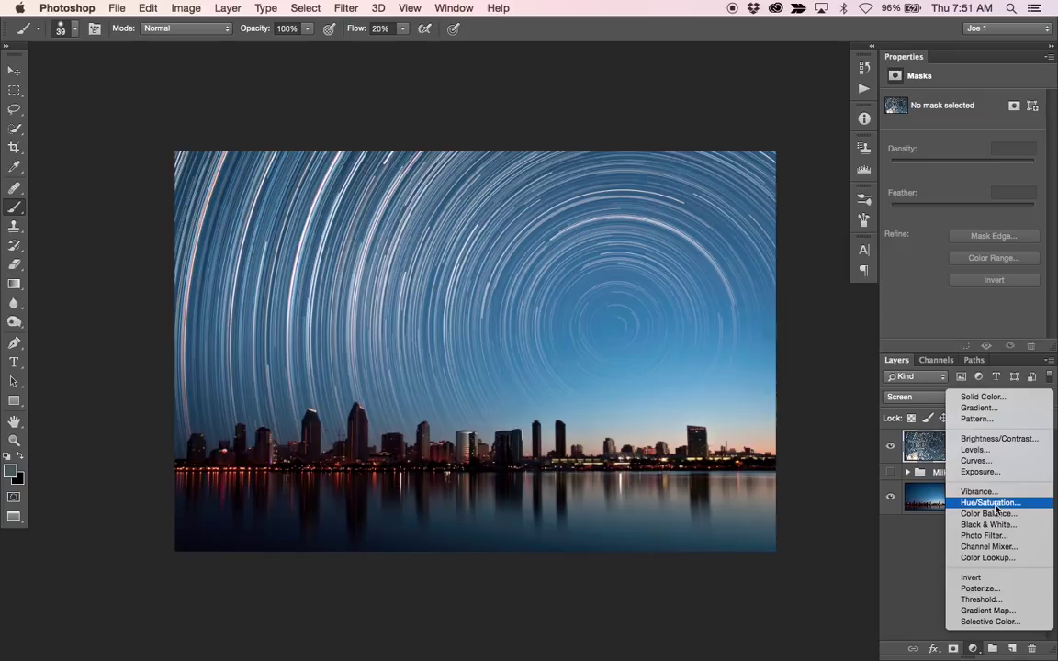
click(974, 449)
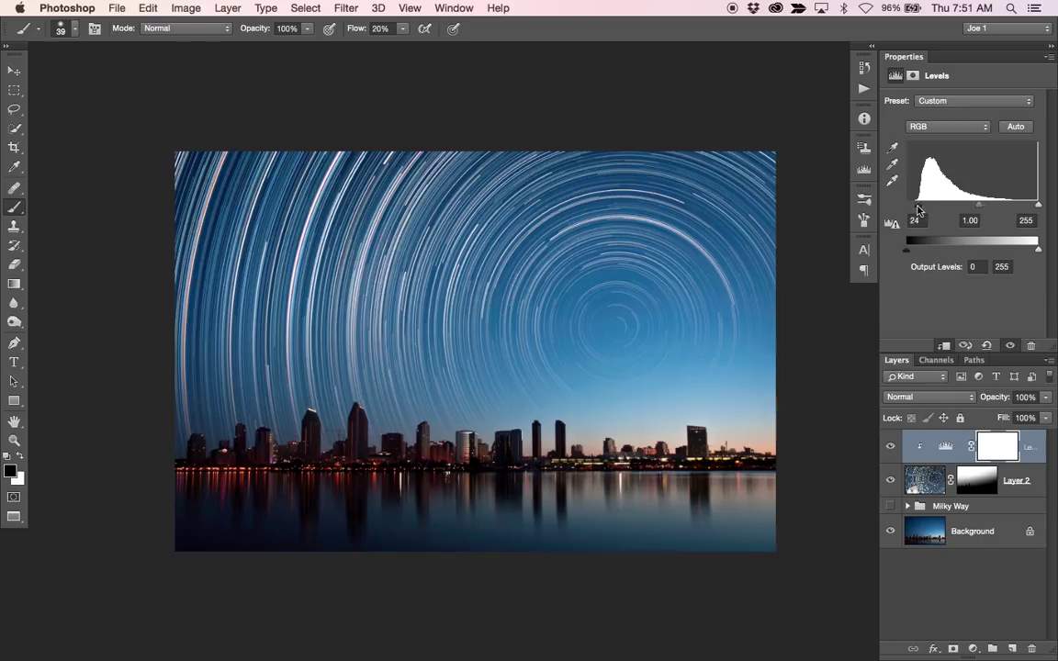
drag(979, 204, 984, 204)
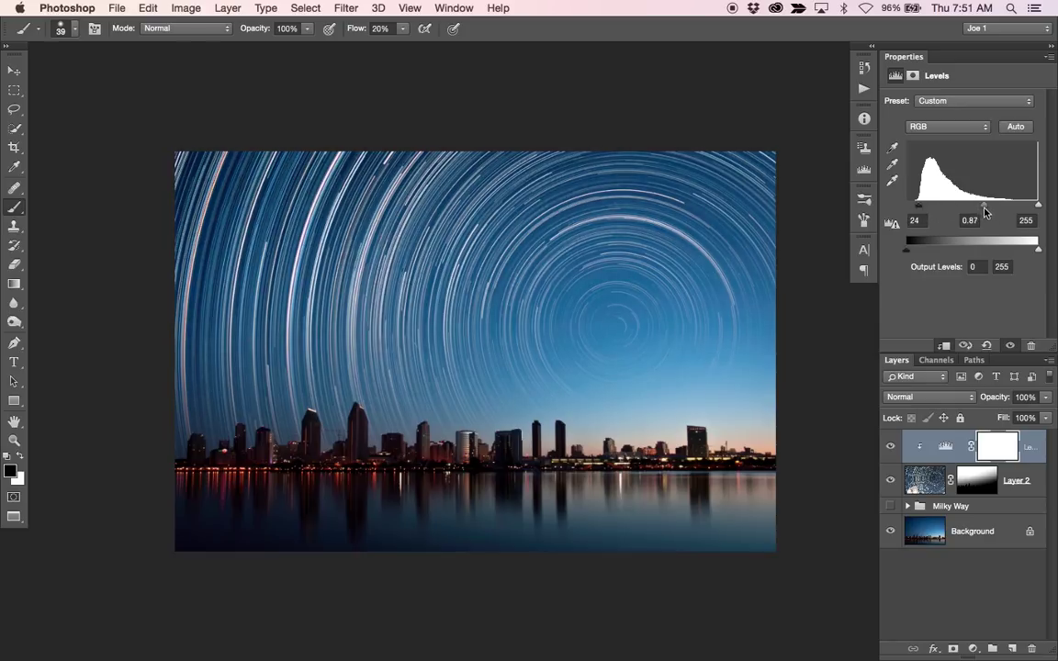
drag(1038, 204, 1032, 204)
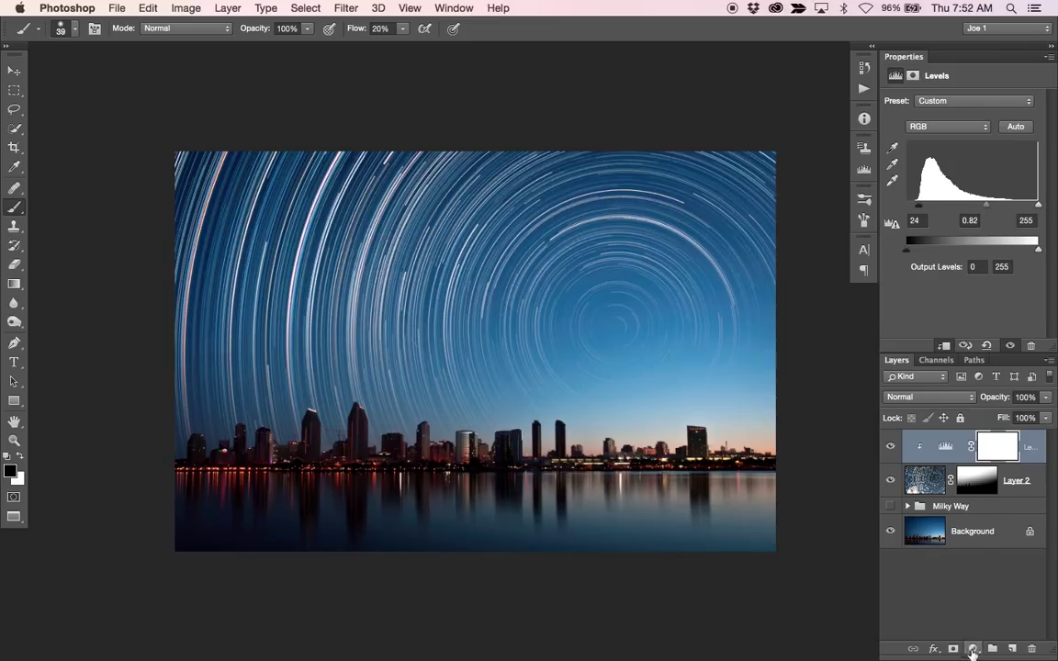
- Add Hue/Saturation (Hue +11, Saturation -14, Lightness -16) to the trails, then Color Balance
click(972, 649)
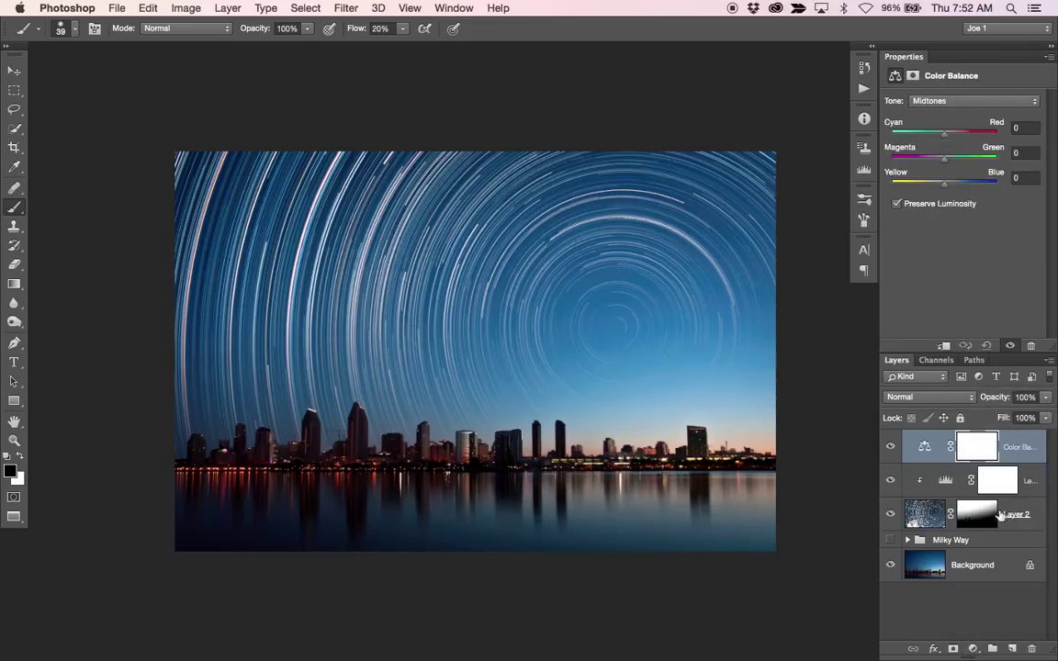
click(971, 648)
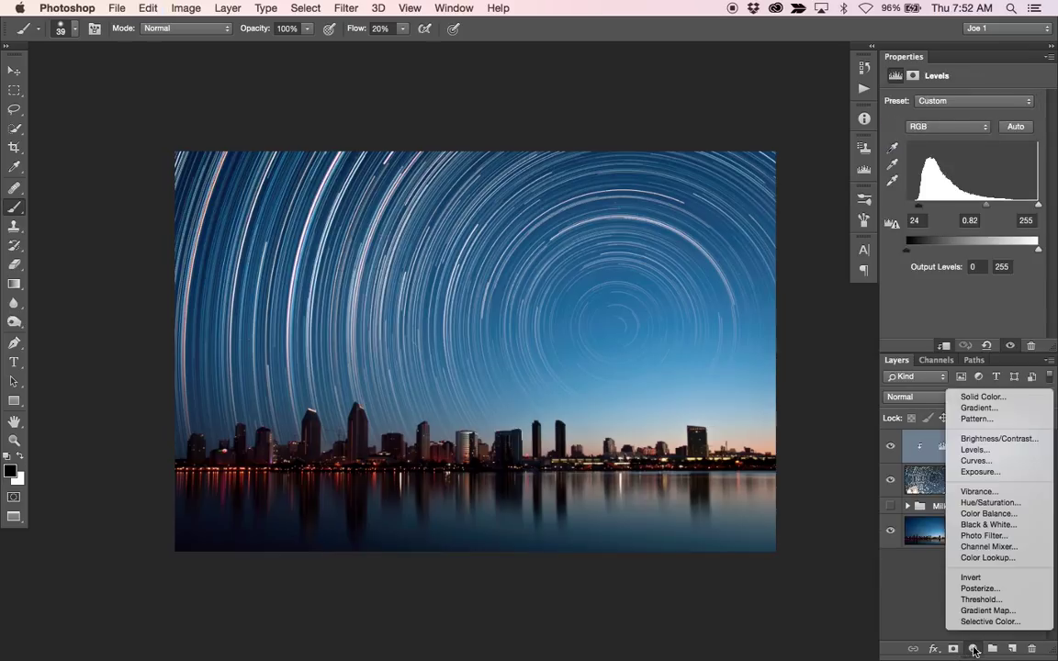
click(988, 513)
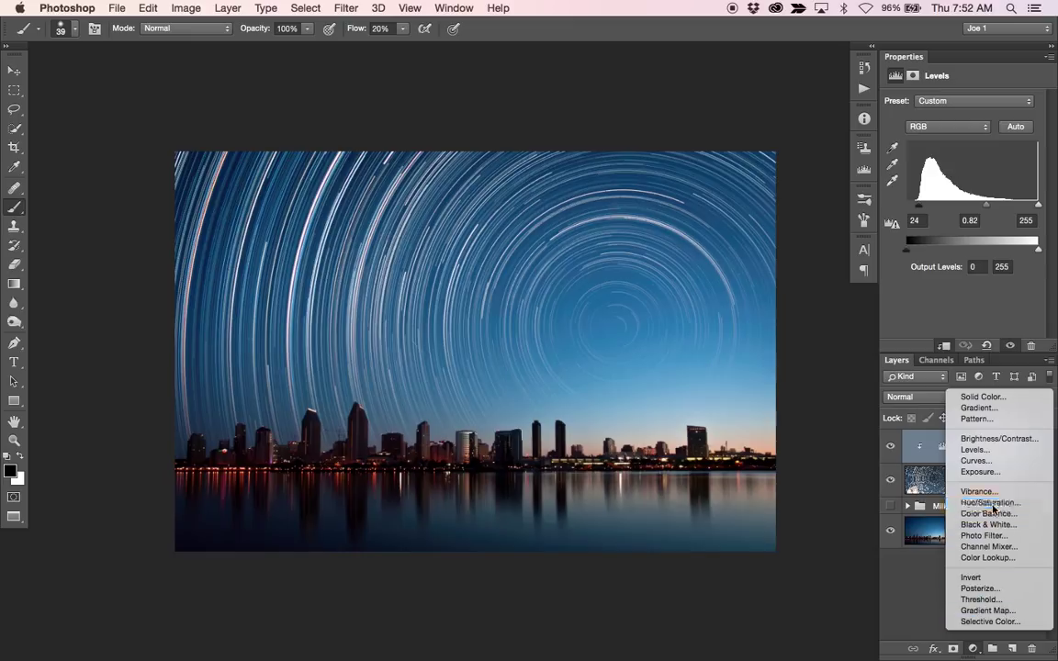
click(990, 502)
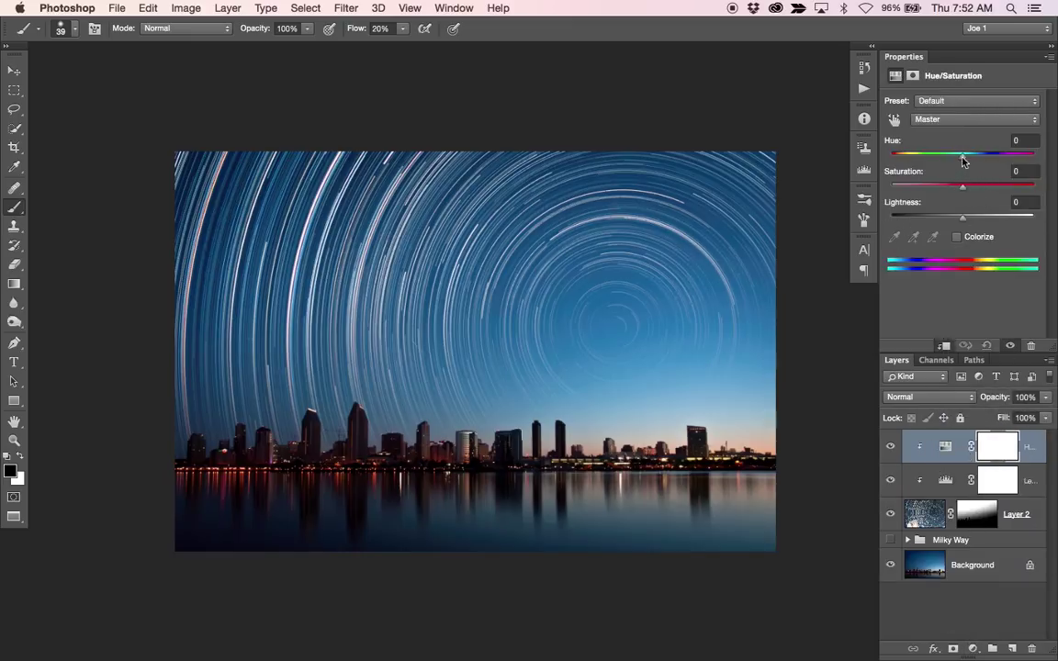
drag(963, 153, 976, 153)
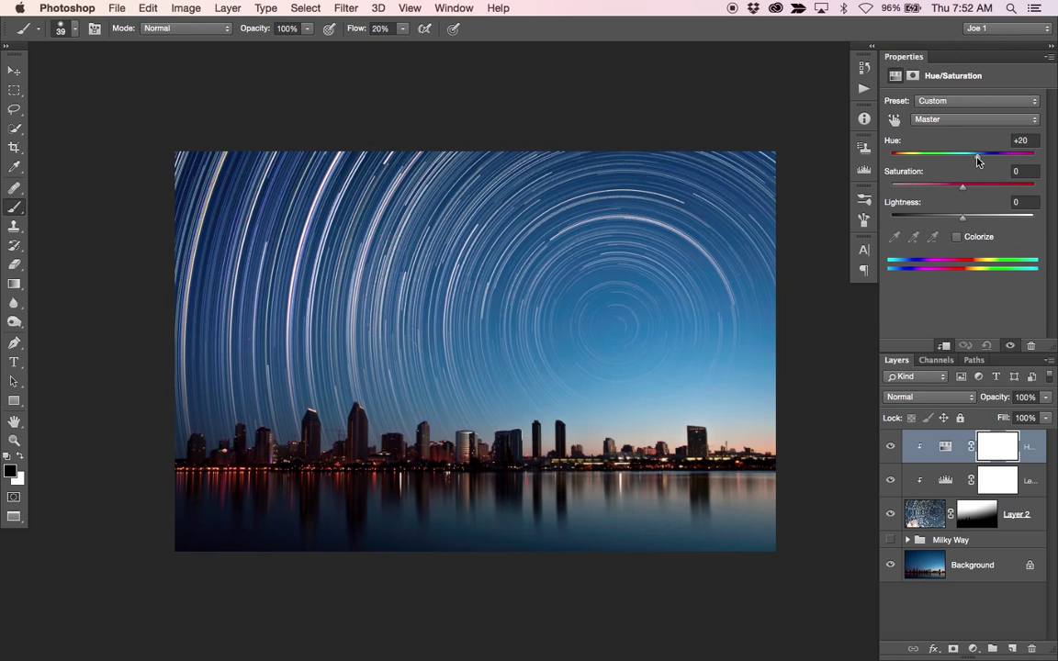
drag(978, 155, 963, 154)
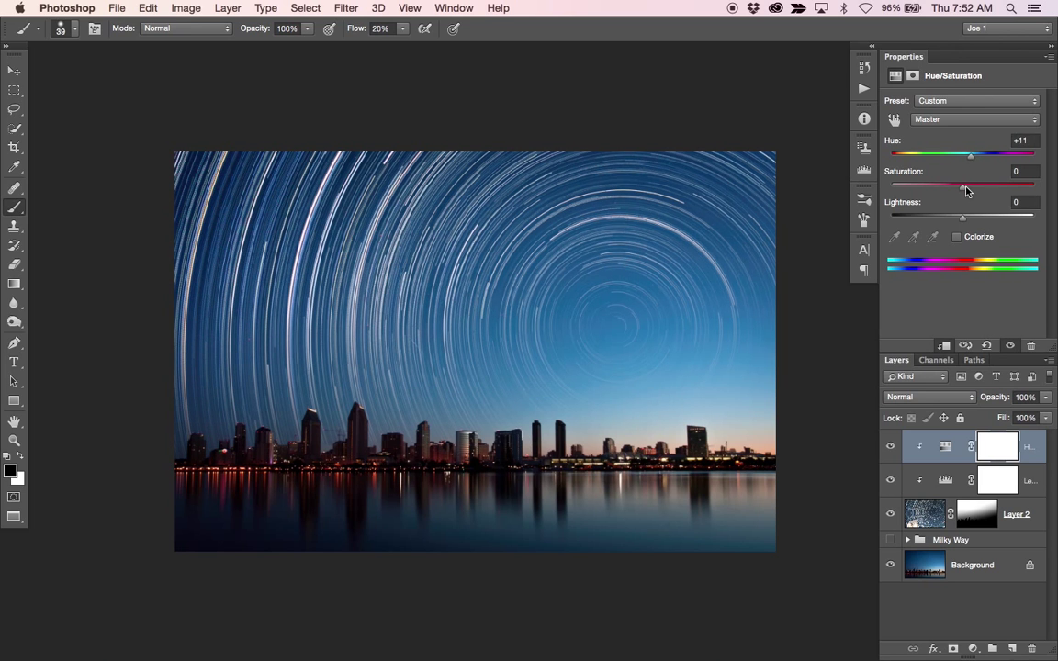
drag(971, 184, 953, 183)
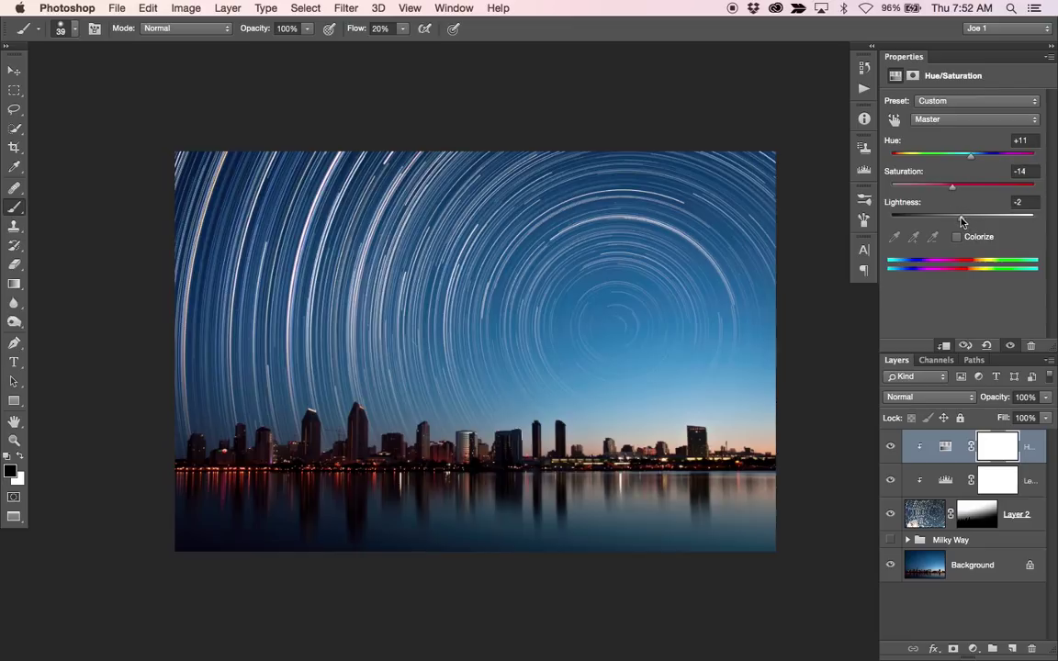
drag(952, 213, 943, 213)
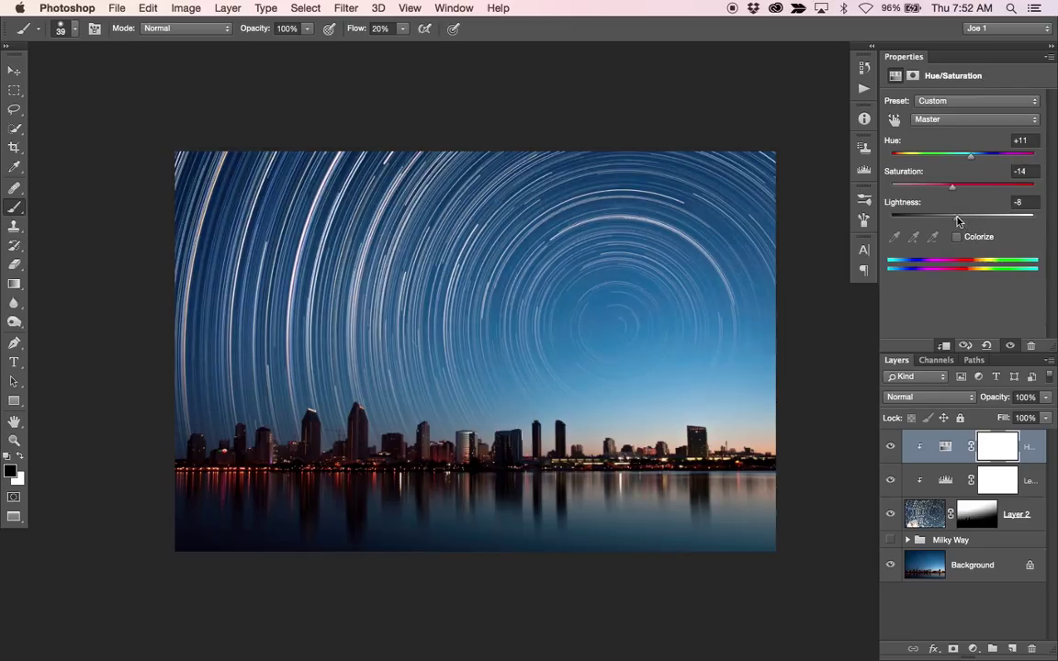
drag(952, 214, 931, 214)
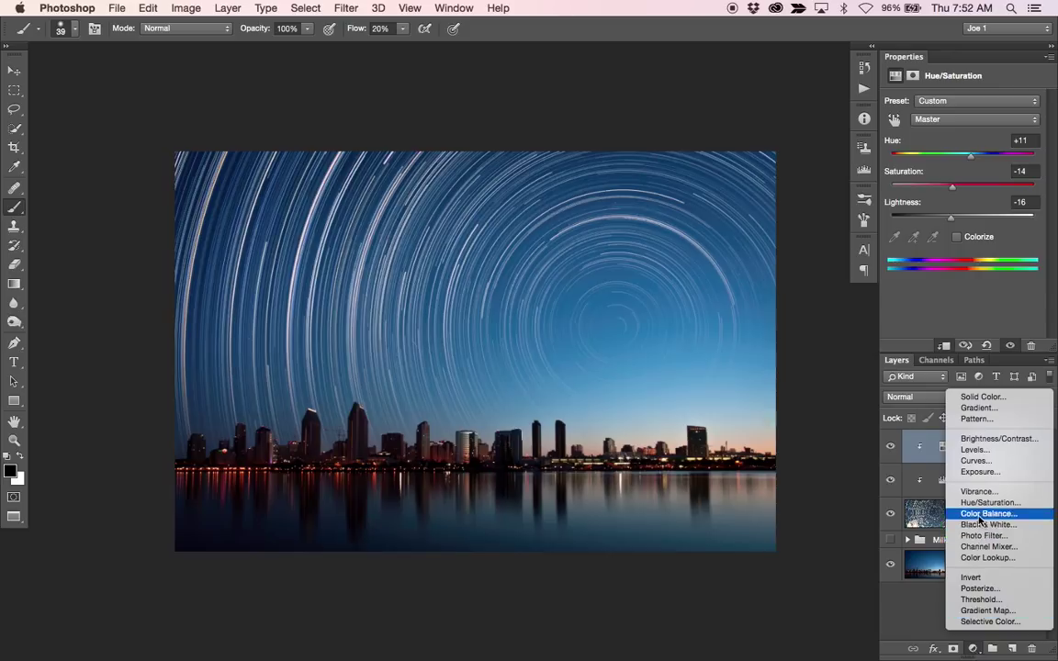
click(987, 513)
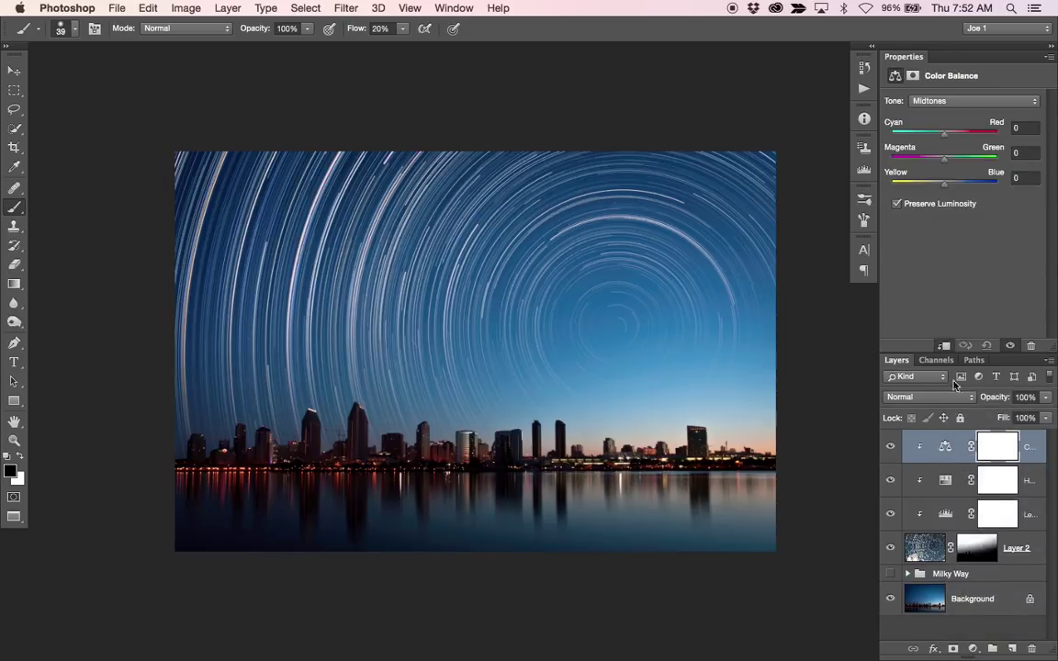
- Shift the Color Balance midtones toward blue, magenta and cyan
drag(945, 184, 953, 184)
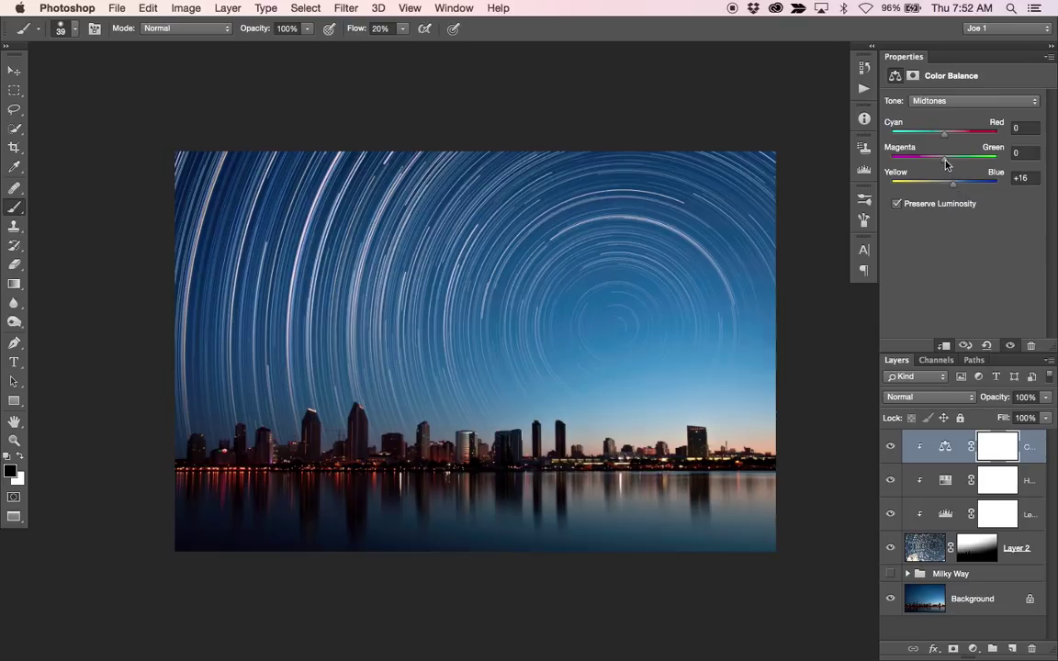
drag(944, 158, 939, 158)
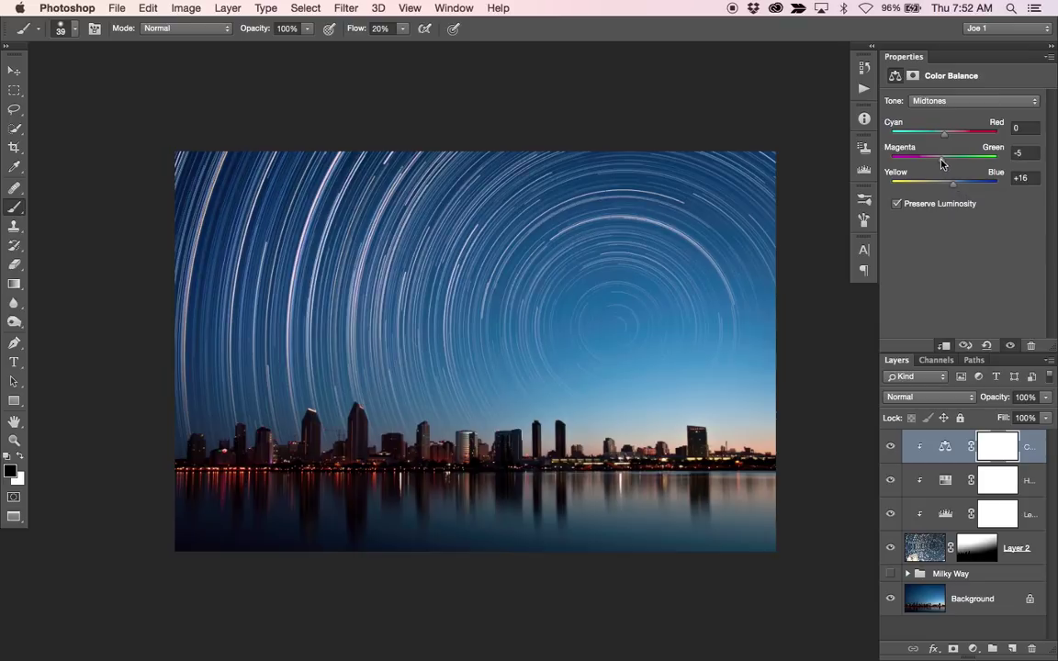
drag(945, 159, 946, 159)
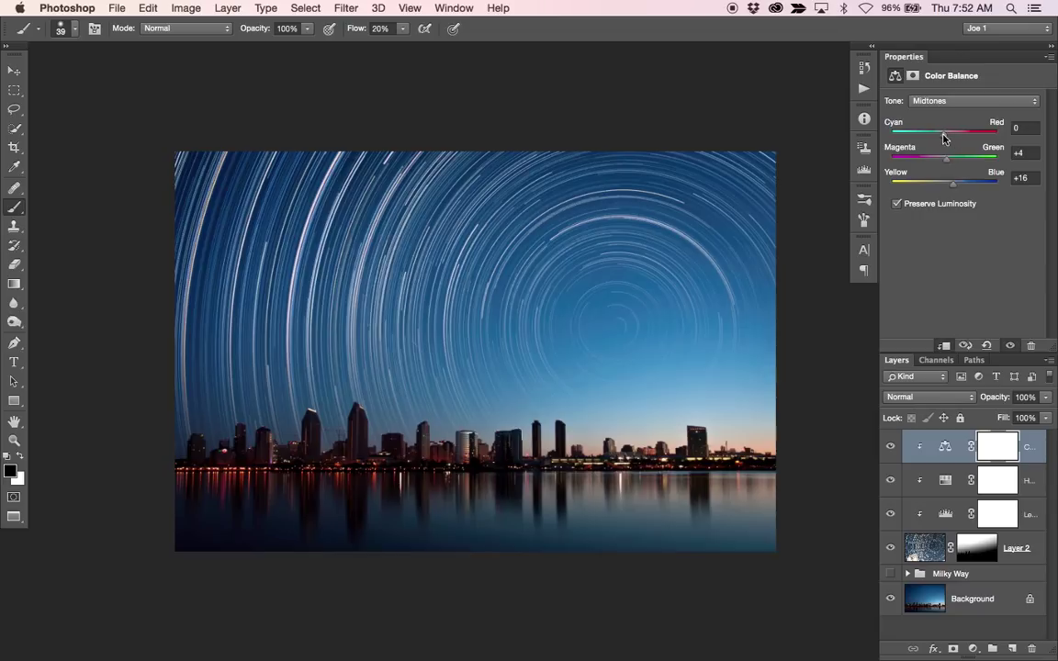
drag(964, 133, 941, 133)
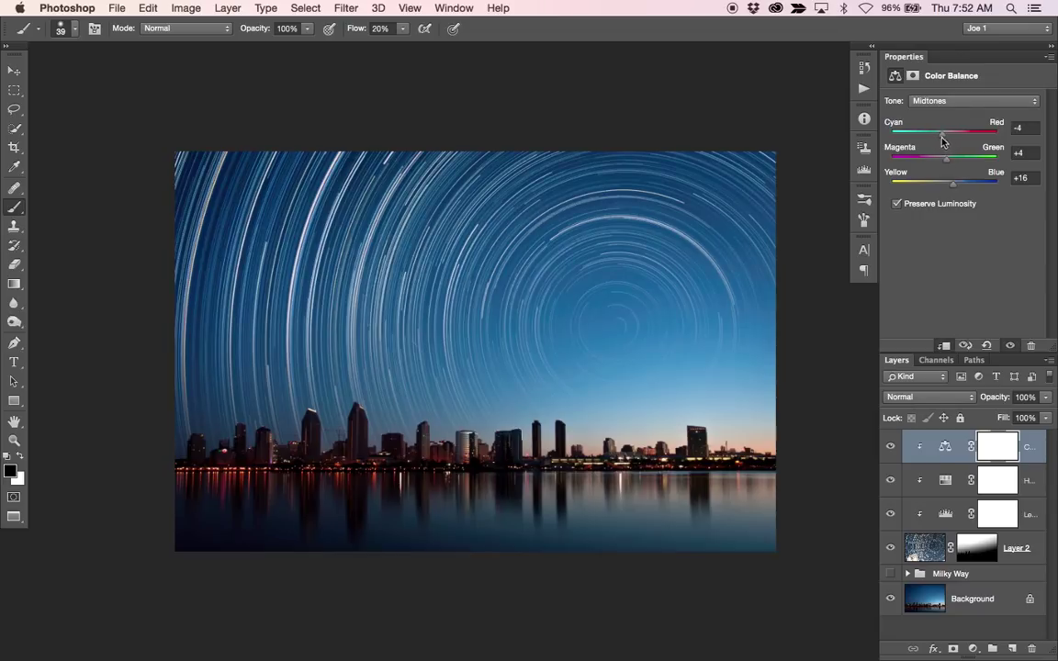
- Shift the Color Balance shadows toward blue and magenta
click(969, 100)
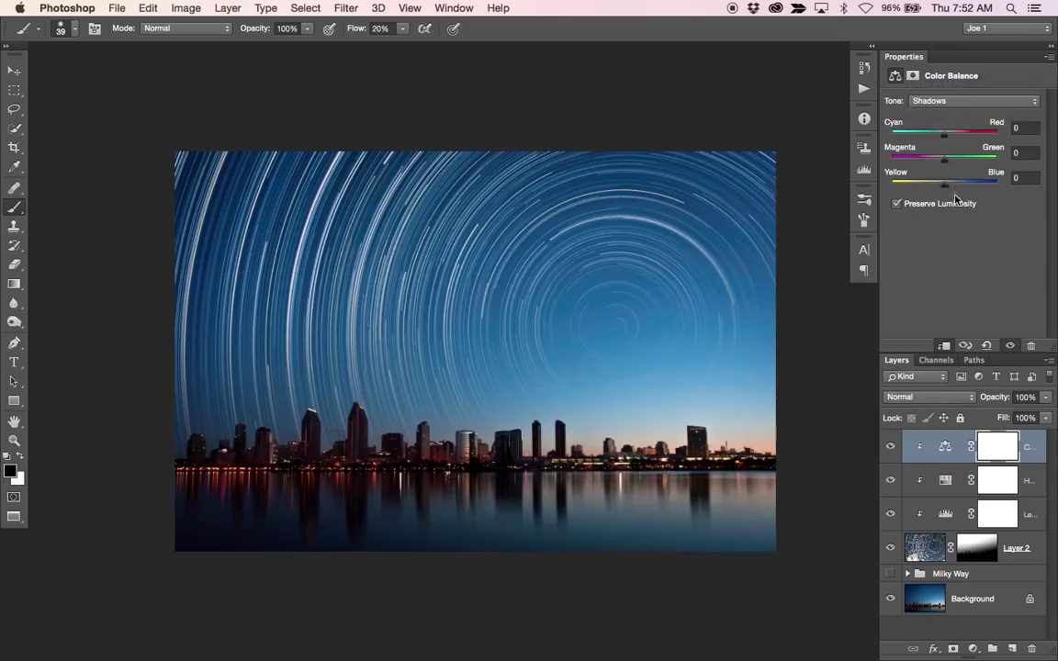
drag(944, 186, 953, 186)
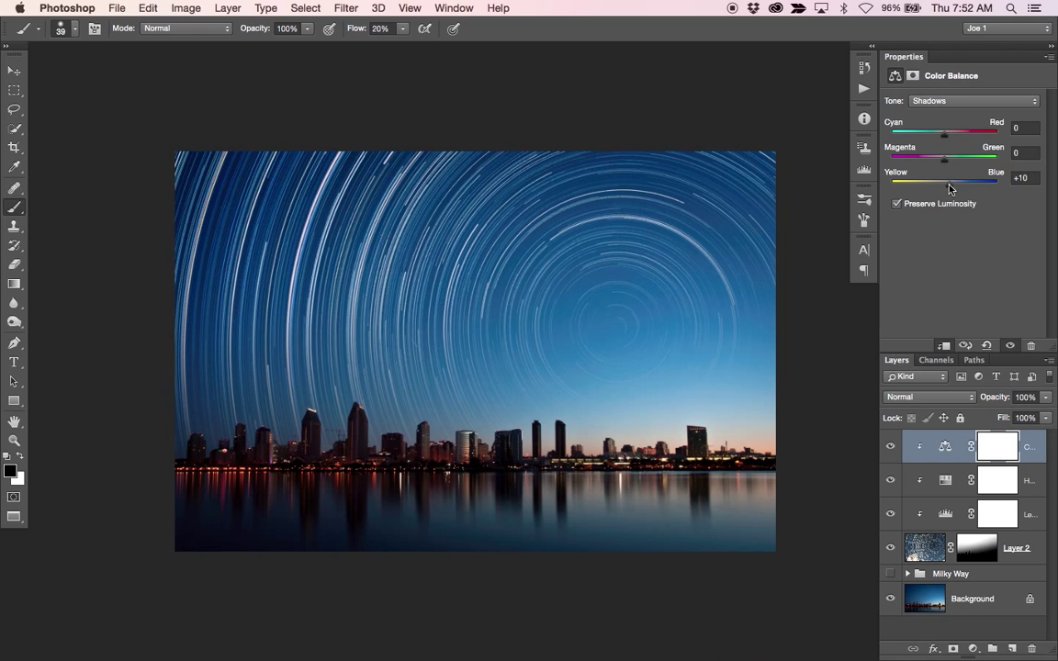
drag(944, 159, 939, 160)
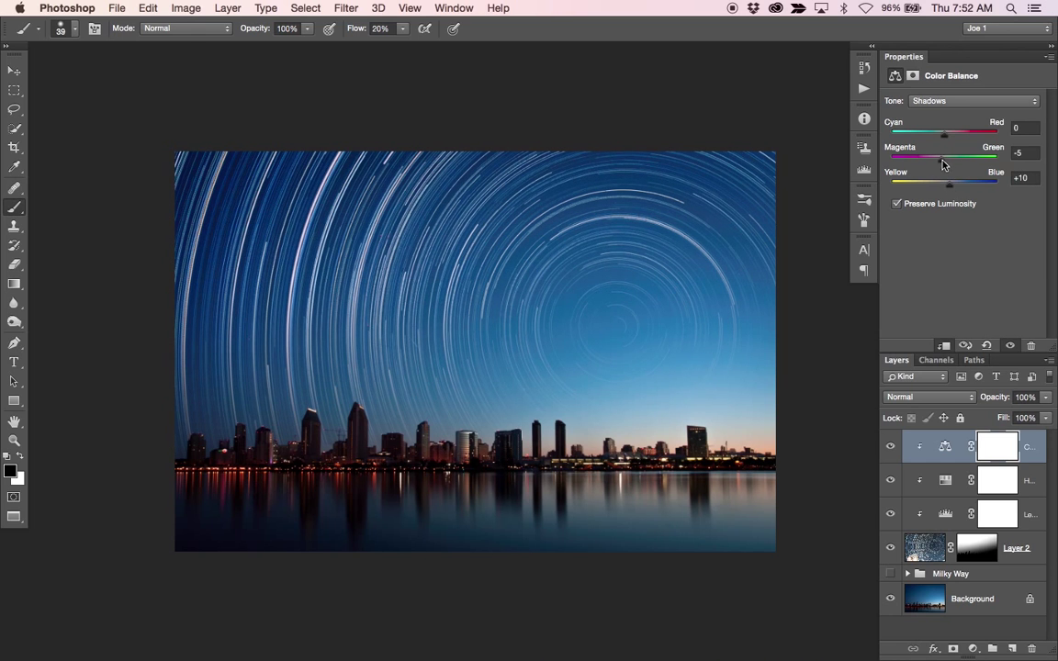
drag(945, 160, 937, 160)
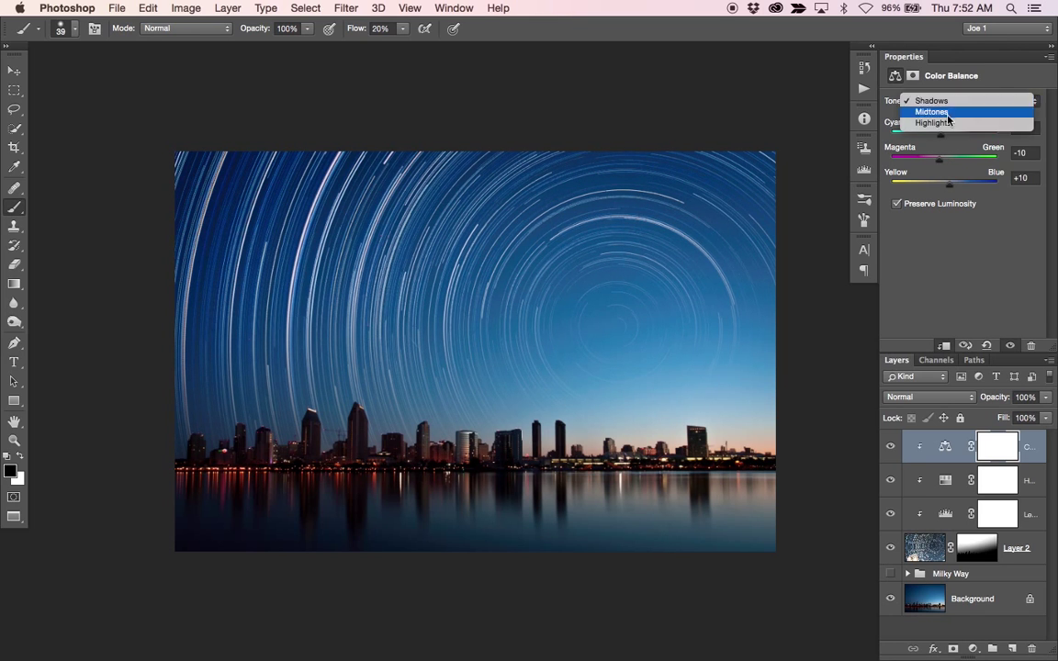
- Set the highlights to Magenta–Green +3 and Yellow–Blue -4
click(936, 122)
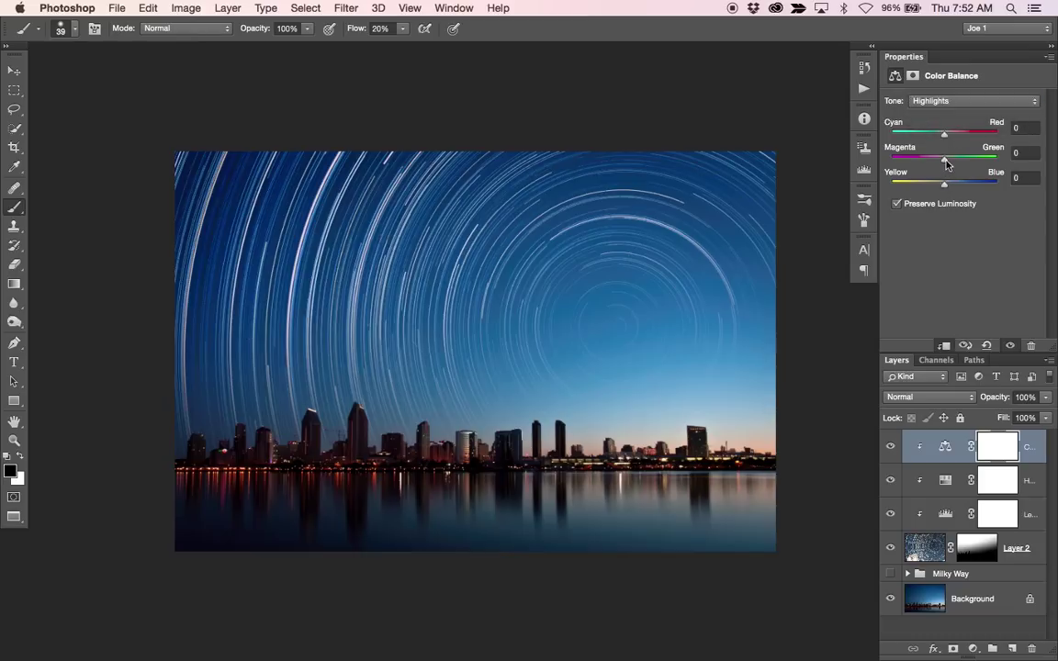
drag(944, 158, 949, 158)
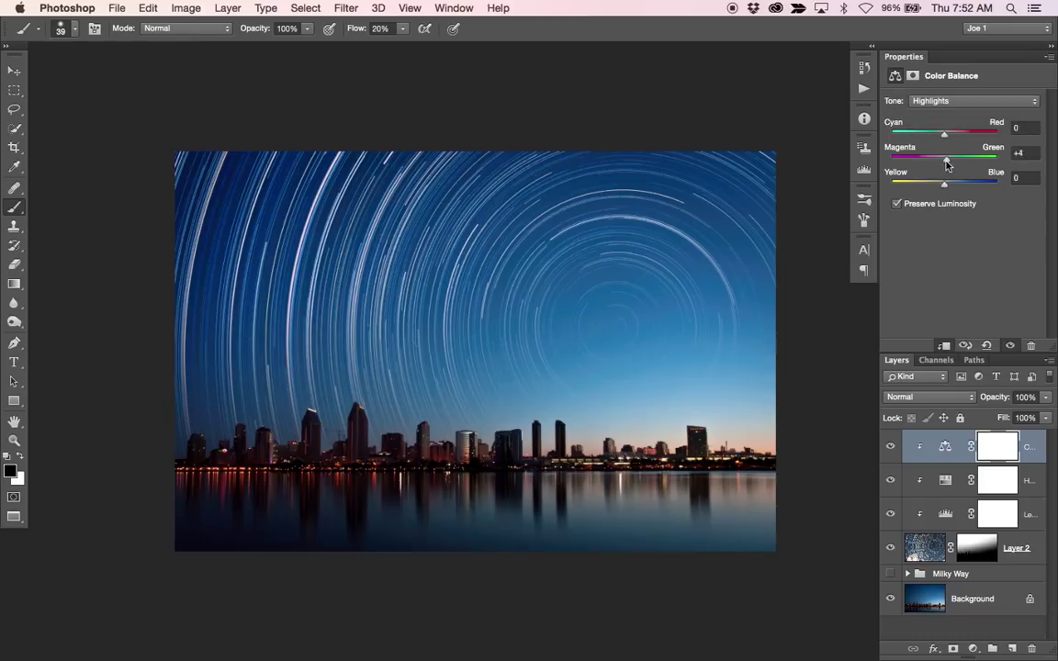
drag(944, 185, 946, 184)
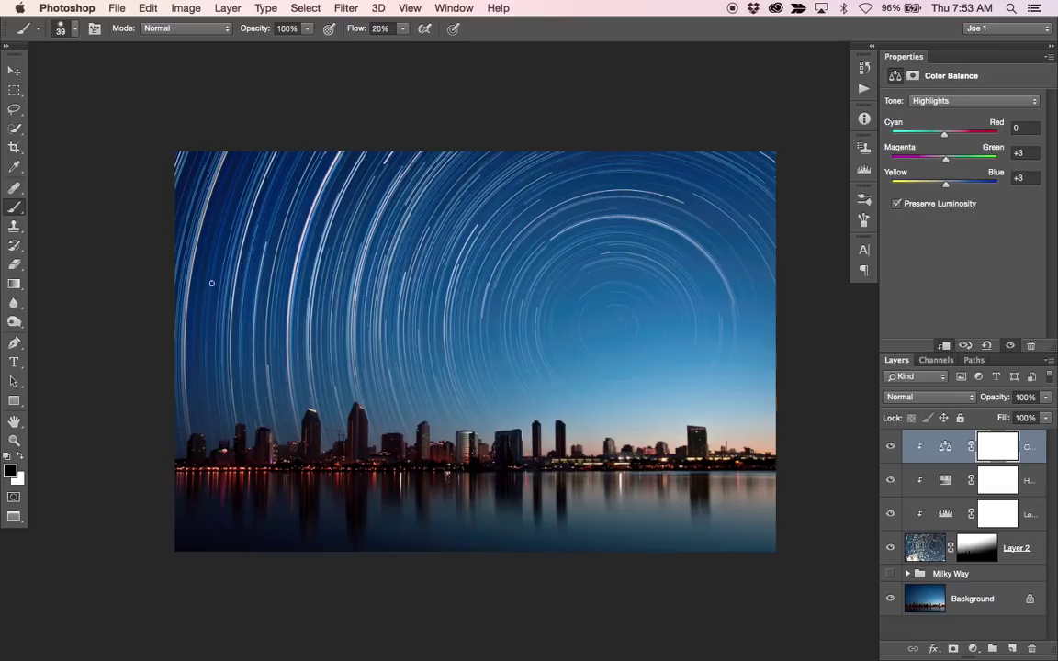
mouse_move(948, 188)
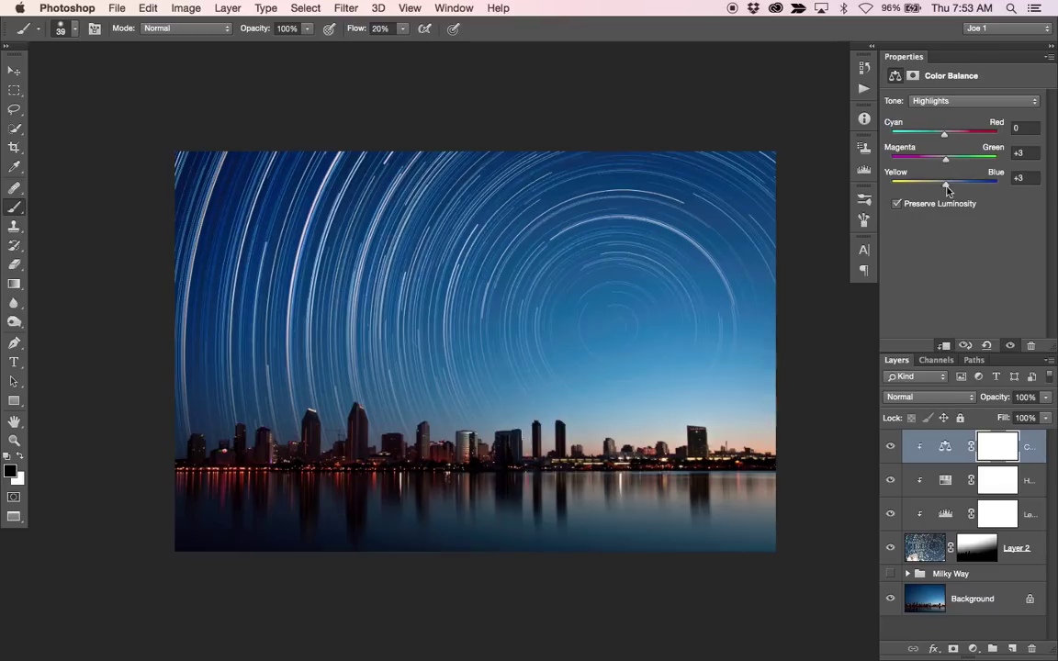
drag(946, 184, 940, 184)
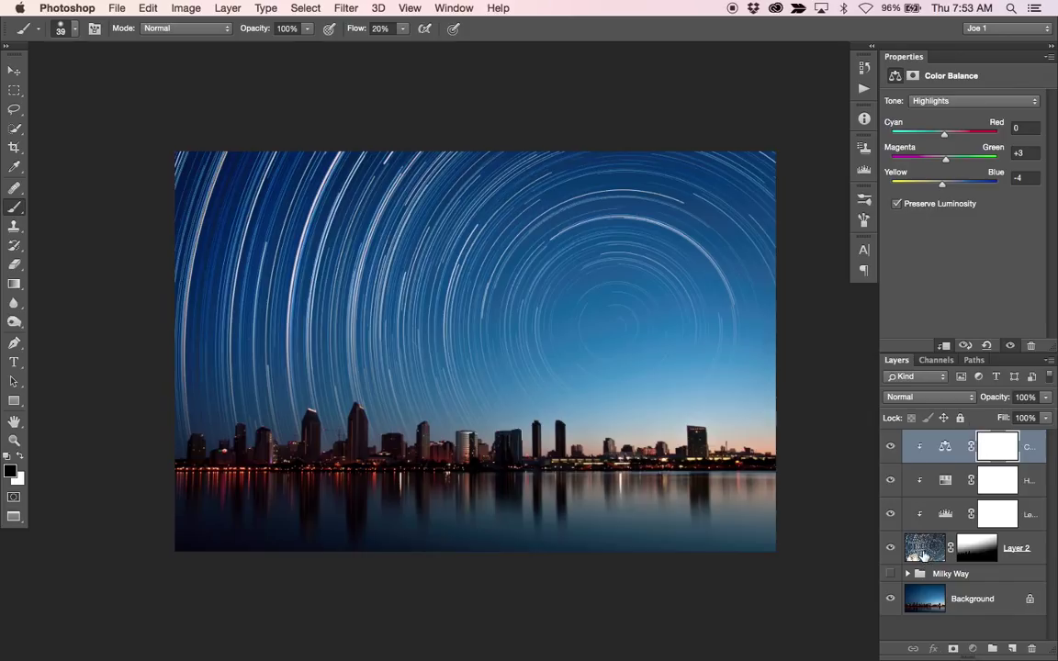
click(925, 549)
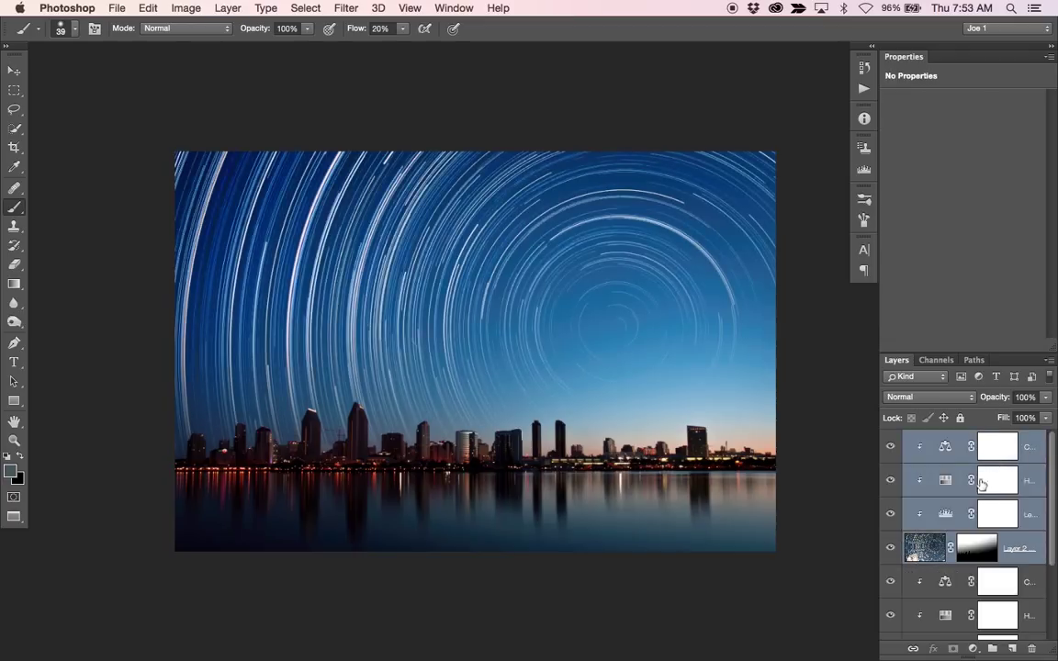
- Merge the duplicated star-trail and adjustment layers into one and flip it vertically
right_click(997, 480)
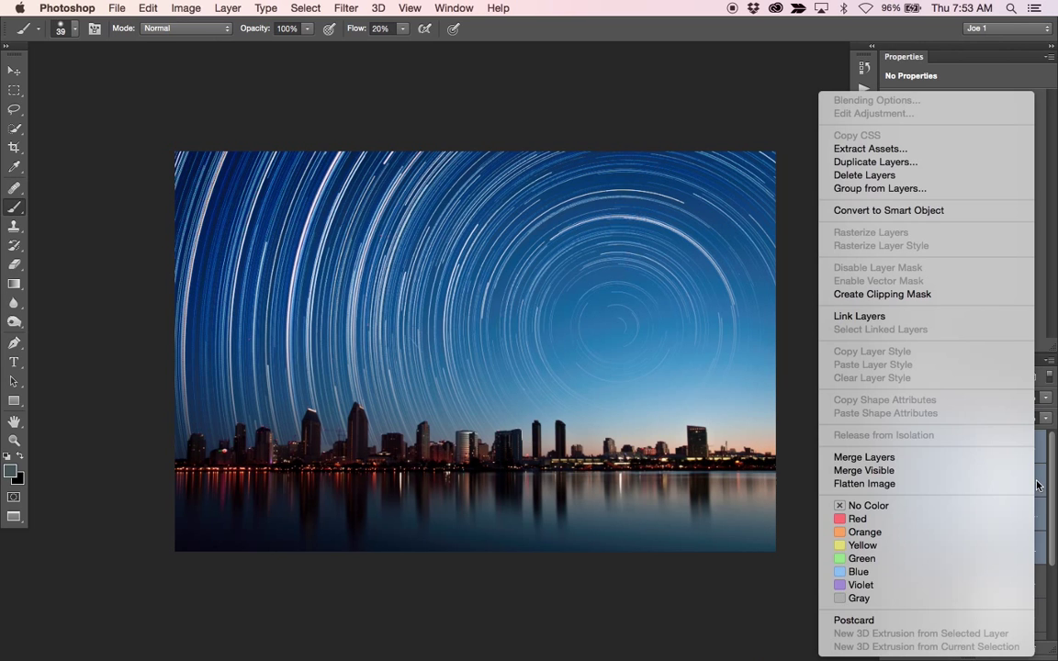
mouse_move(863, 458)
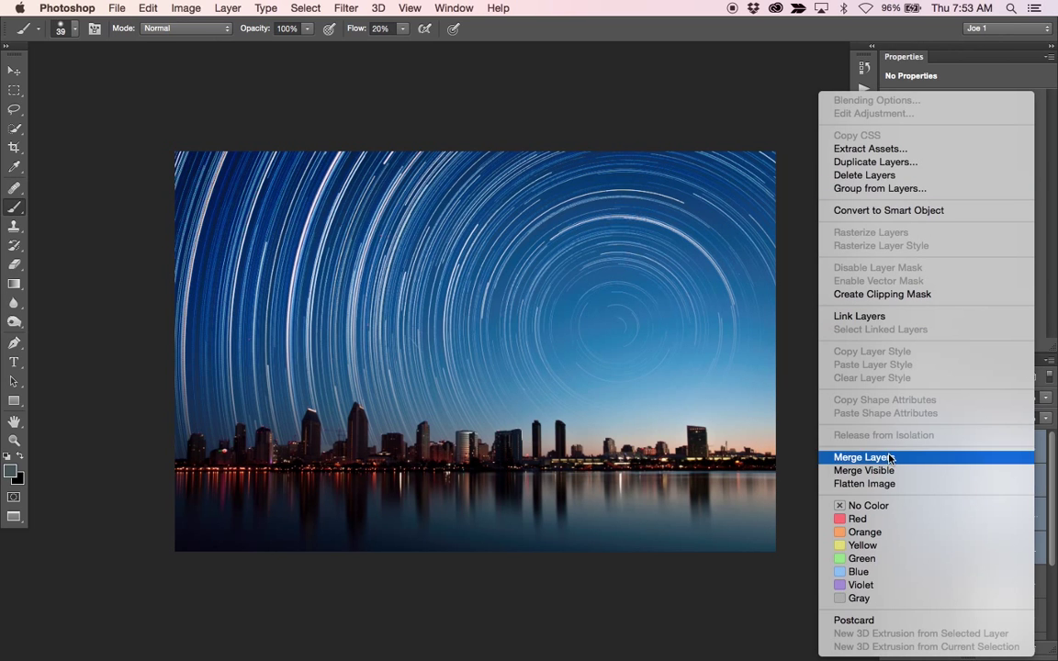
click(862, 457)
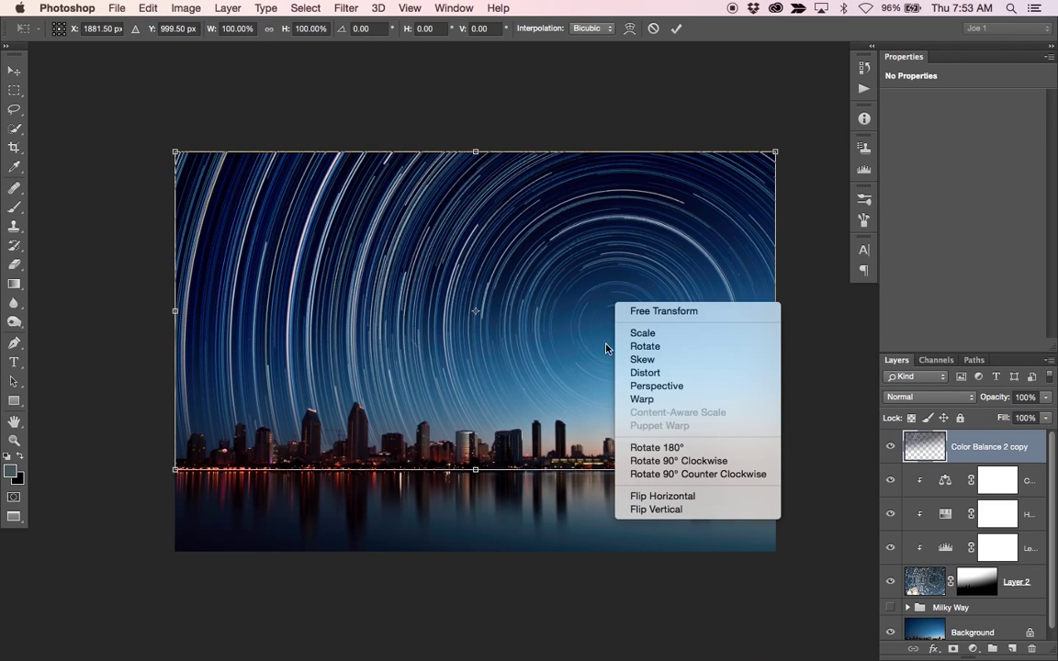
click(656, 509)
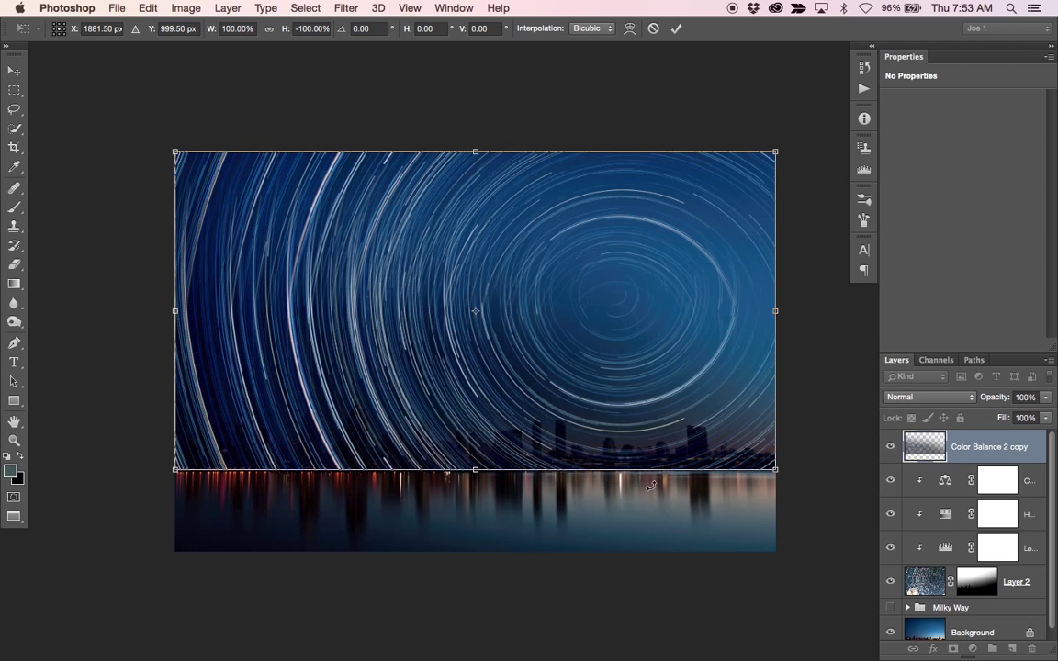
mouse_move(613, 295)
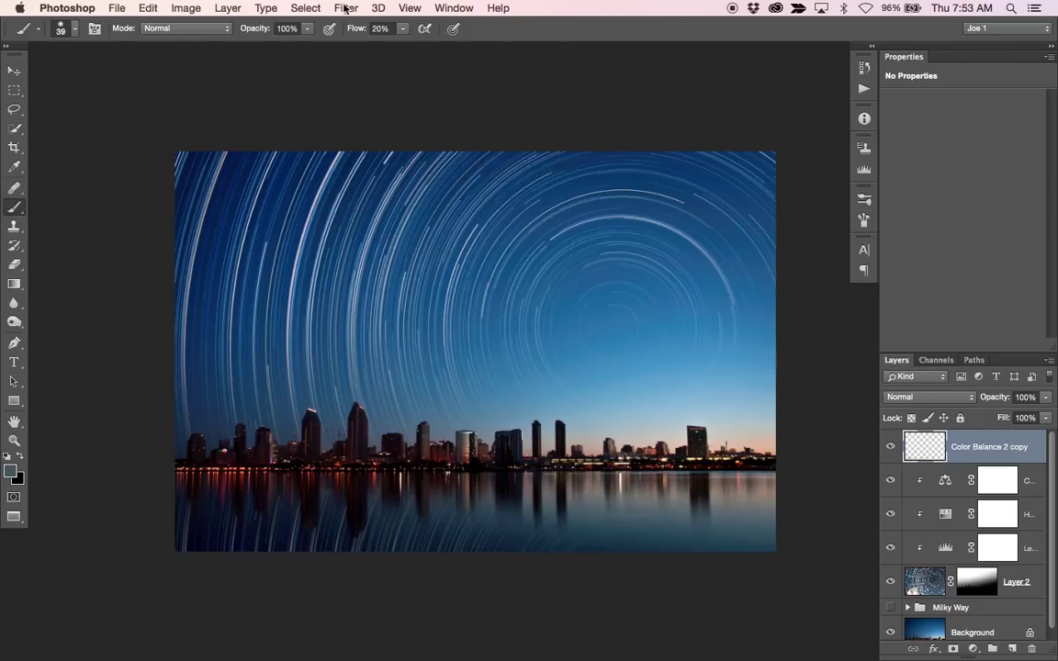
- Apply a Gaussian blur with a 4.3 px radius to the merged reflection copy
click(346, 7)
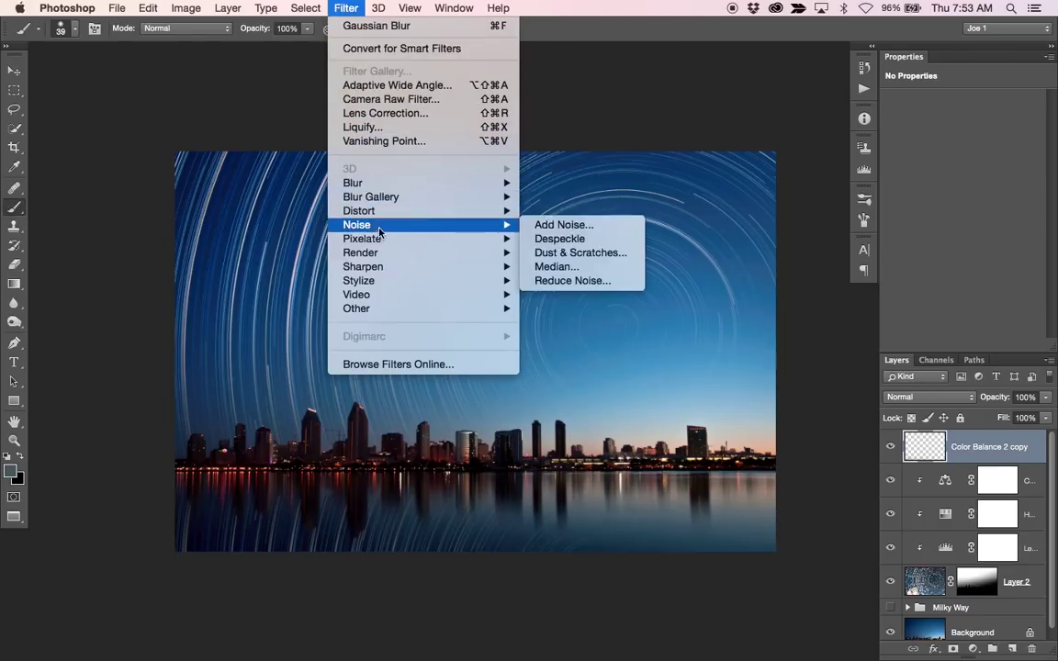
mouse_move(353, 183)
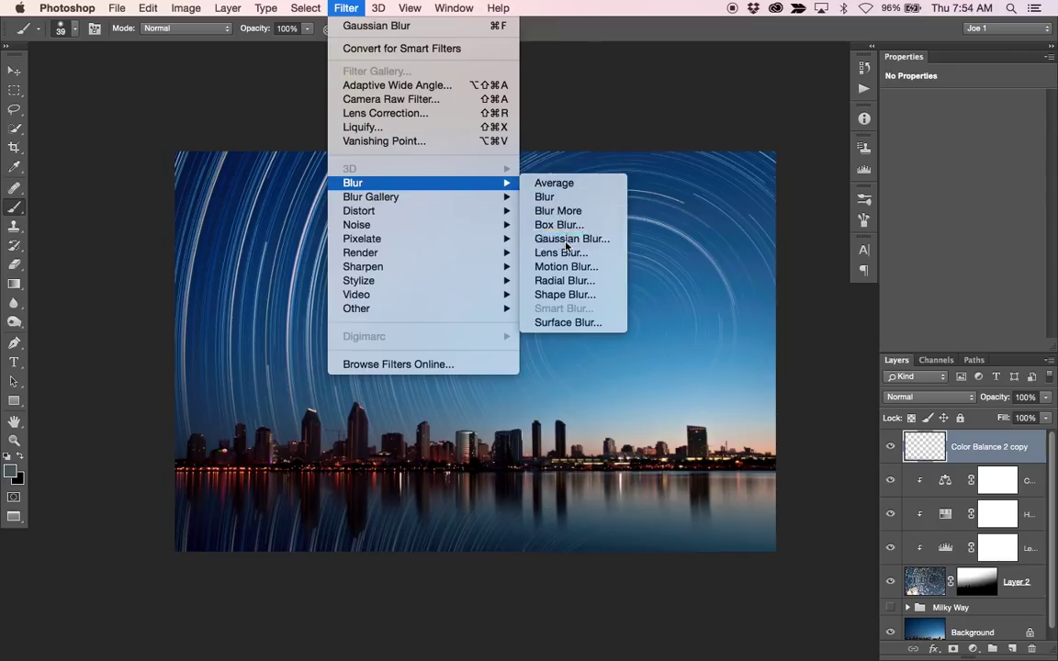
click(572, 237)
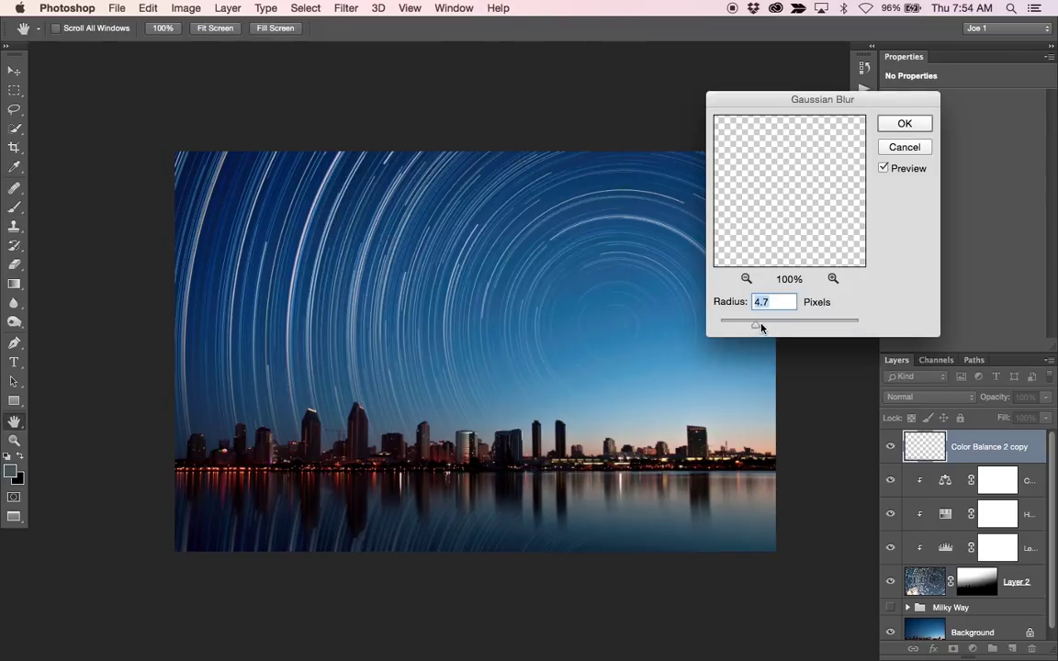
drag(756, 327, 768, 327)
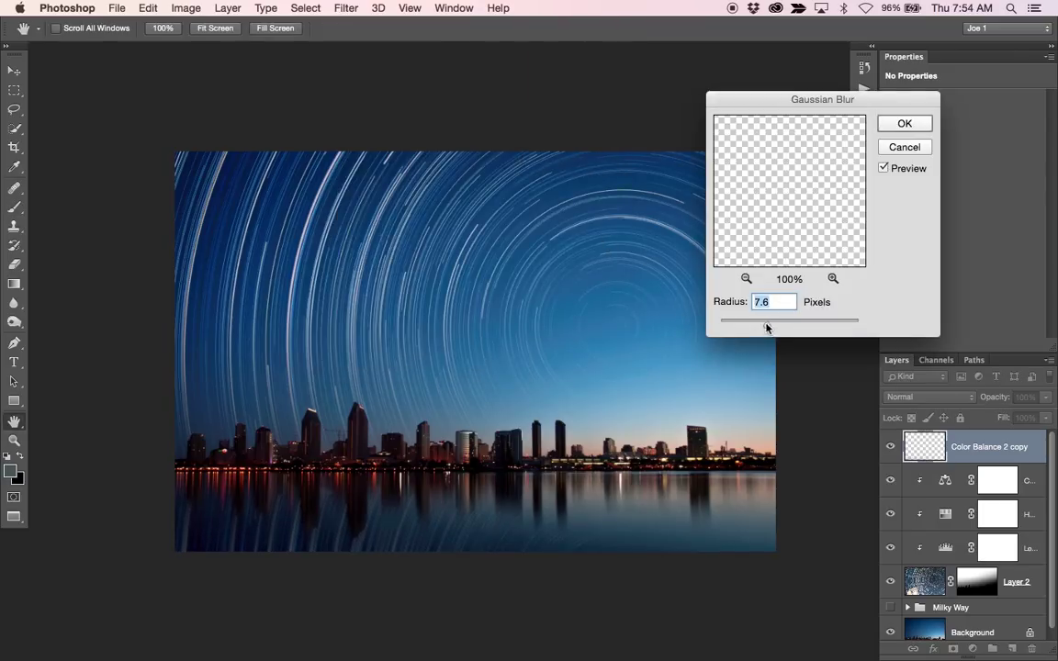
drag(767, 329, 753, 329)
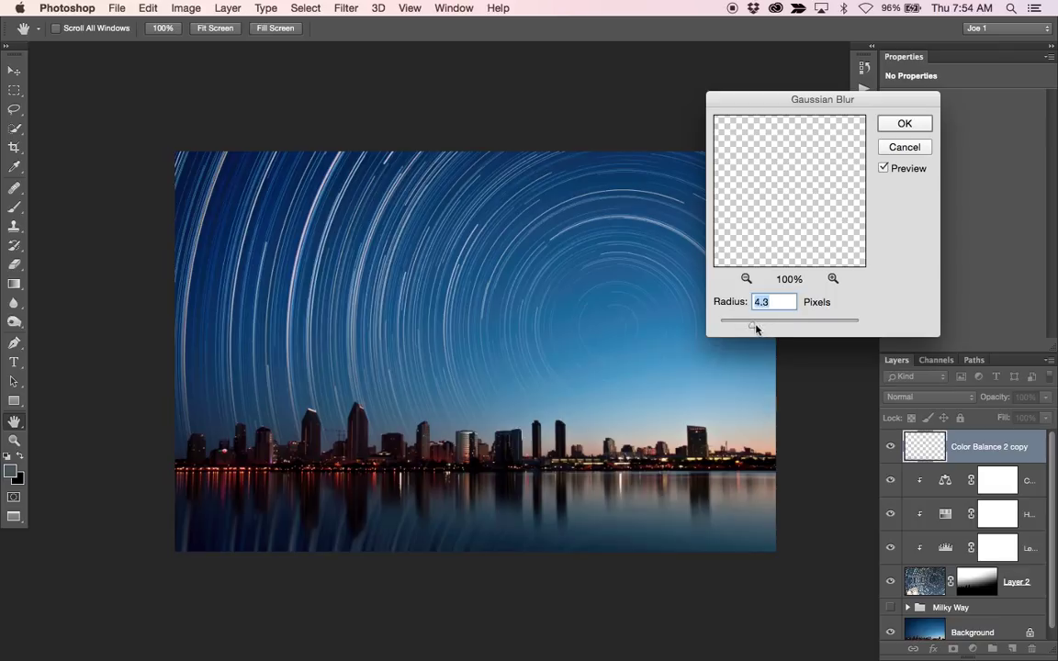
click(903, 123)
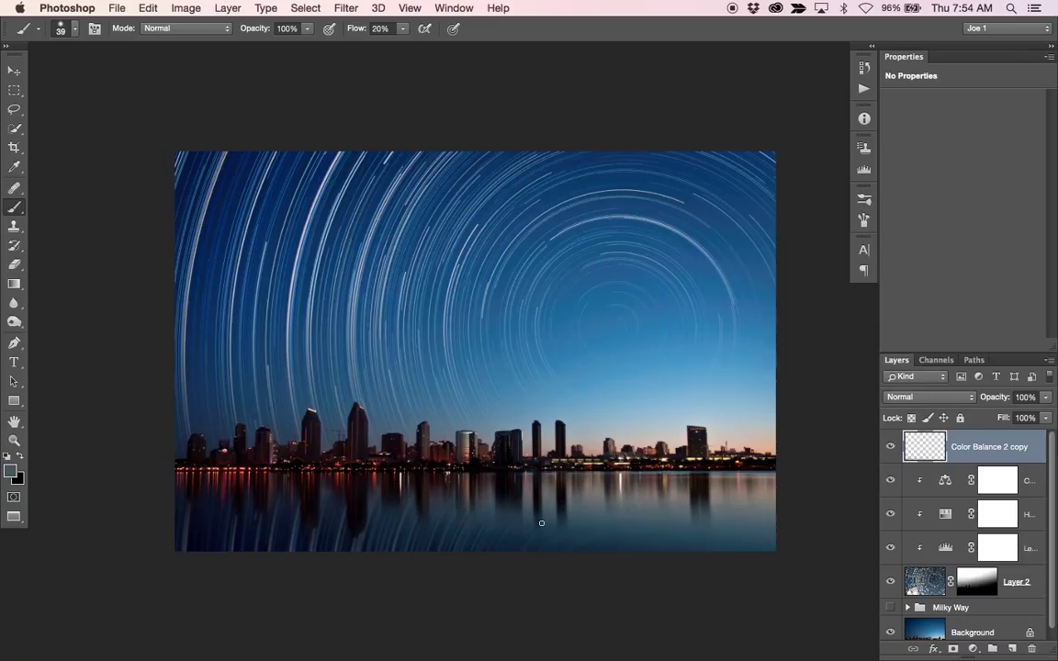
- Apply a Motion Blur at angle 90 and distance 158 pixels to the reflection
click(346, 8)
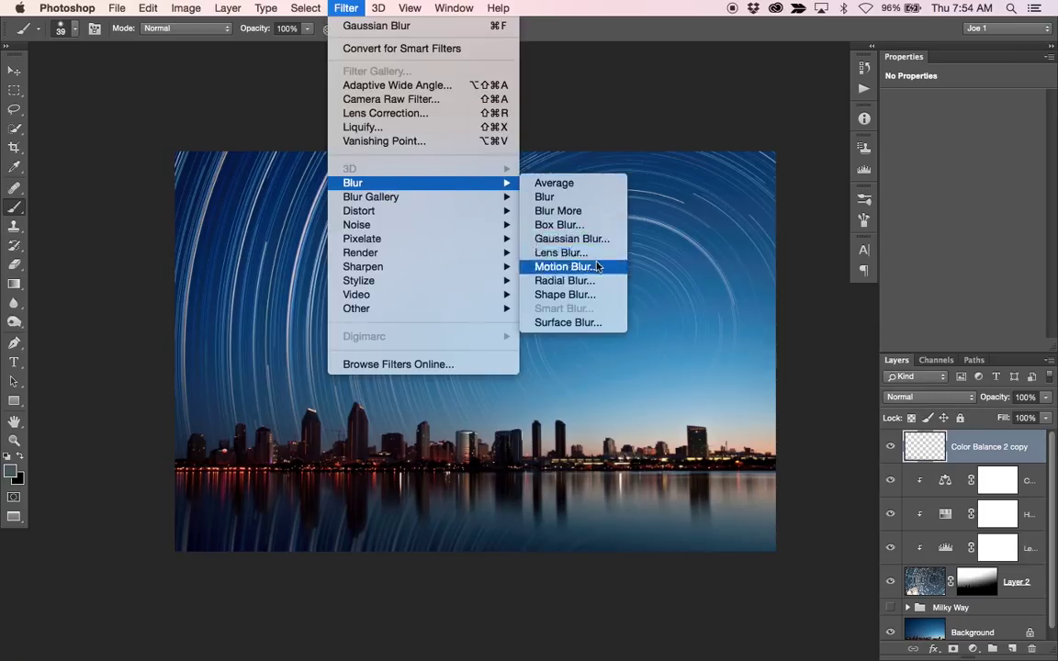
click(563, 267)
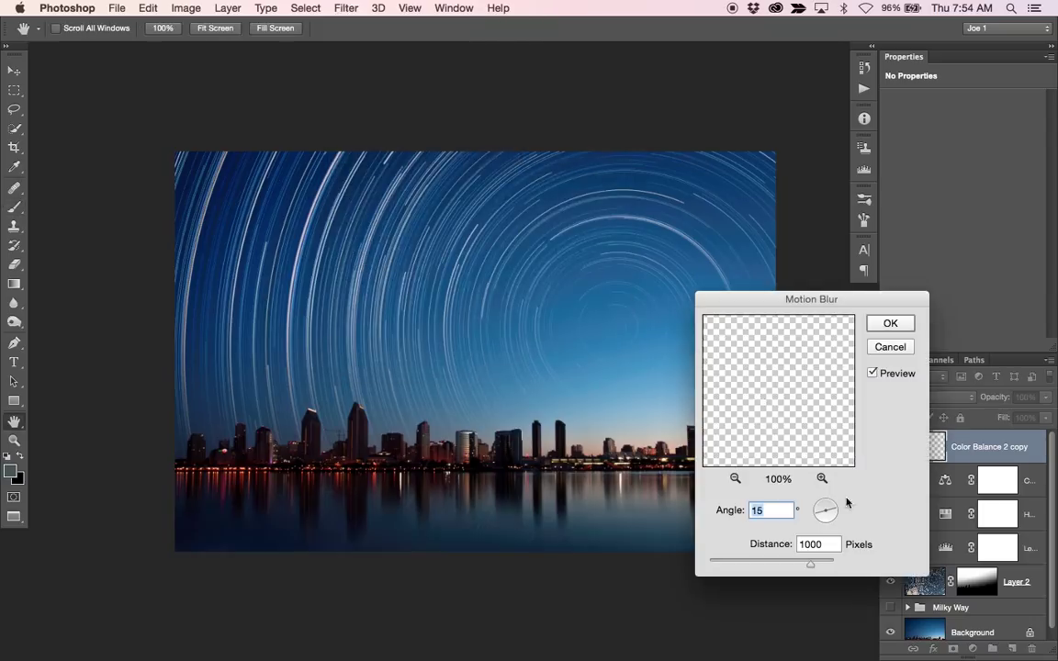
drag(826, 505, 826, 515)
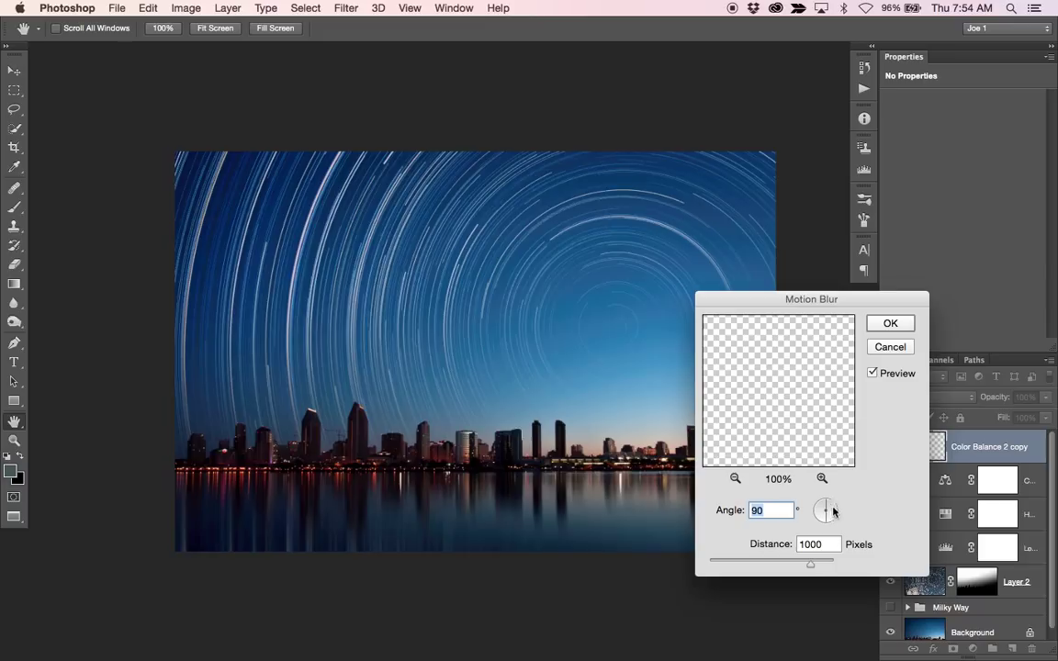
drag(811, 564, 750, 564)
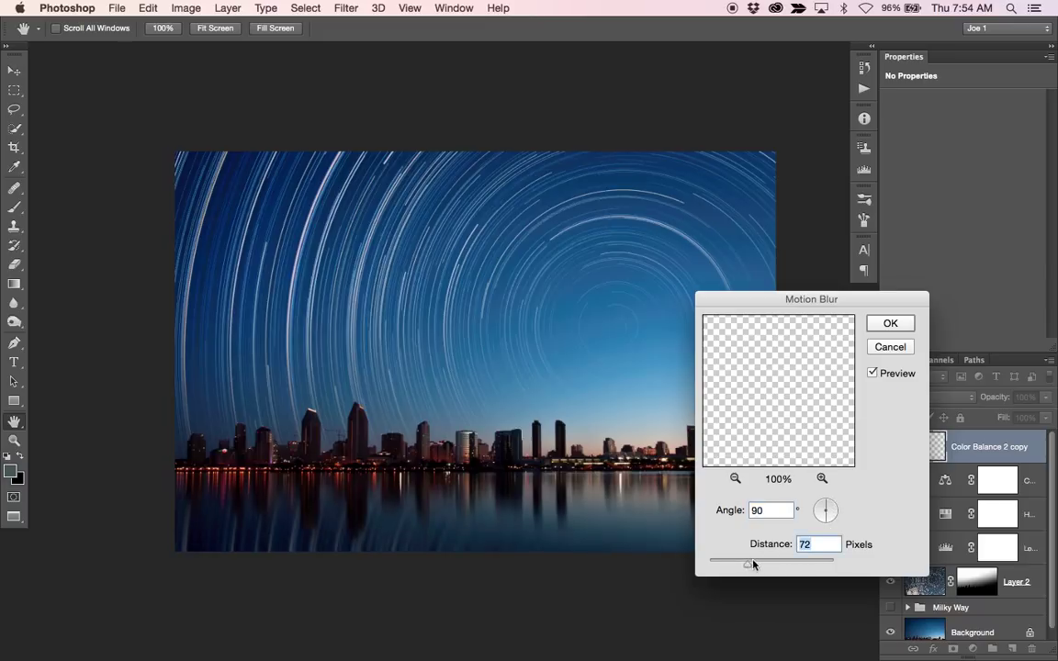
drag(748, 565, 767, 564)
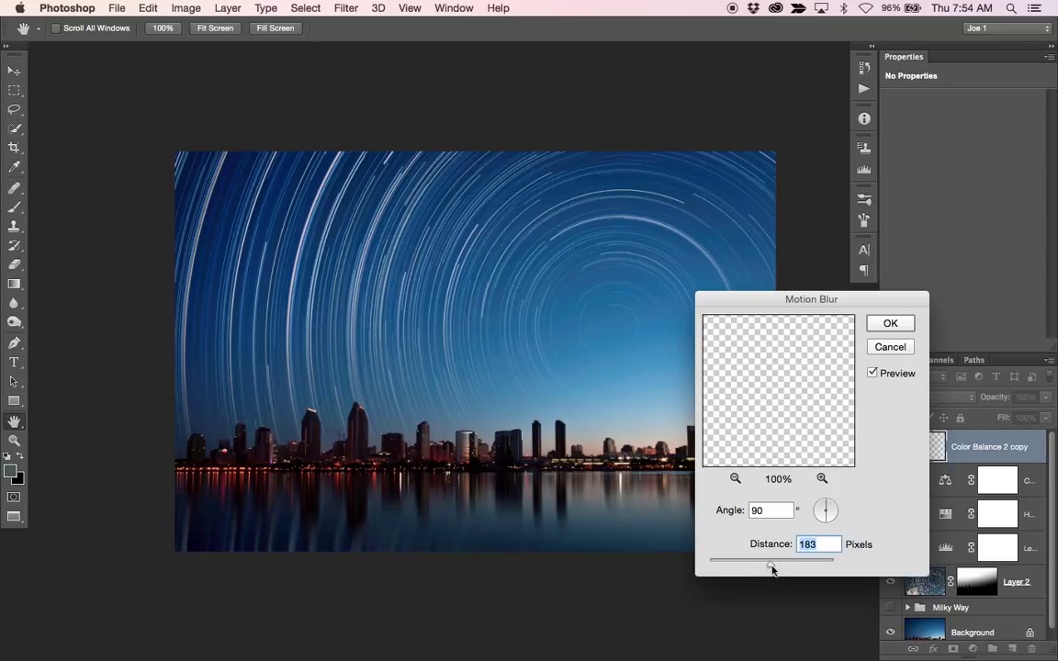
drag(771, 558, 762, 558)
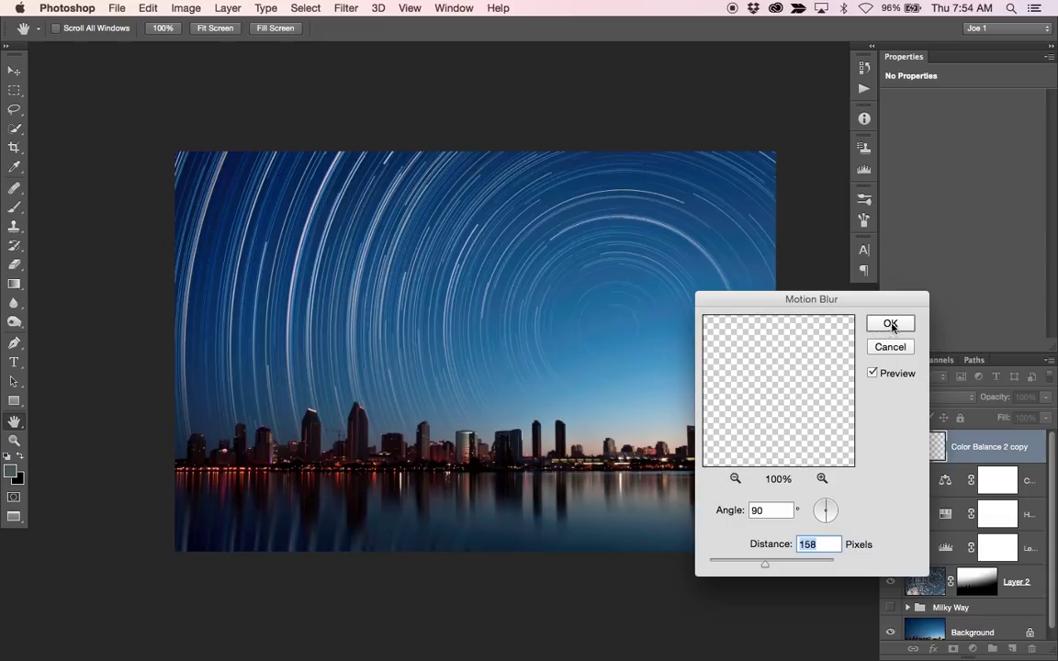
click(889, 324)
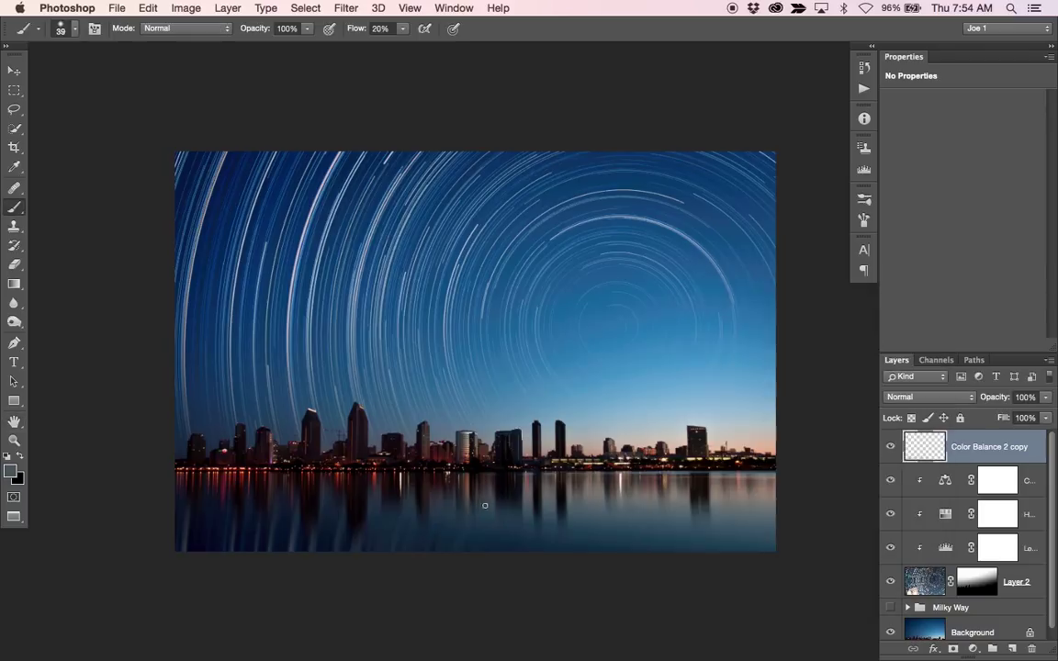
mouse_move(996, 399)
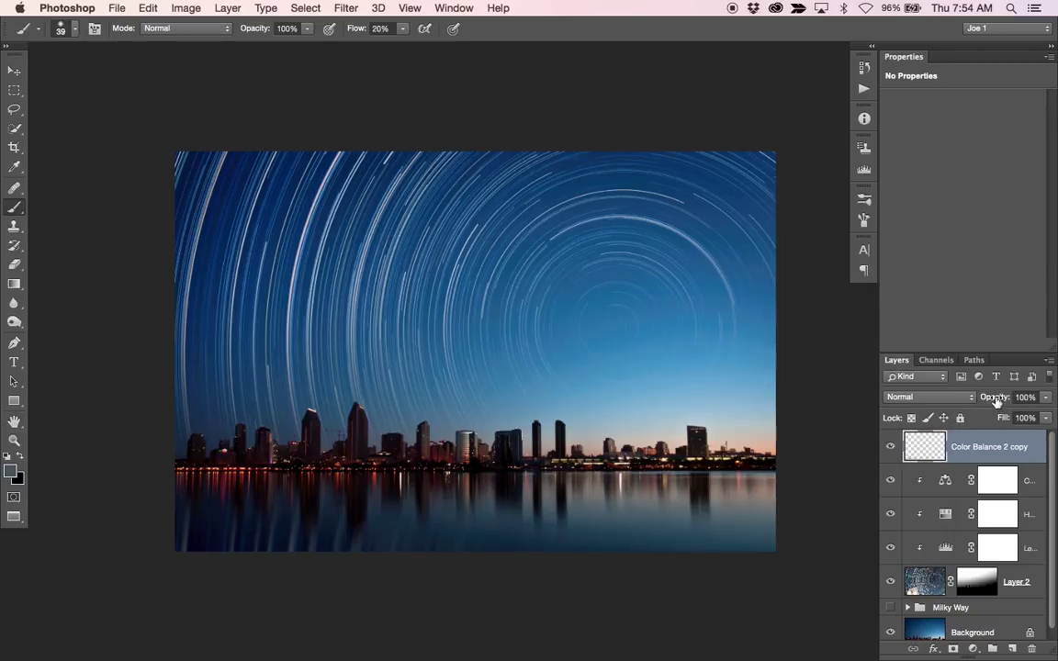
- Lower the motion-blurred star-trail reflection layer's opacity to 60%
drag(1025, 396, 1001, 397)
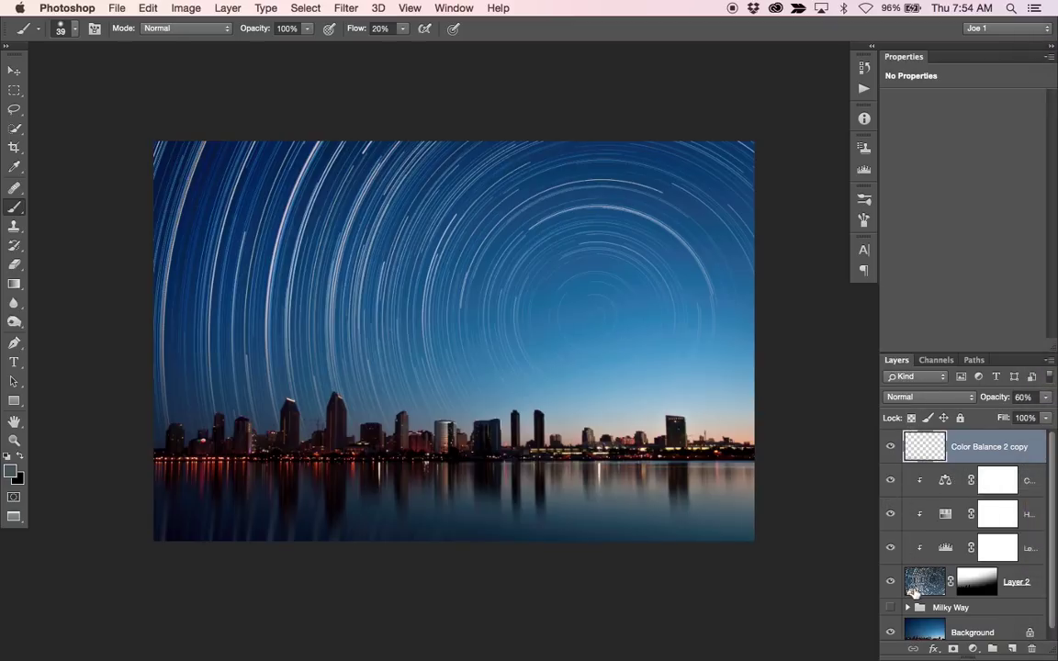
mouse_move(915, 551)
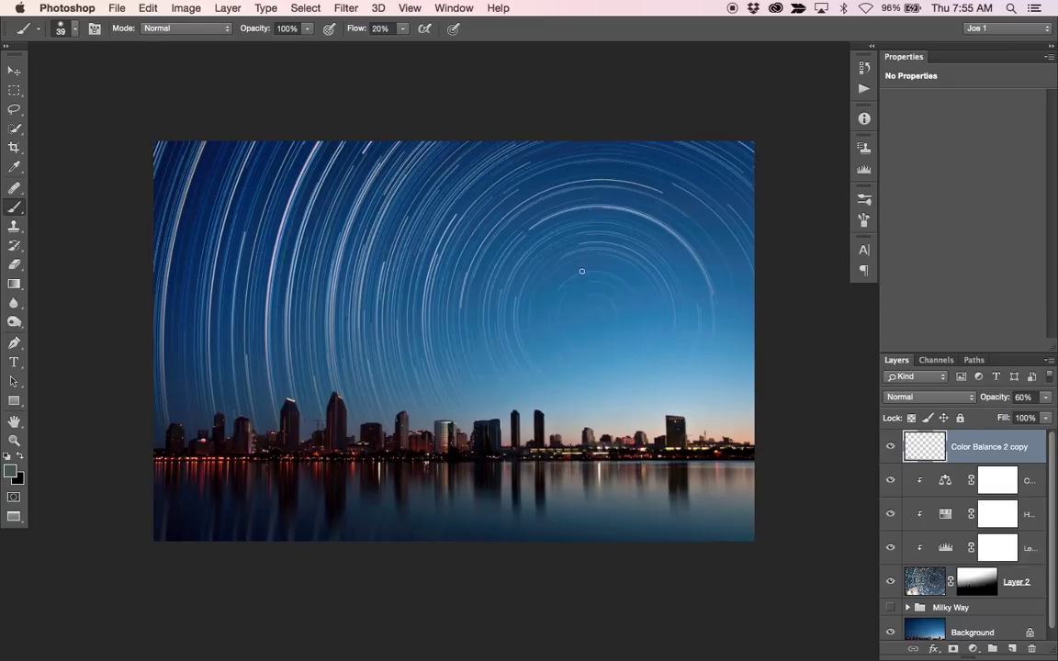
mouse_move(555, 266)
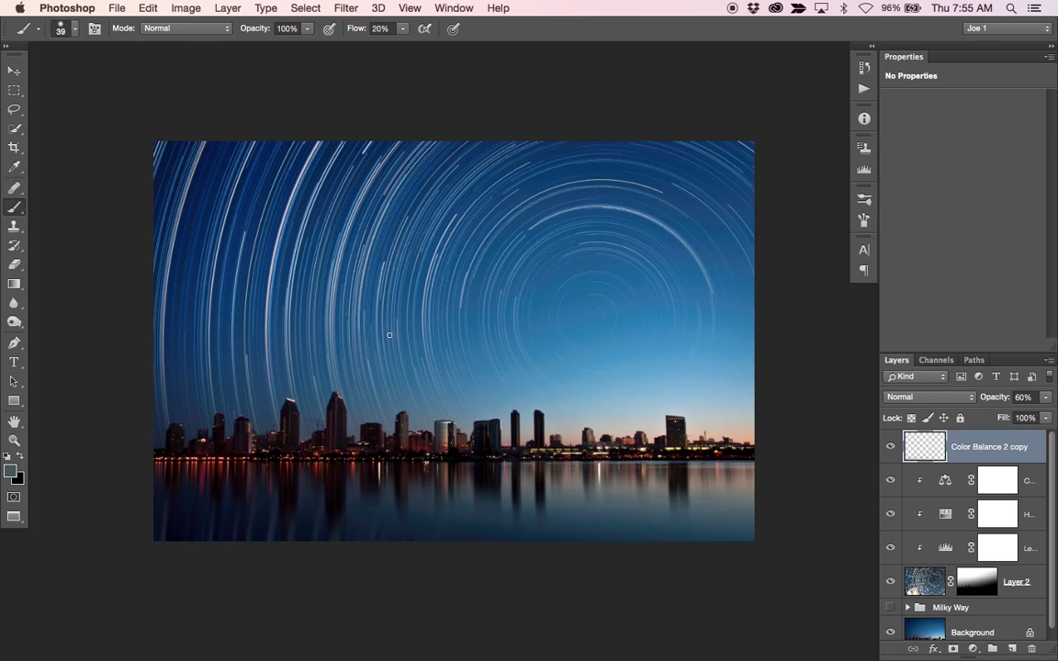
mouse_move(397, 333)
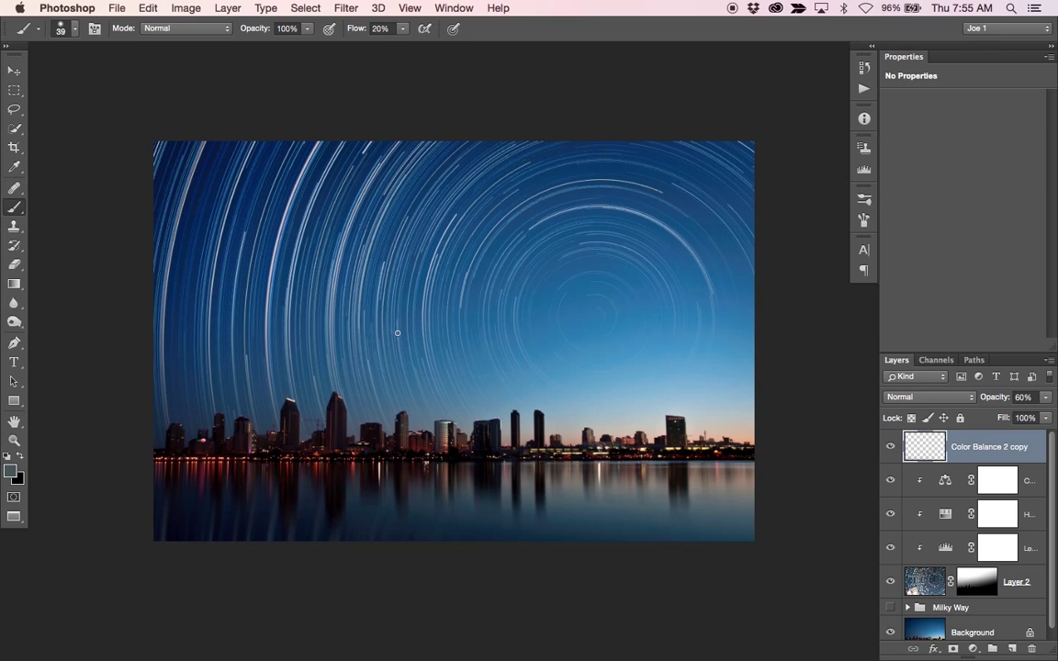